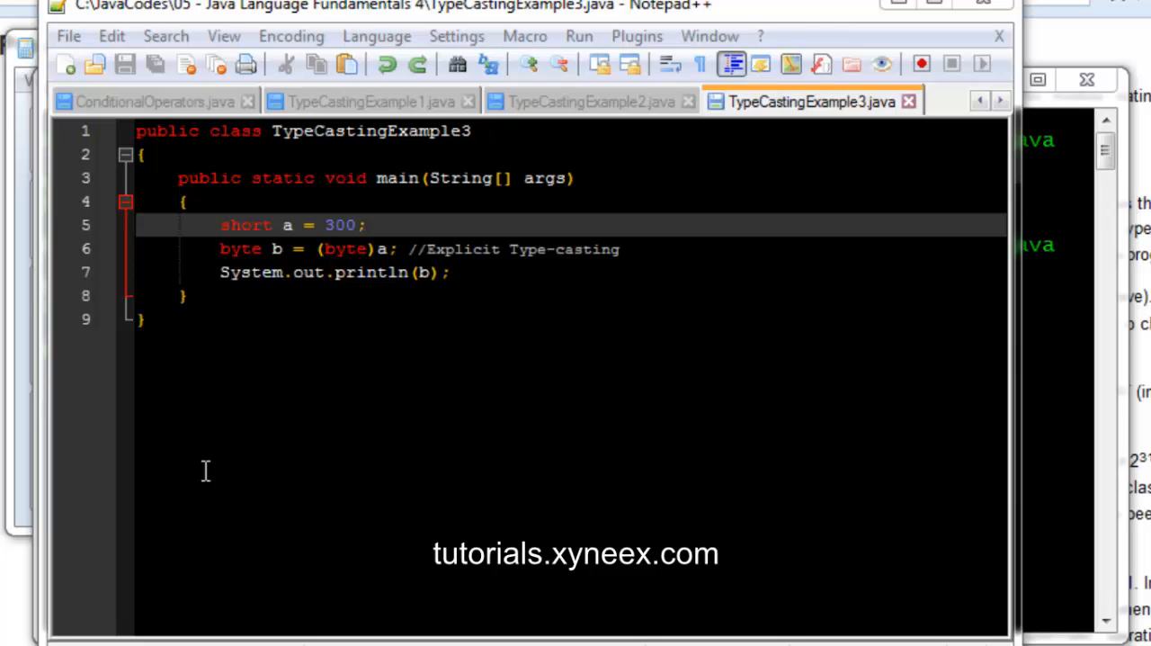
{"action": "mouse_move", "coordinate": [432, 352]}
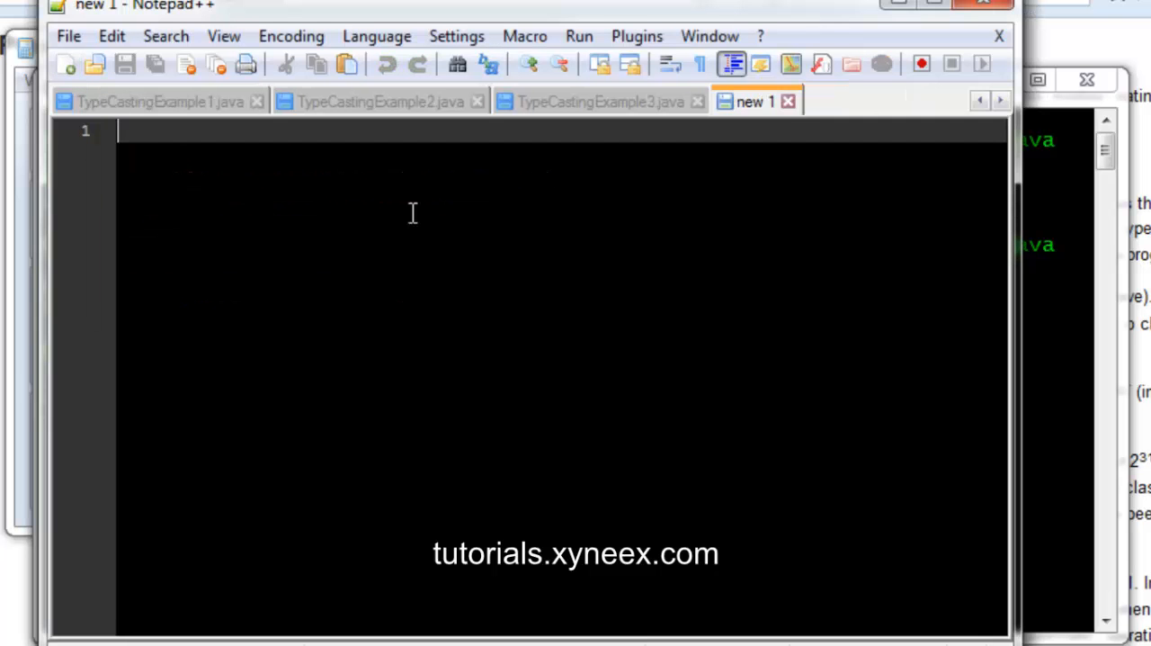
Type the public class PrimitiveToStringsExample1 declaration with empty braces
{"action": "type", "text": "p"}
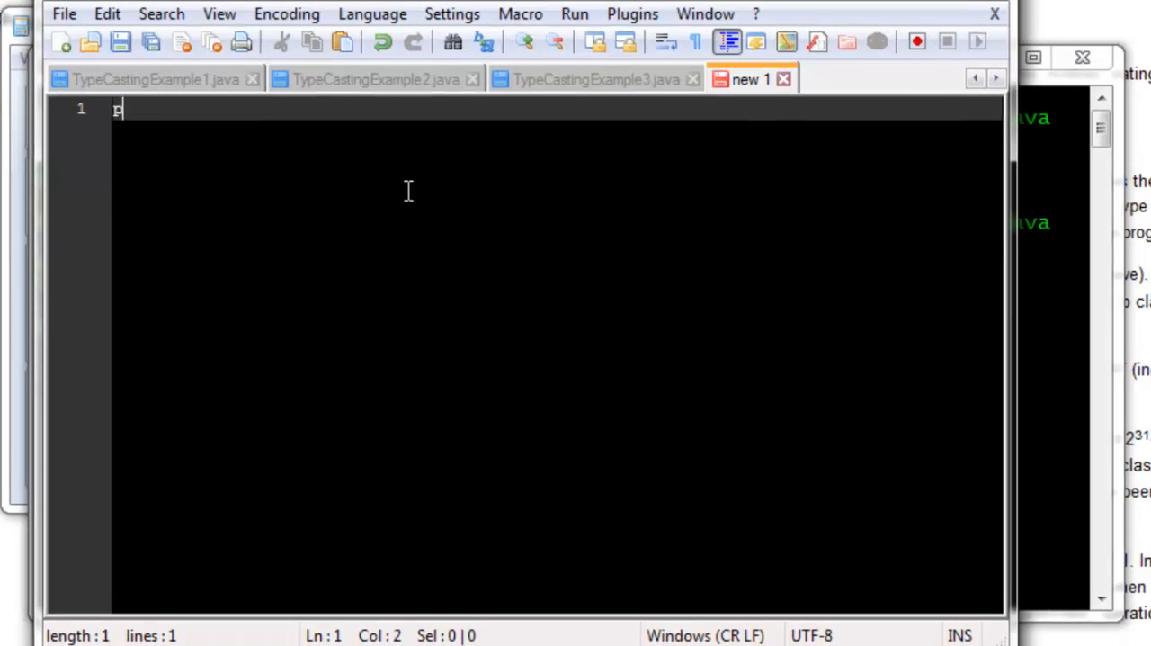
{"action": "type", "text": "ublic class Pr"}
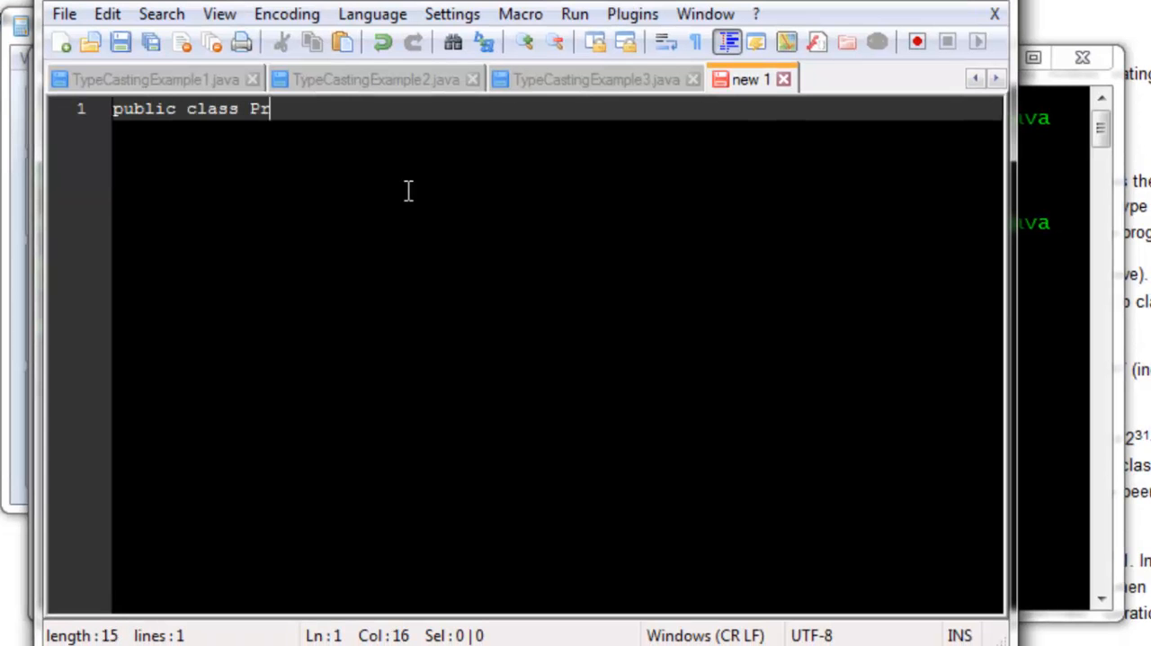
{"action": "type", "text": "imitive"}
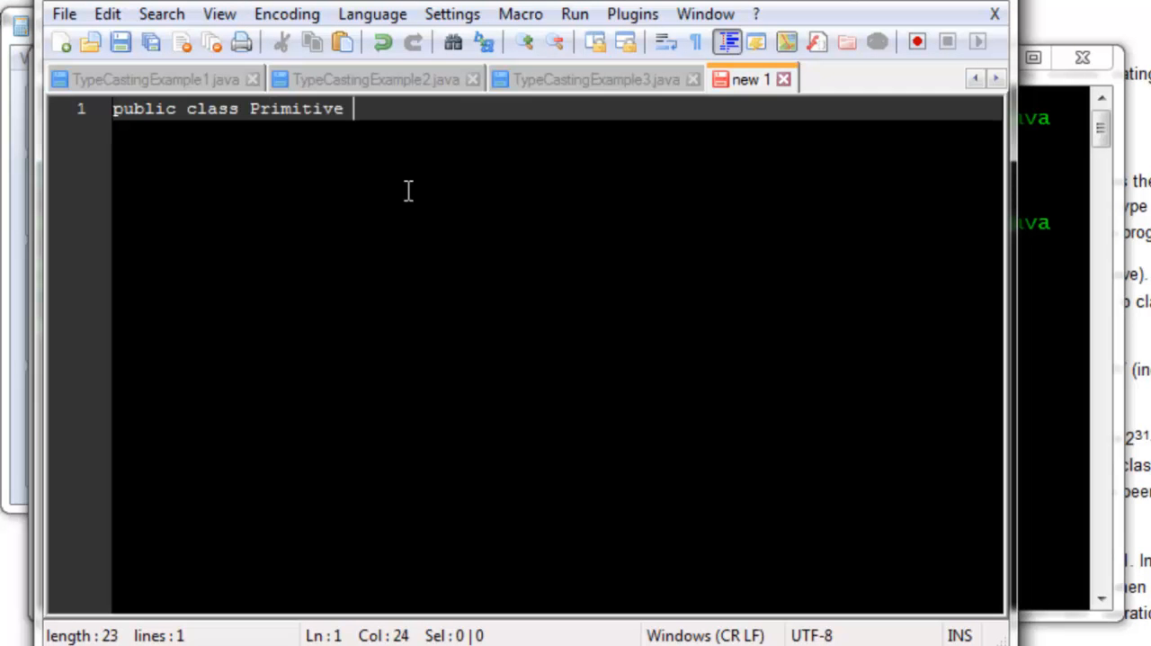
{"action": "key", "text": "Backspace"}
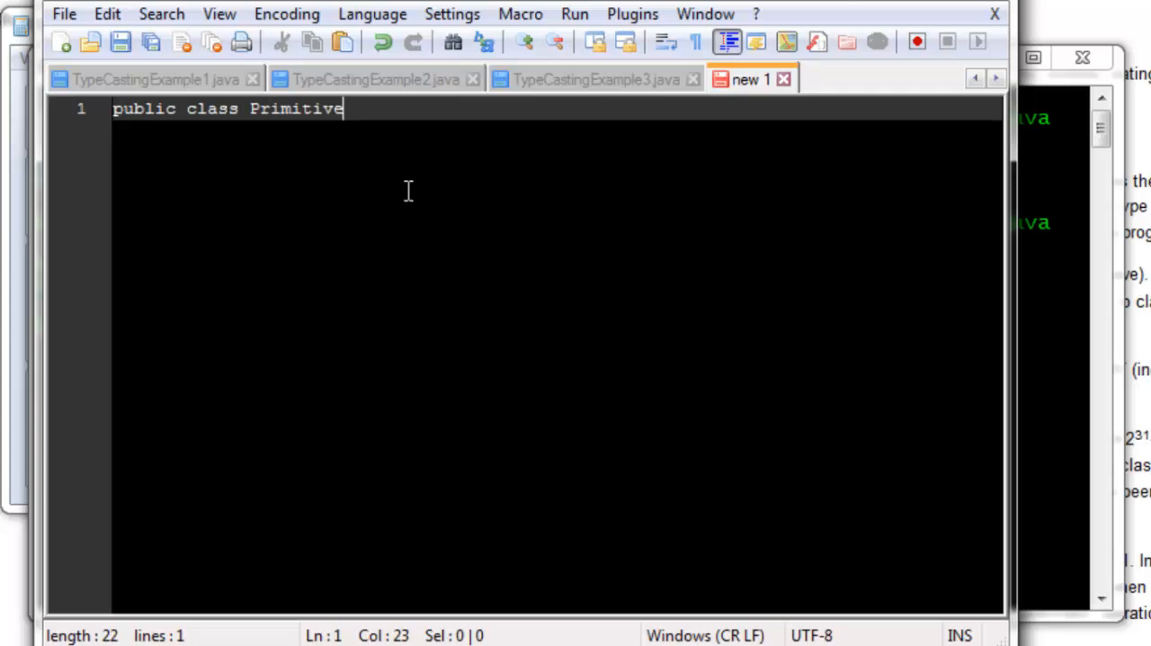
{"action": "type", "text": "ToStr"}
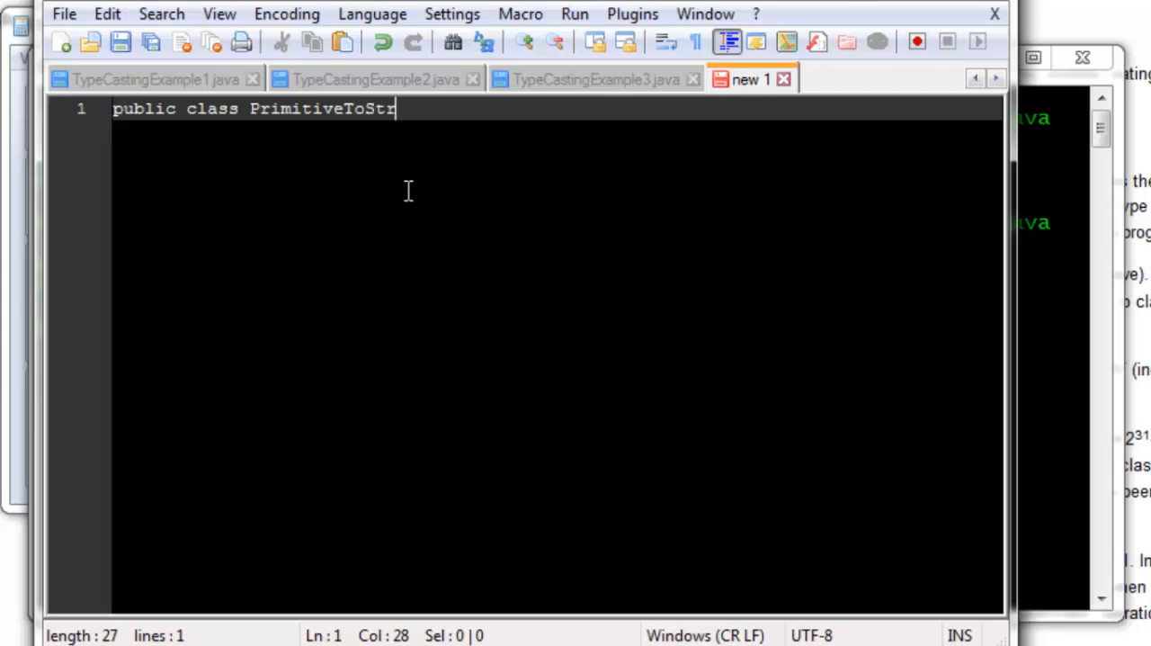
{"action": "type", "text": "ings"}
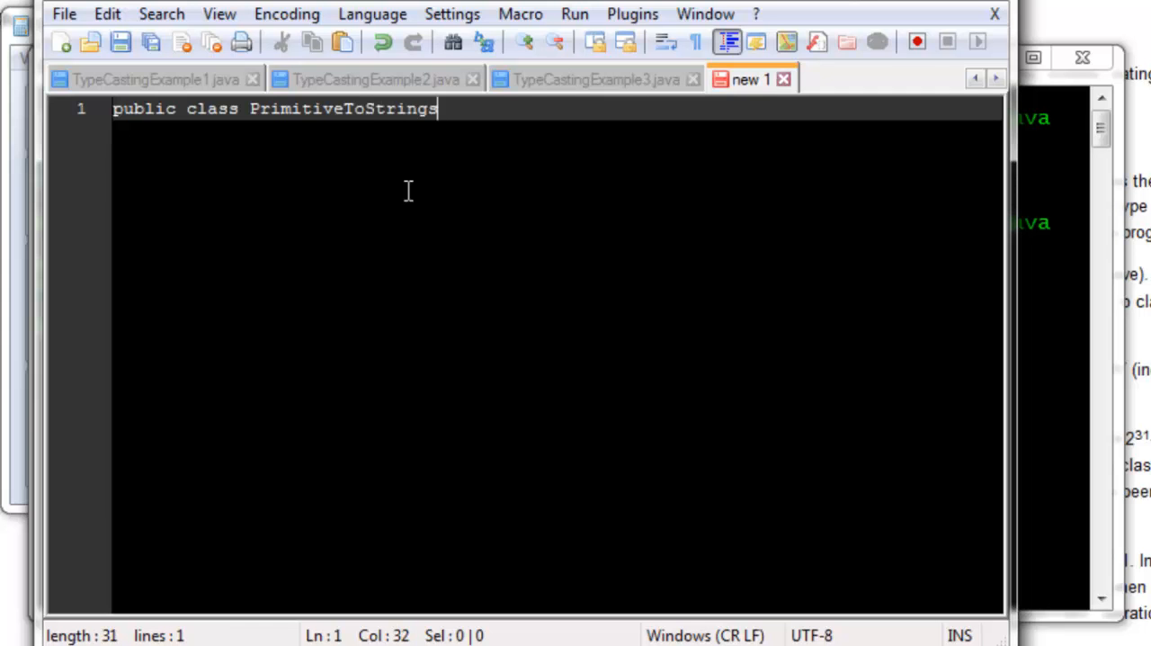
{"action": "type", "text": "Exam"}
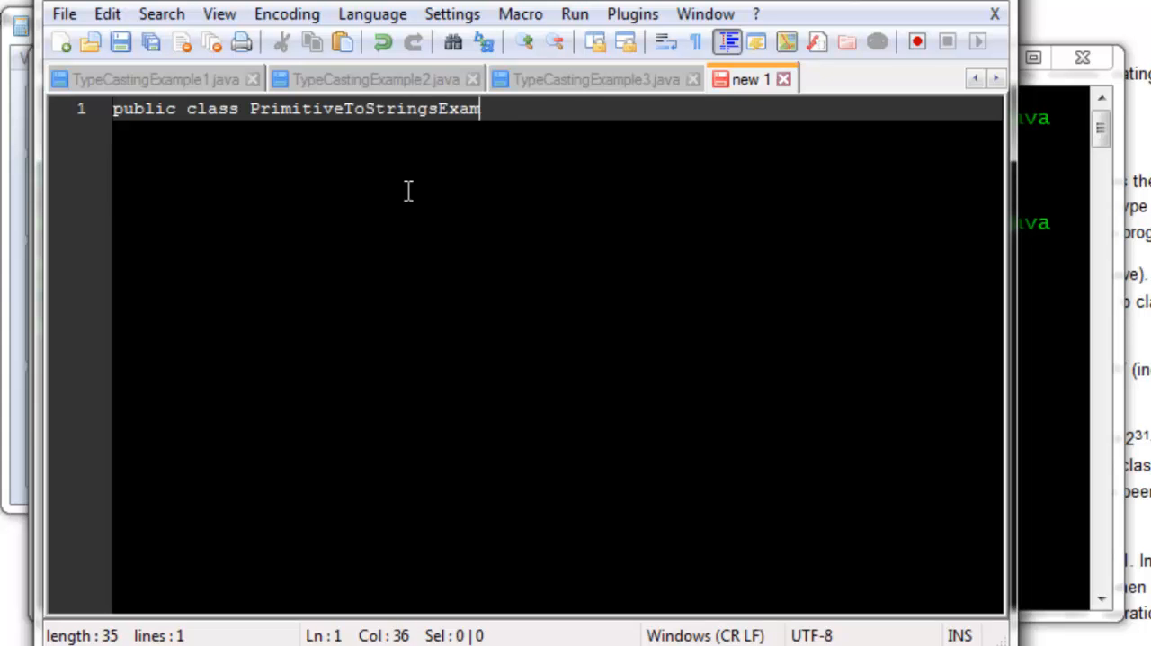
{"action": "type", "text": "ple1"}
{"action": "type", "text": "{"}
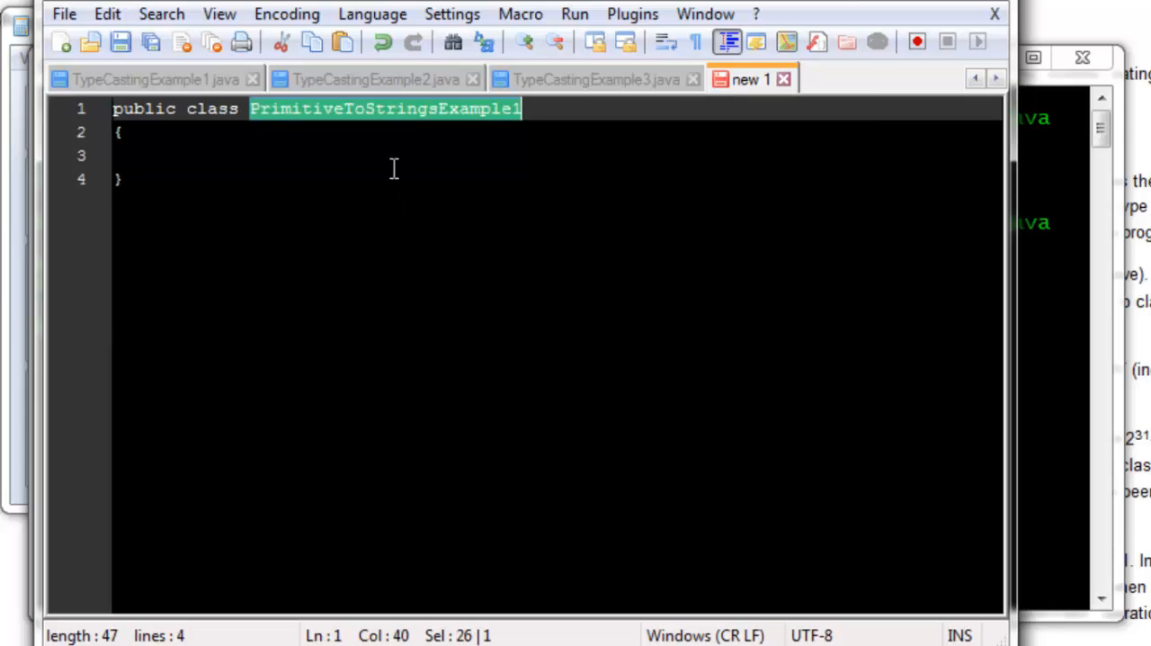
Save the document as PrimitiveToStringsExample1.java
{"action": "left_click", "coordinate": [120, 42]}
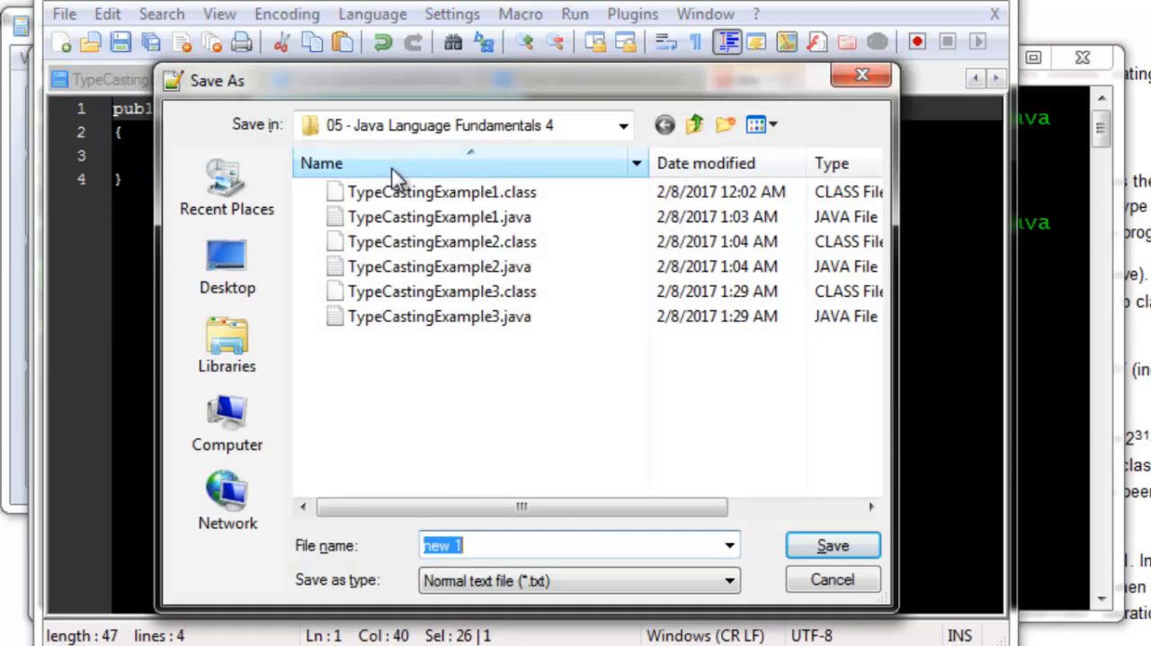
{"action": "type", "text": "PrimitiveToStringsExample1.jav"}
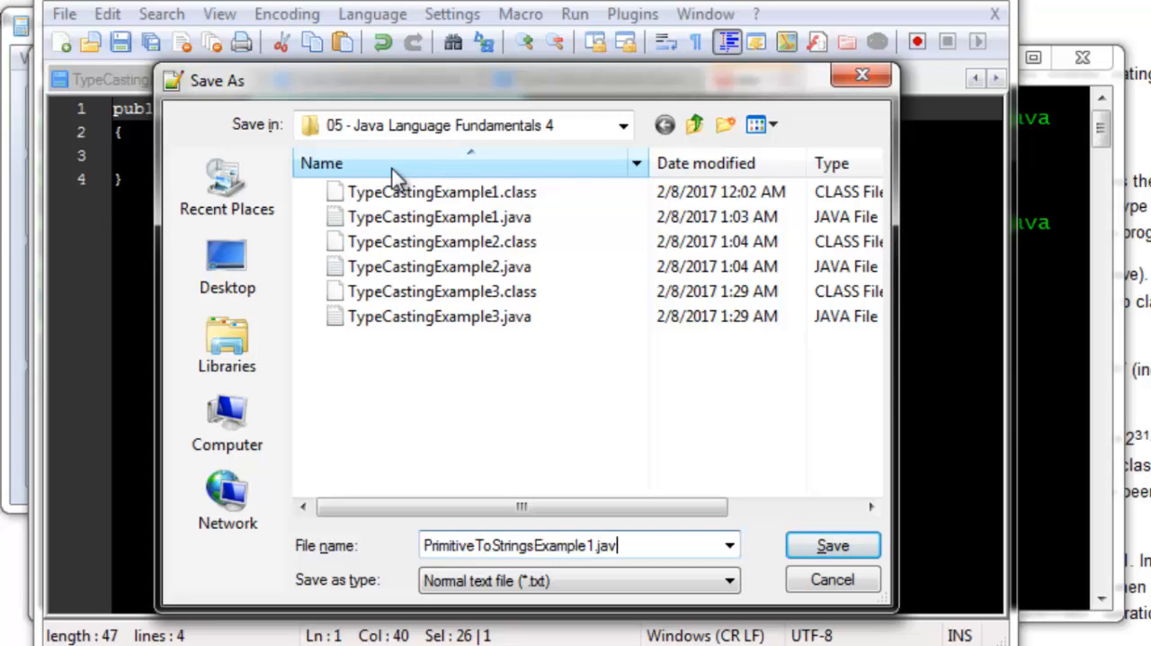
{"action": "left_click", "coordinate": [831, 545]}
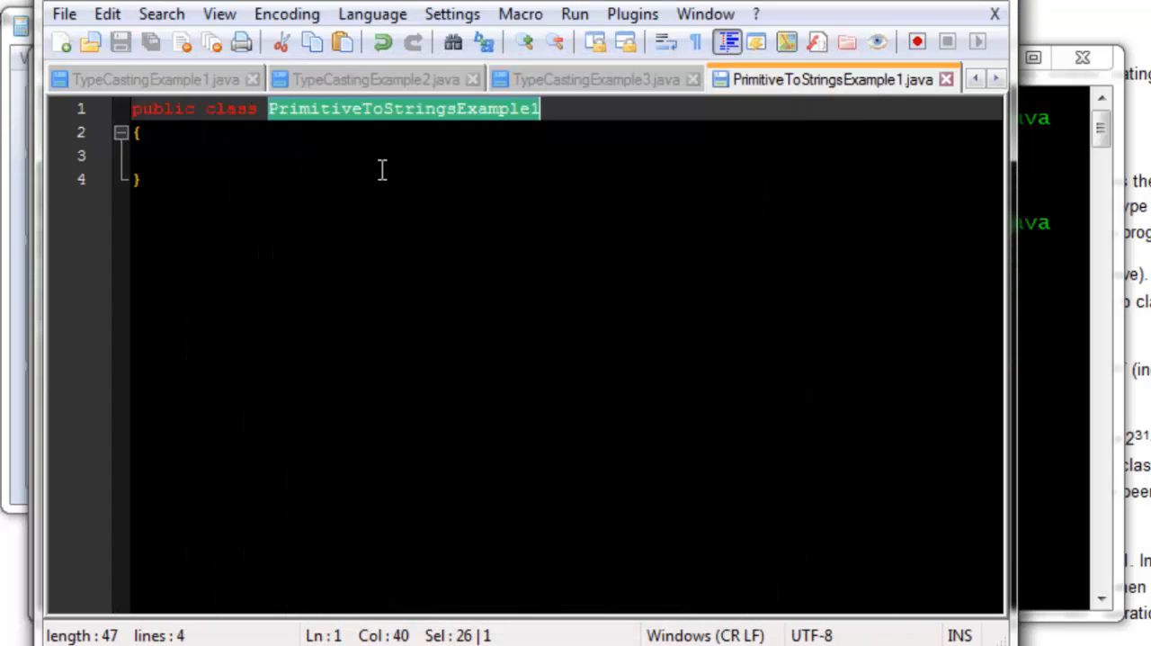
Add an empty public static void main(String[] args) method inside the class
{"action": "type", "text": "public"}
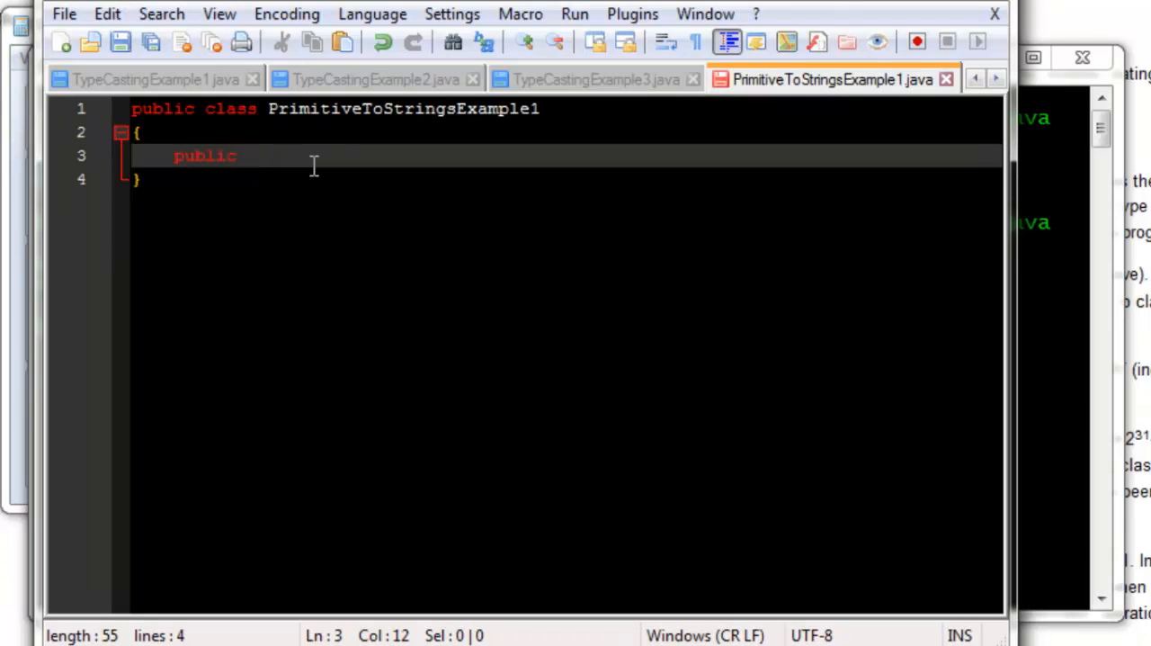
{"action": "type", "text": "static"}
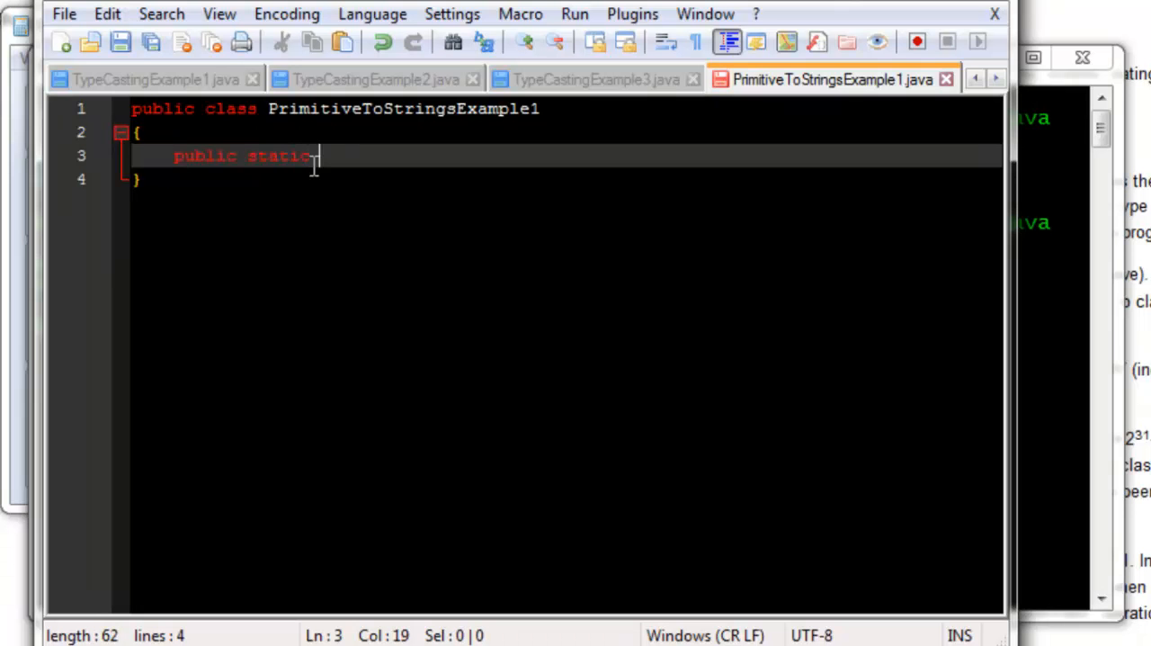
{"action": "type", "text": "void main ("}
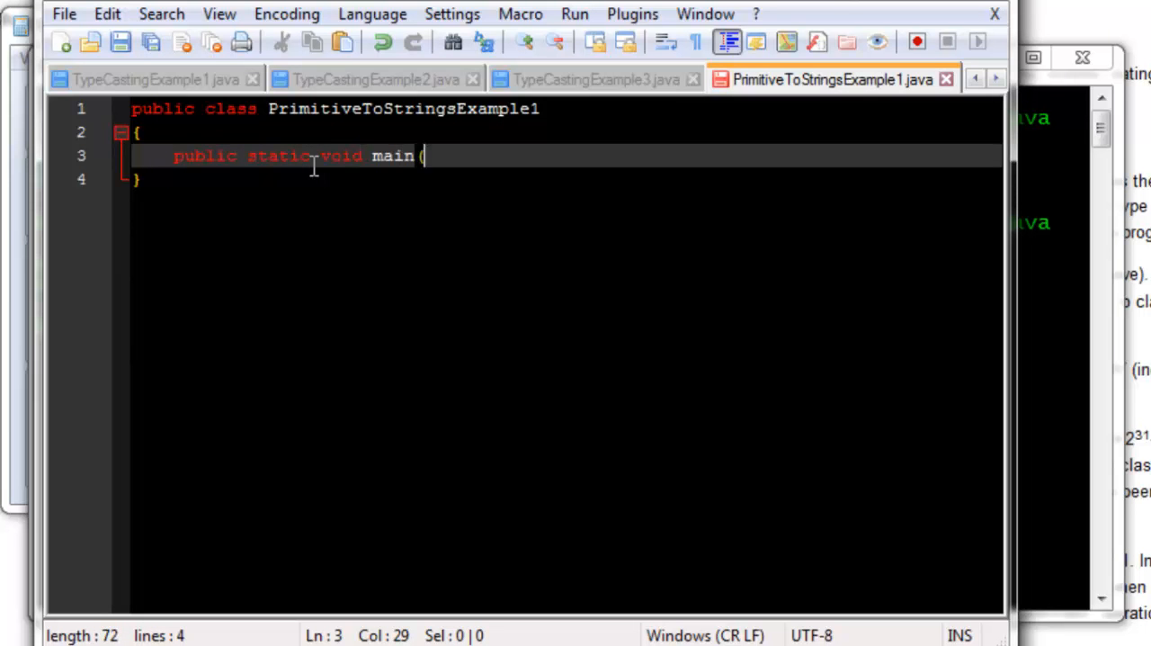
{"action": "type", "text": "String["}
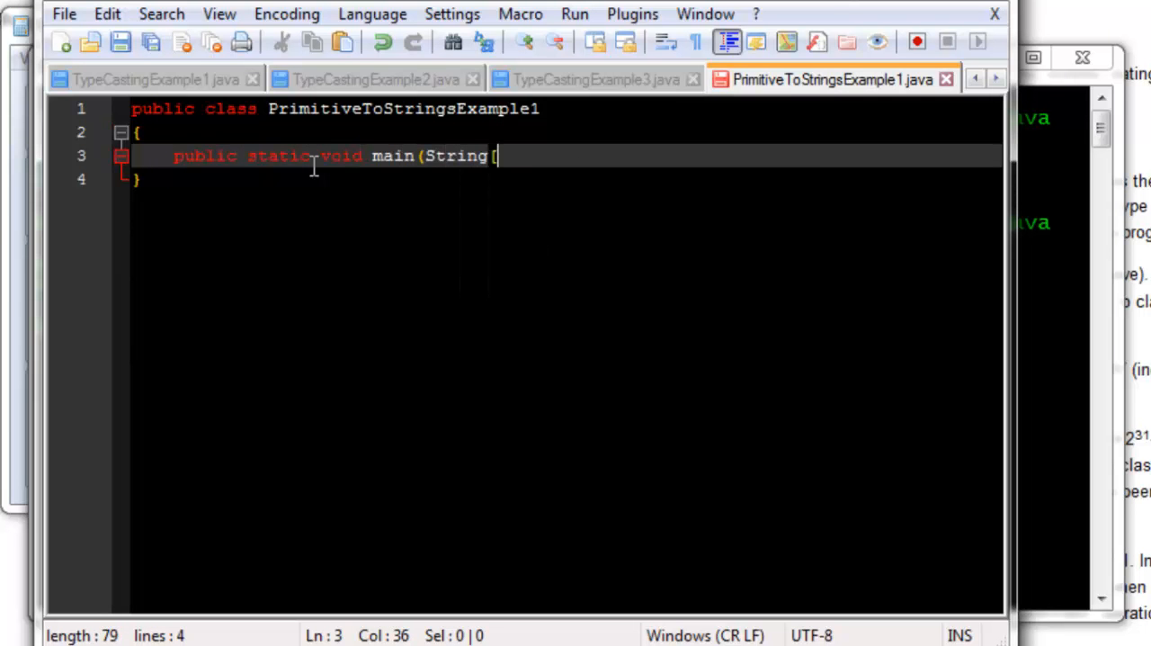
{"action": "type", "text": "] args)"}
{"action": "type", "text": "{"}
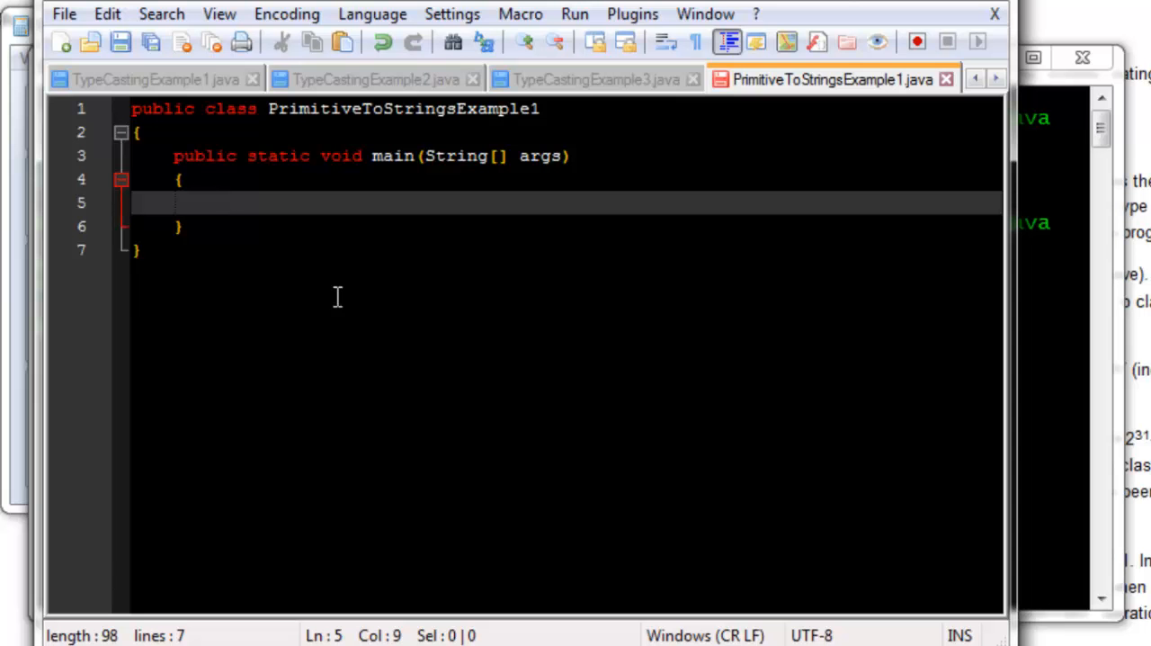
Declare byte a = 56; inside main
{"action": "type", "text": "byte"}
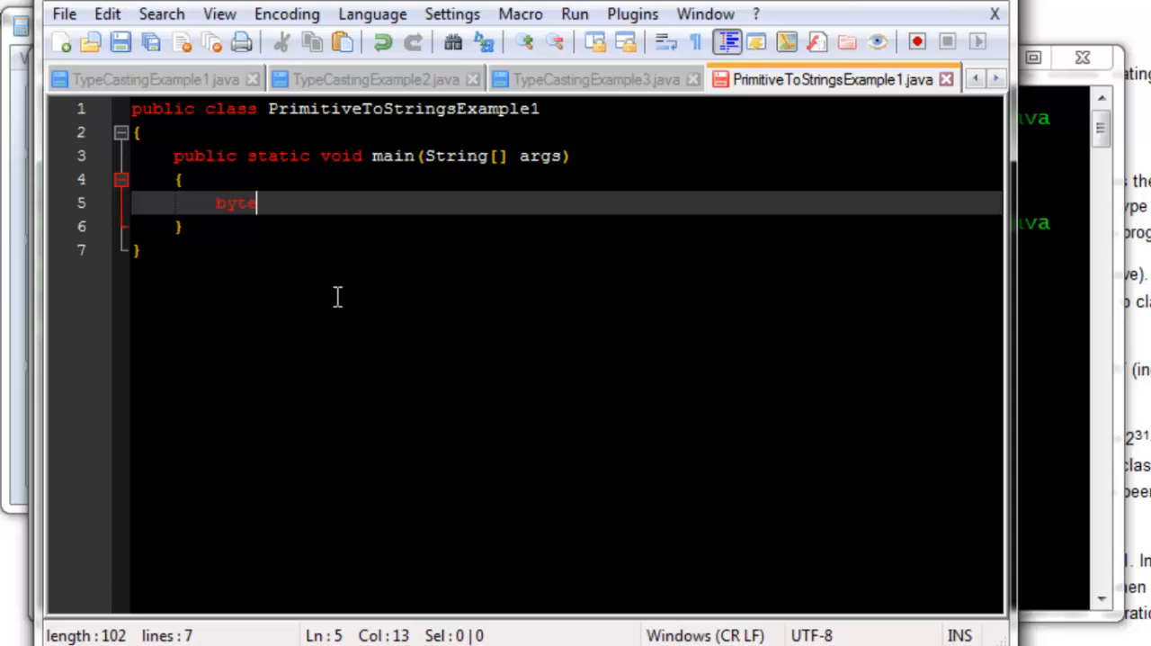
{"action": "type", "text": "a"}
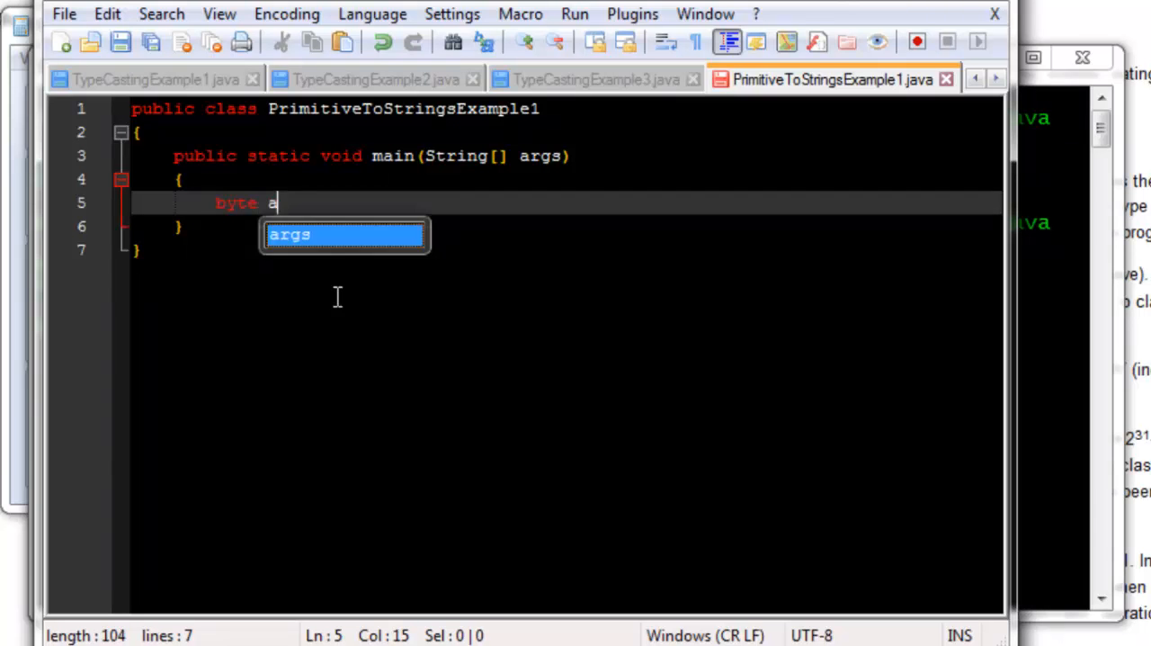
{"action": "type", "text": "= 5"}
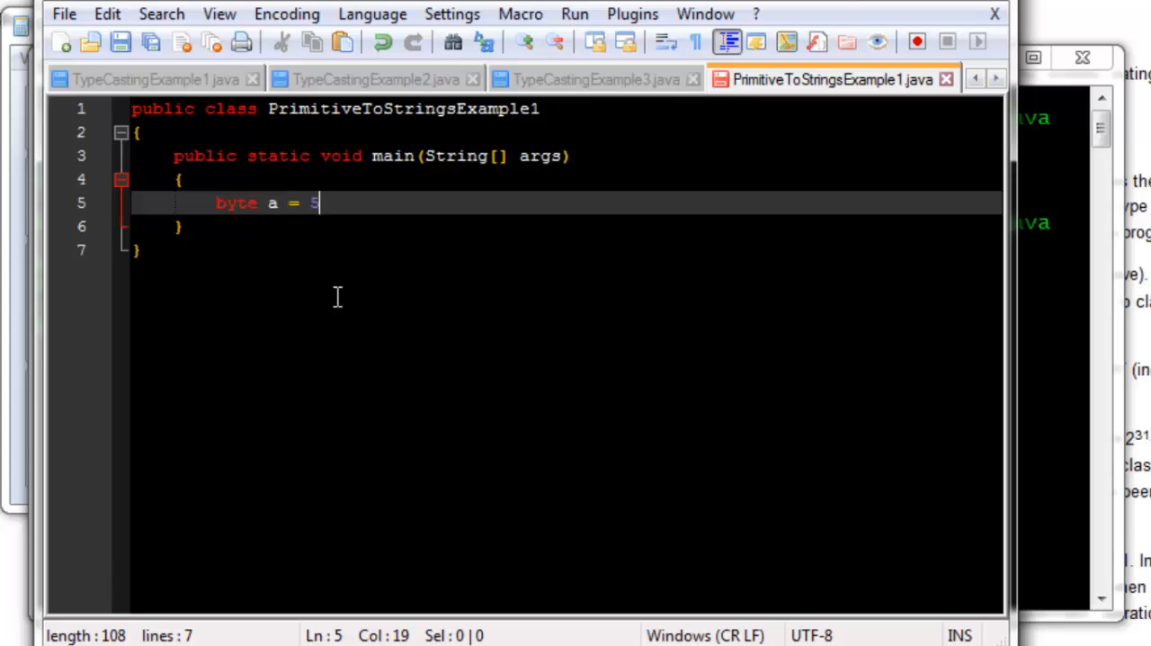
{"action": "type", "text": "6;"}
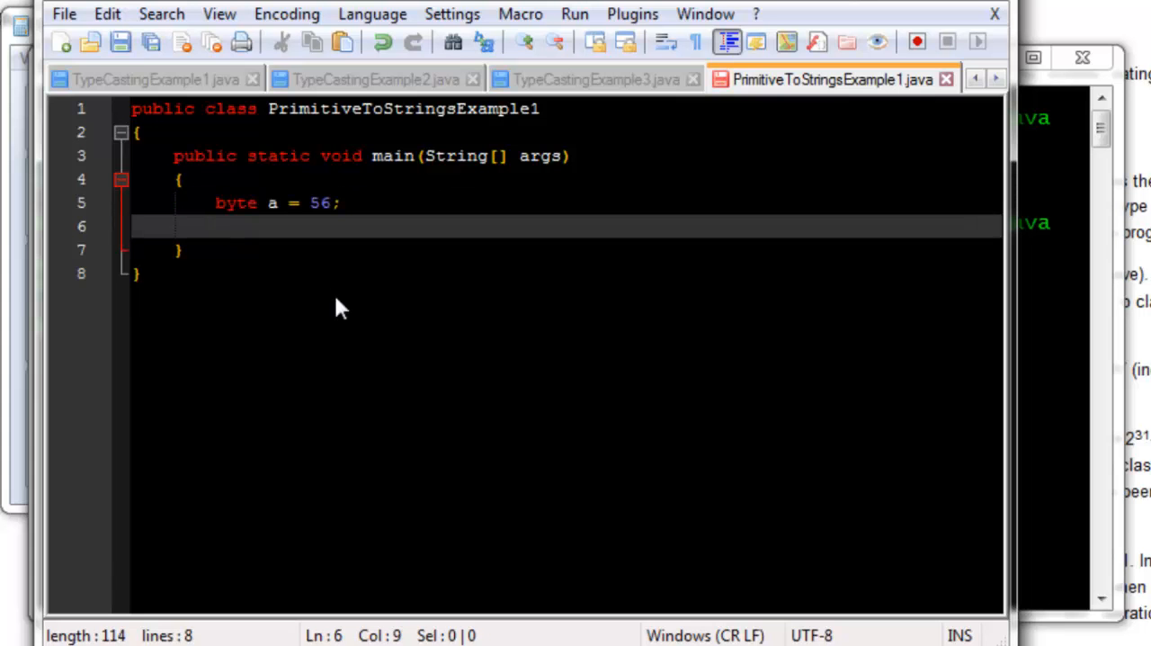
Add String s = String.valueOf(a); using autocomplete for String
{"action": "type", "text": "String"}
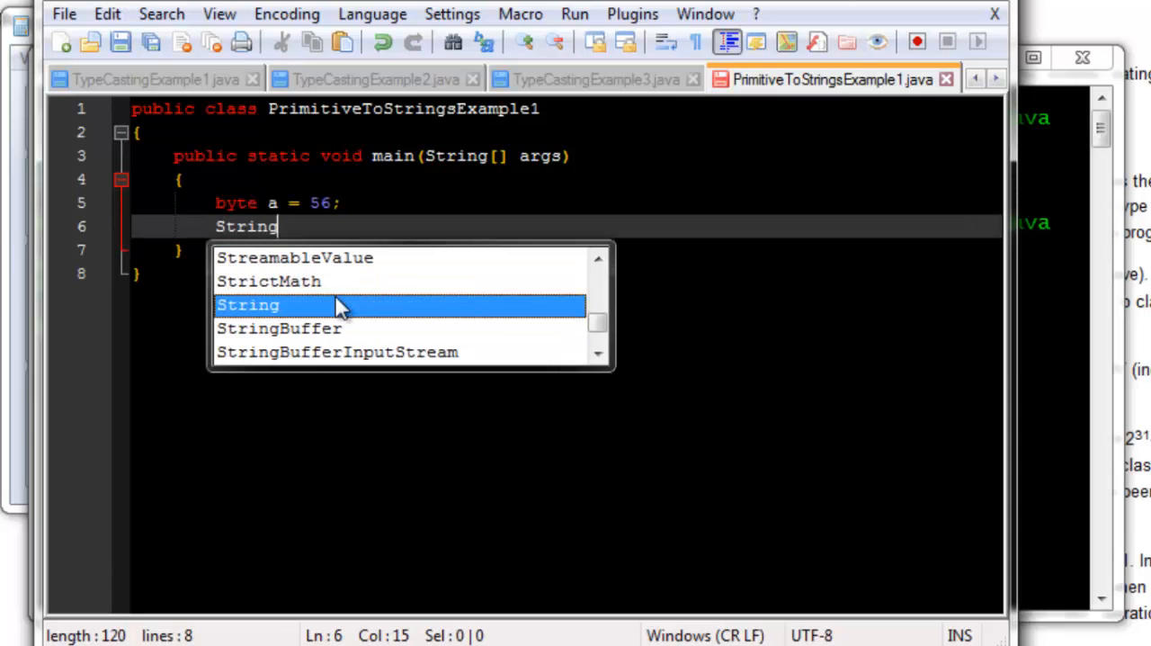
{"action": "left_click", "coordinate": [248, 304]}
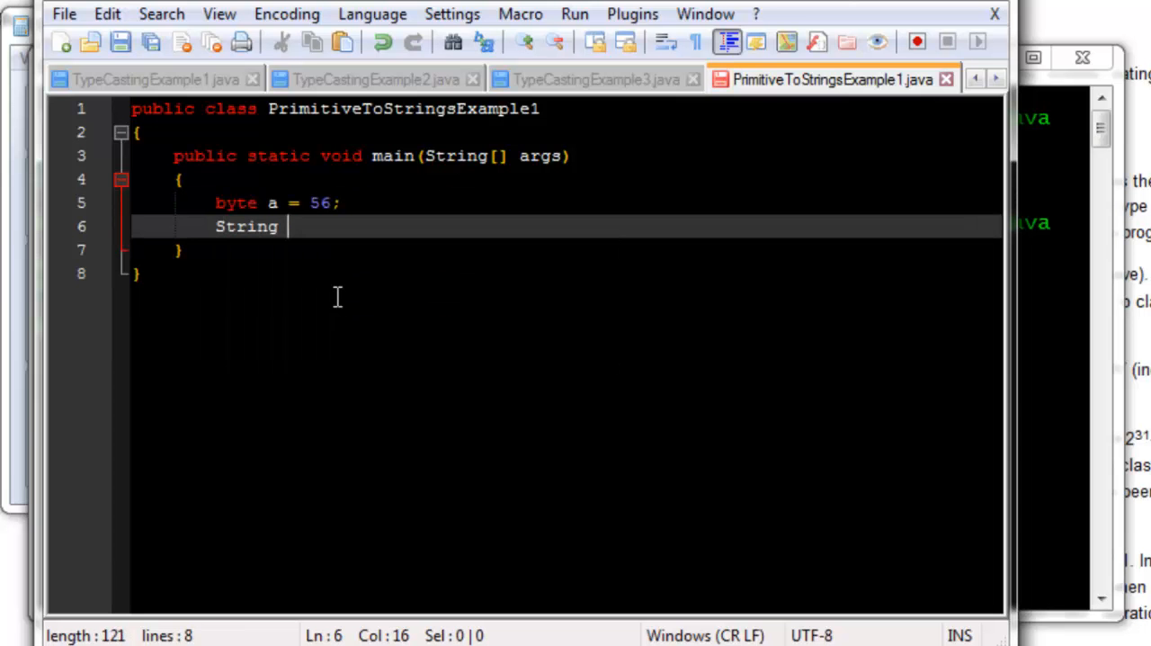
{"action": "type", "text": "s ="}
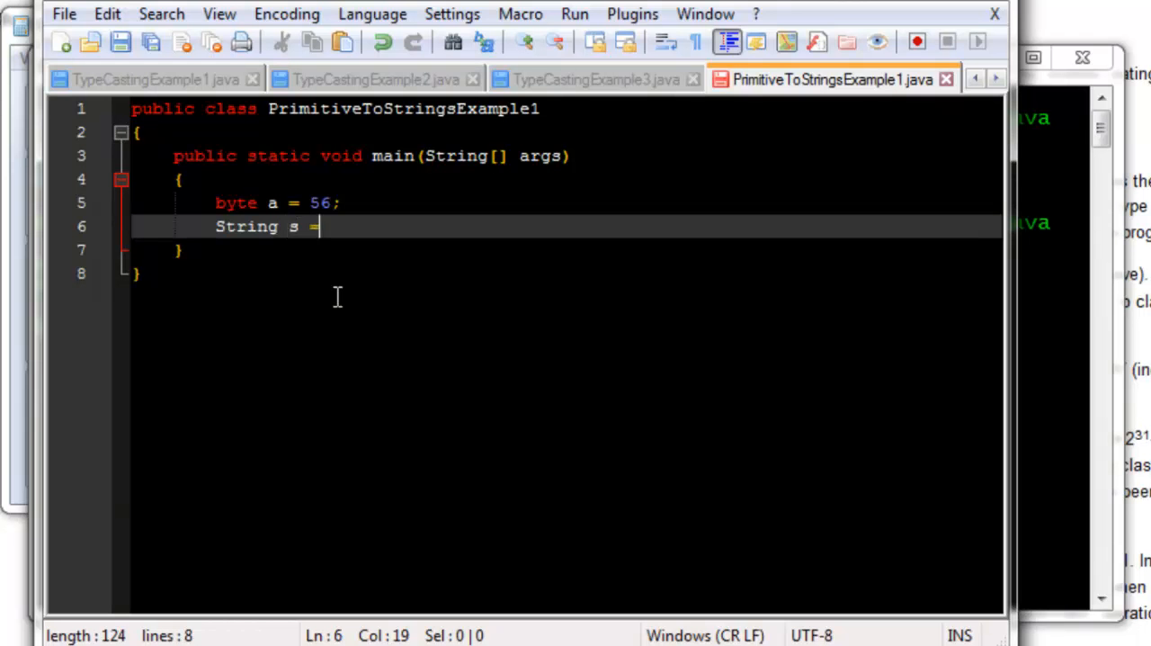
{"action": "type", "text": "St"}
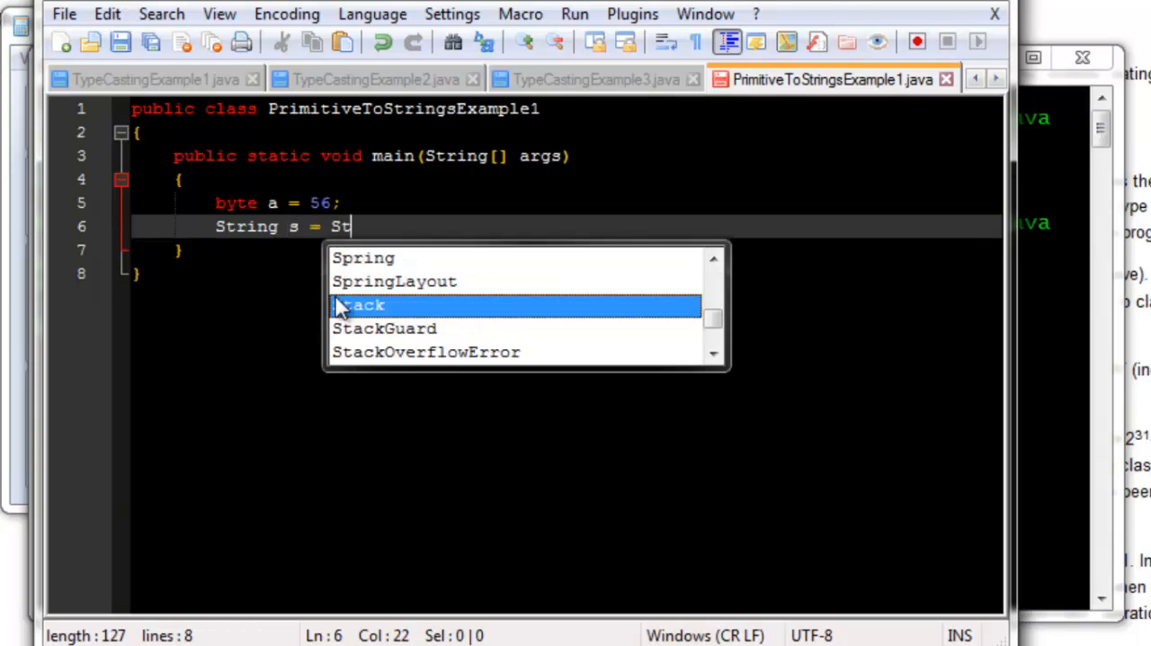
{"action": "type", "text": "ring"}
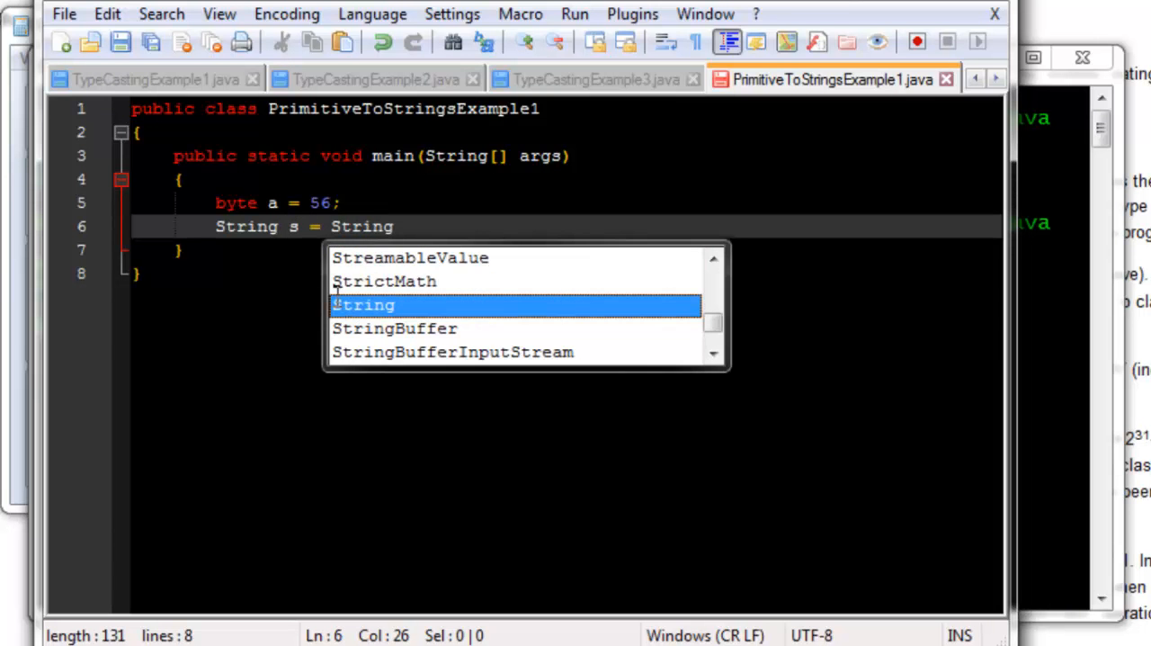
{"action": "type", "text": ".valu"}
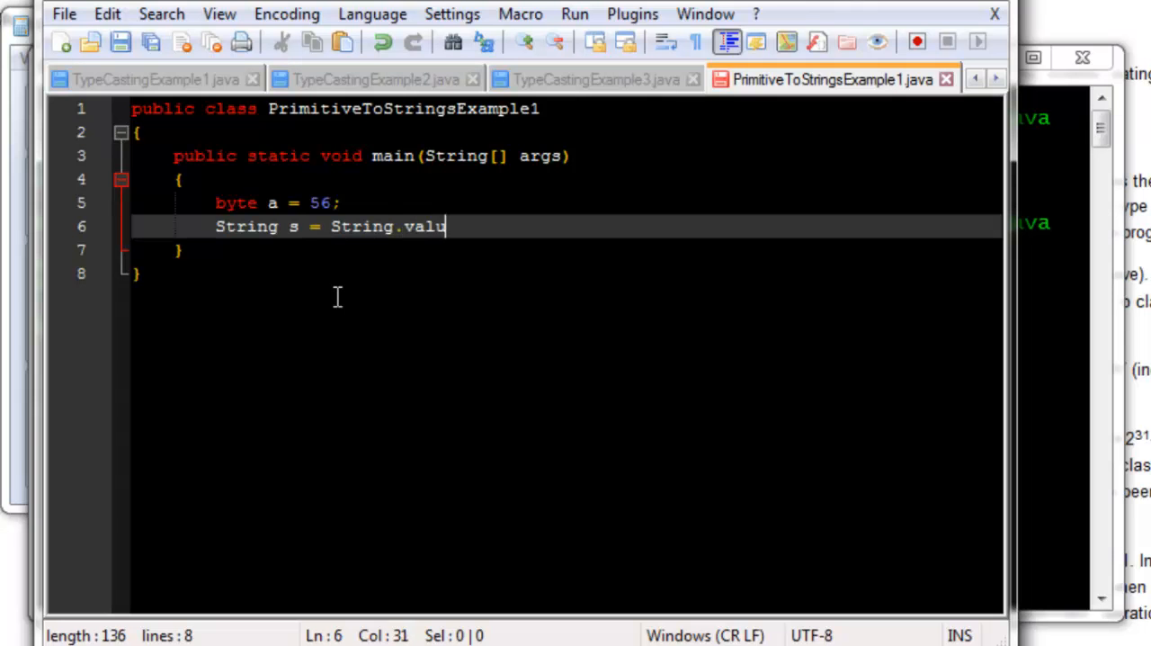
{"action": "type", "text": "eOf("}
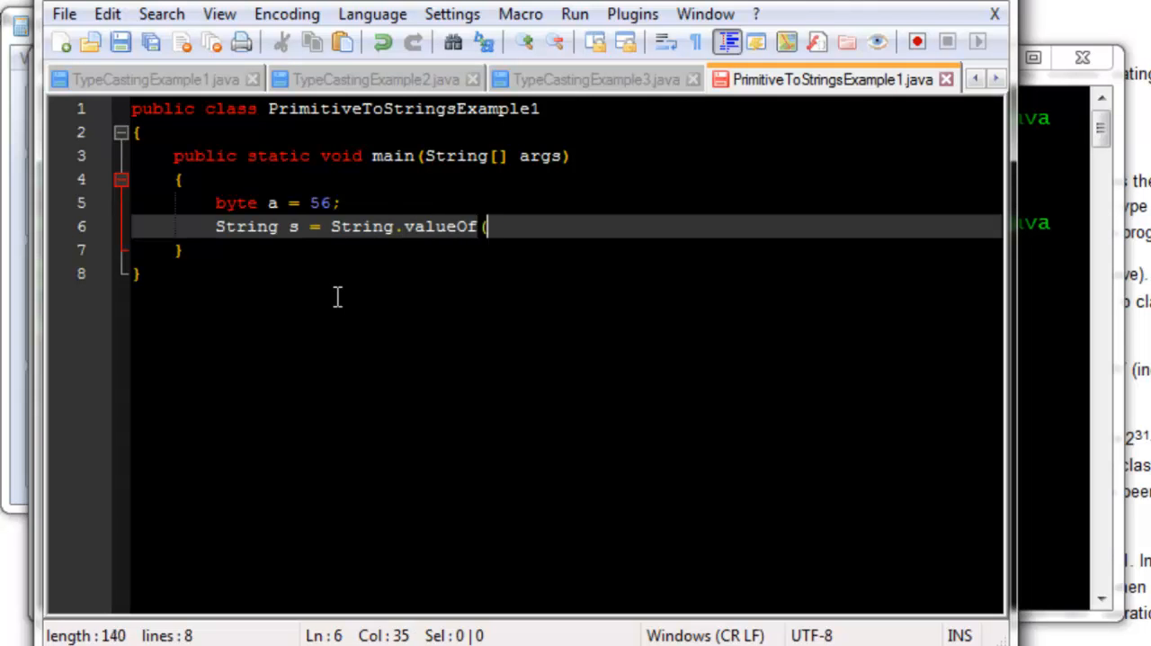
{"action": "type", "text": ");"}
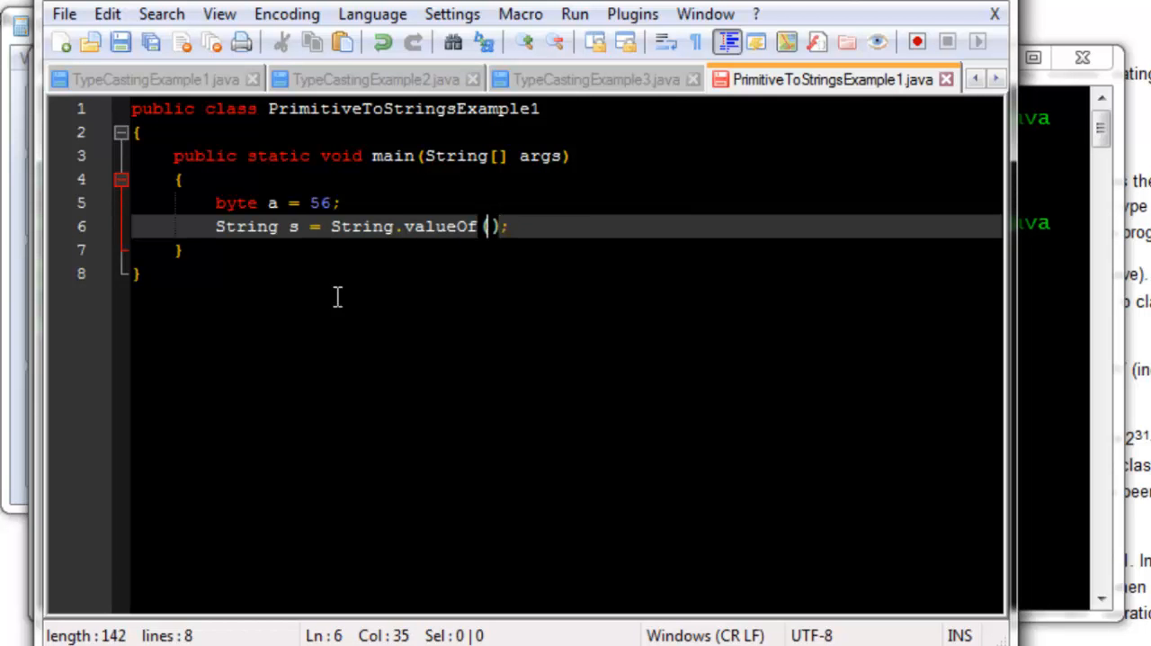
{"action": "type", "text": "a"}
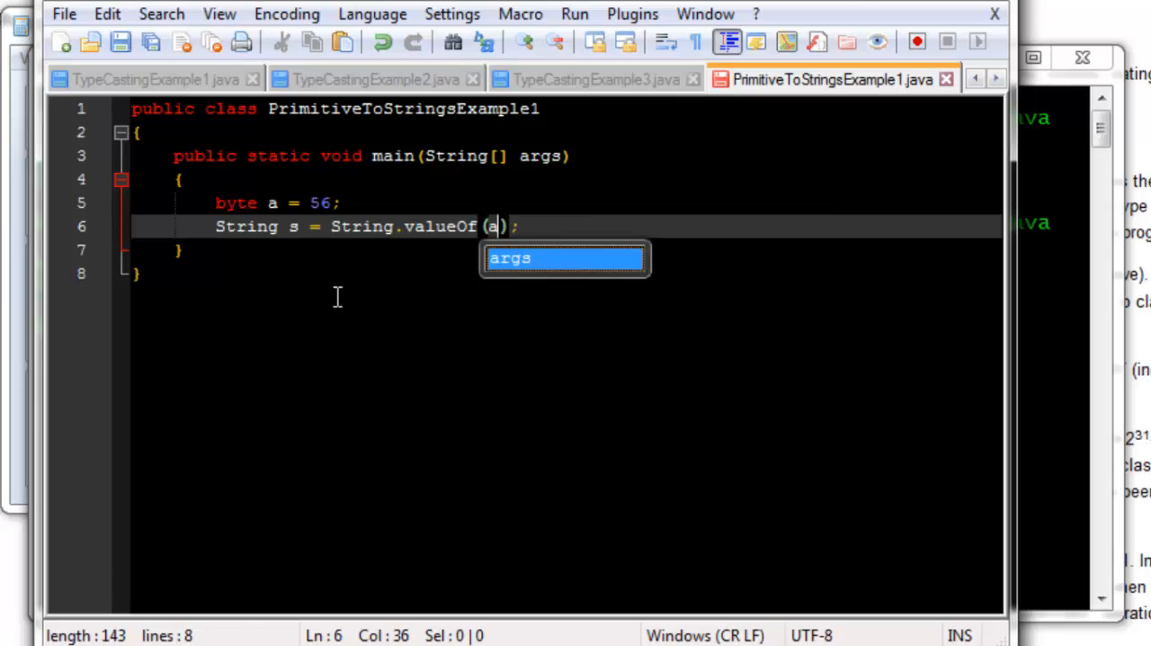
{"action": "left_click", "coordinate": [449, 226]}
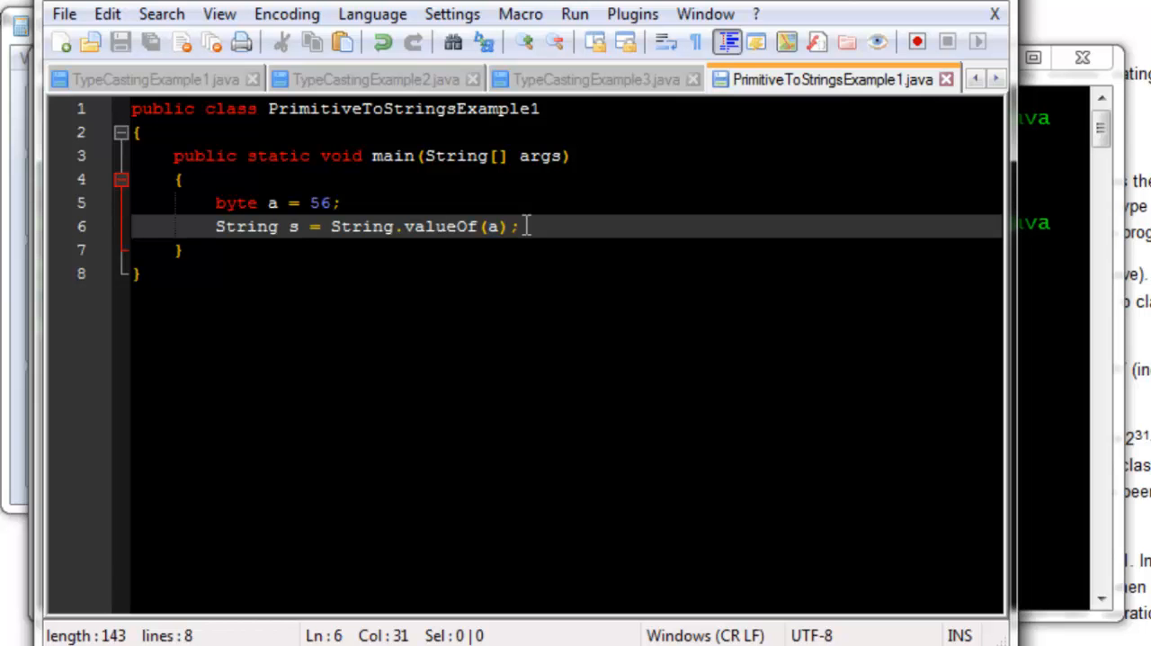
{"action": "double_click", "coordinate": [360, 226]}
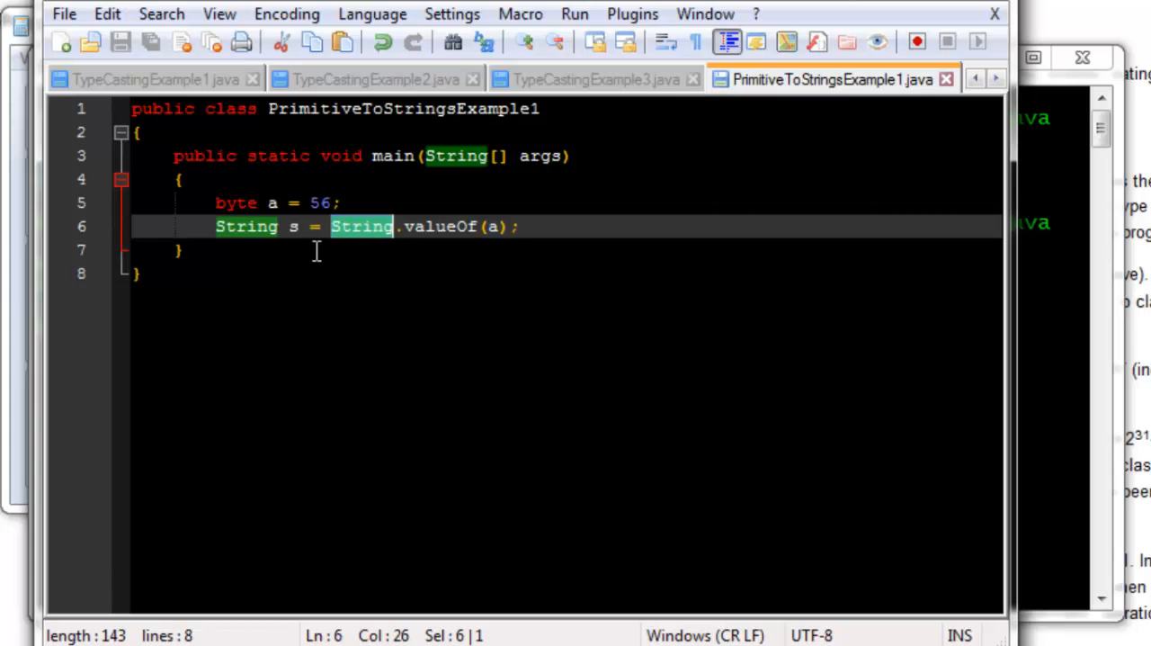
{"action": "double_click", "coordinate": [441, 227]}
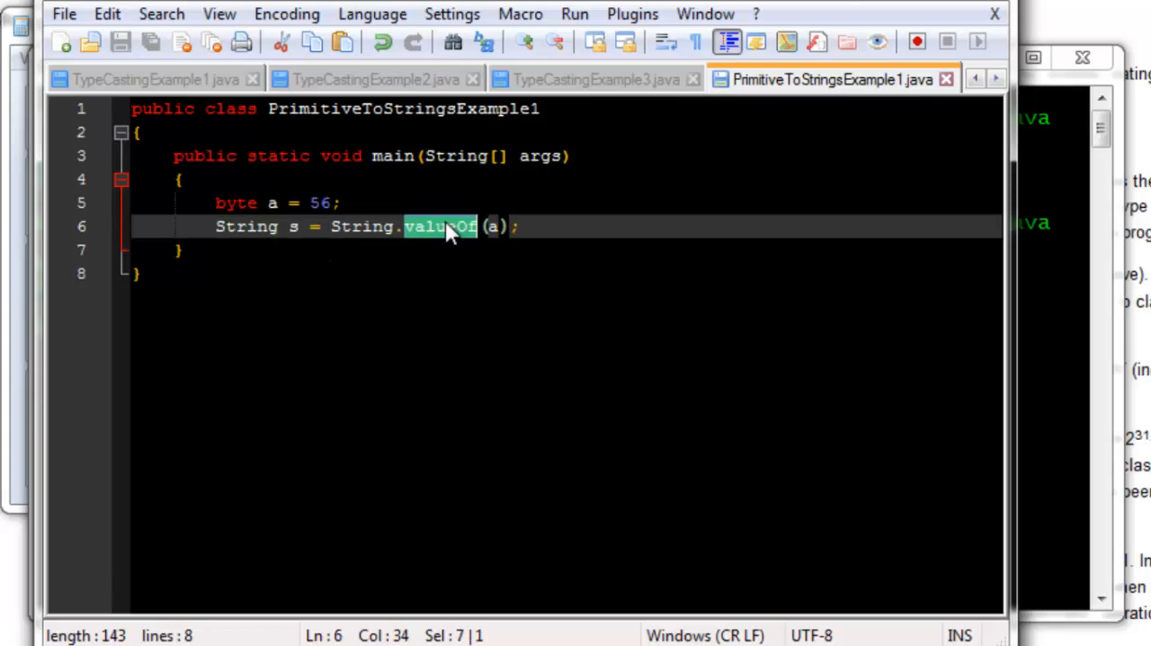
{"action": "mouse_move", "coordinate": [358, 226]}
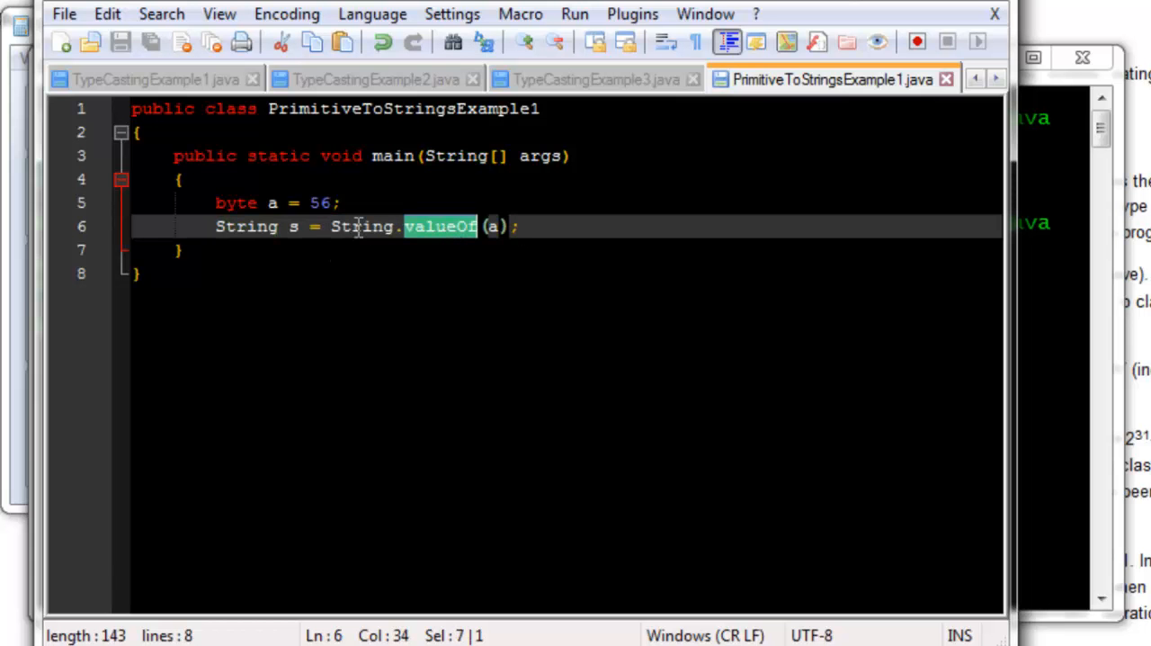
{"action": "left_click", "coordinate": [486, 226]}
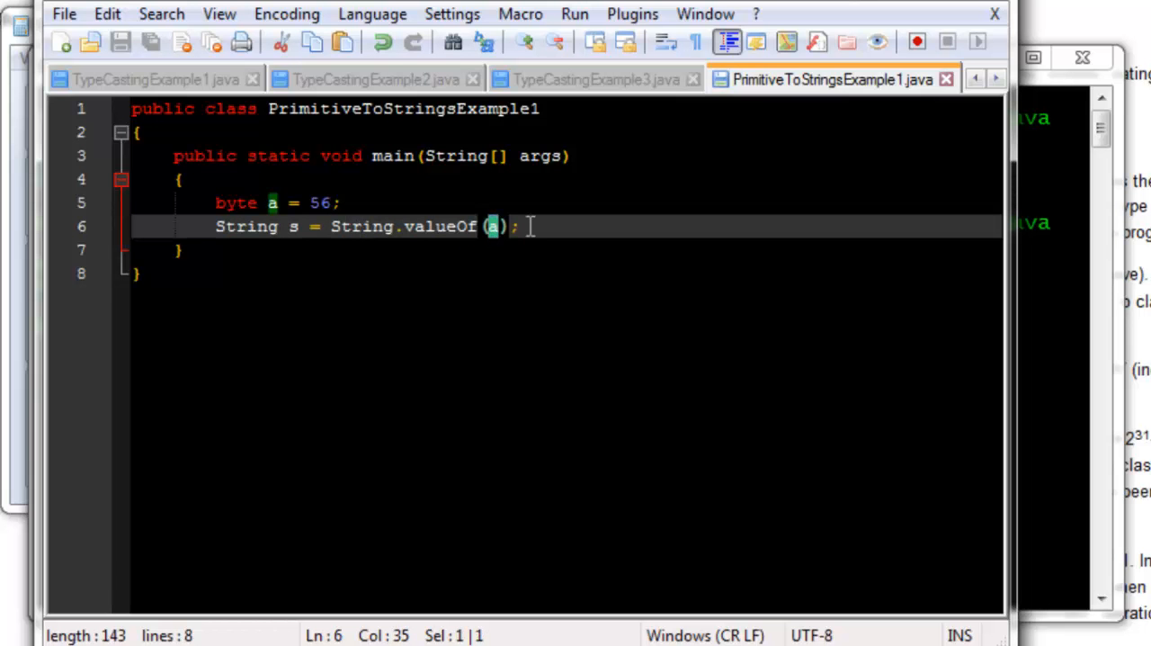
{"action": "left_click", "coordinate": [450, 227]}
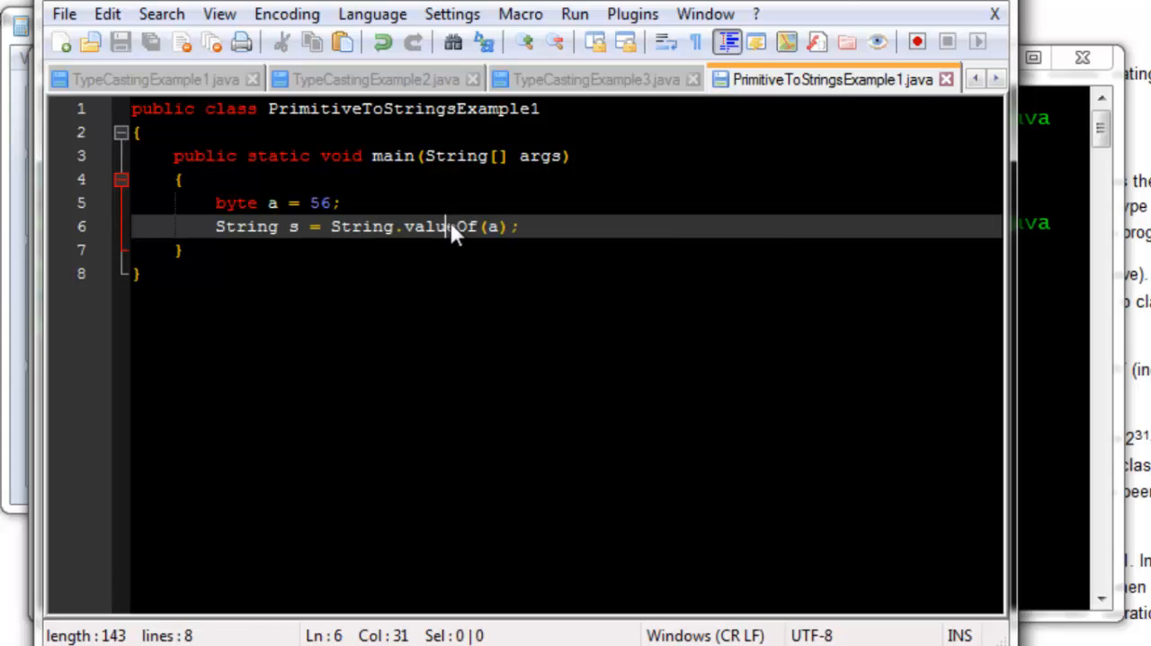
{"action": "double_click", "coordinate": [359, 225]}
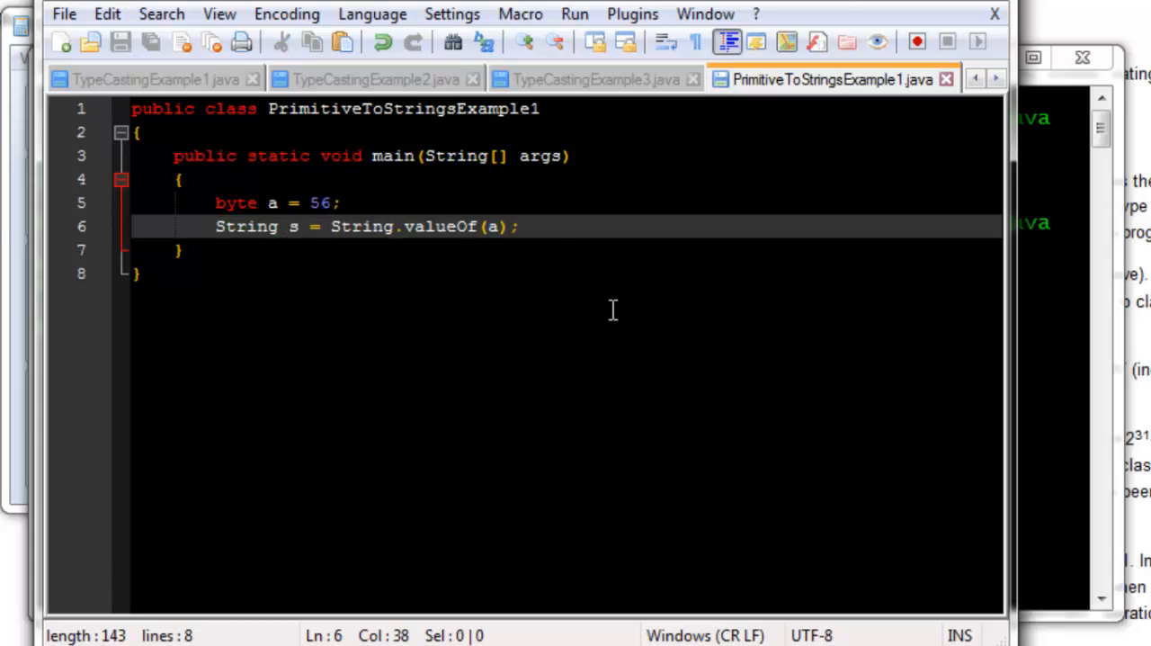
Add System.out.println(s); after the conversion line
{"action": "type", "text": "S"}
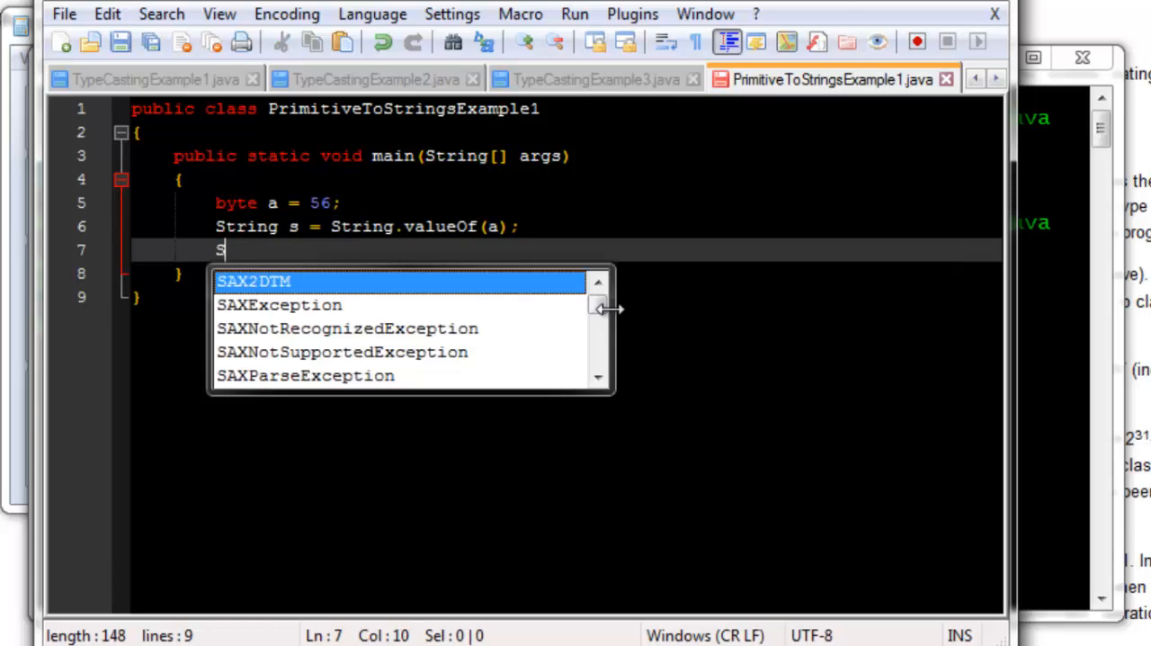
{"action": "type", "text": "ystem.ou"}
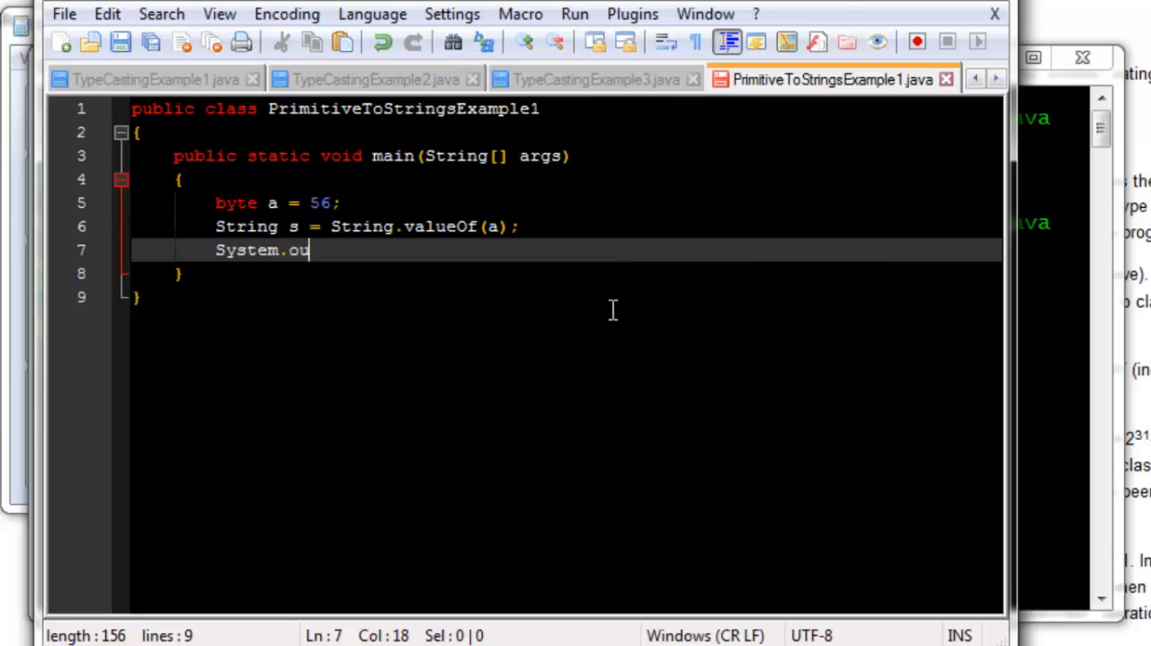
{"action": "type", "text": "t.print"}
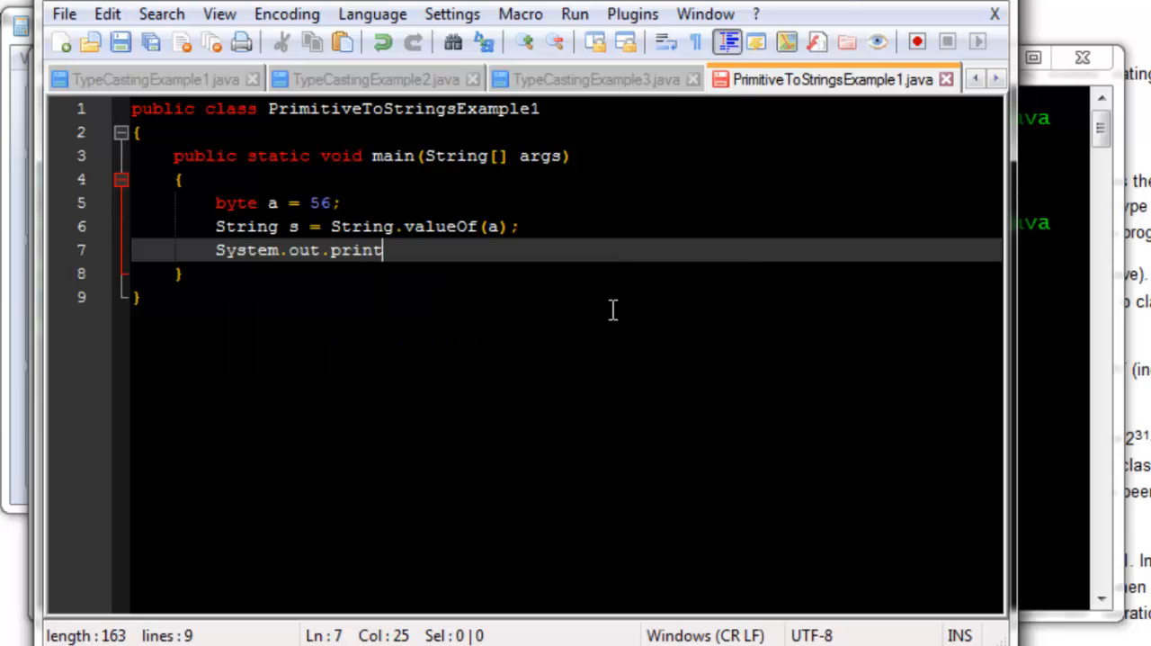
{"action": "type", "text": "ln();"}
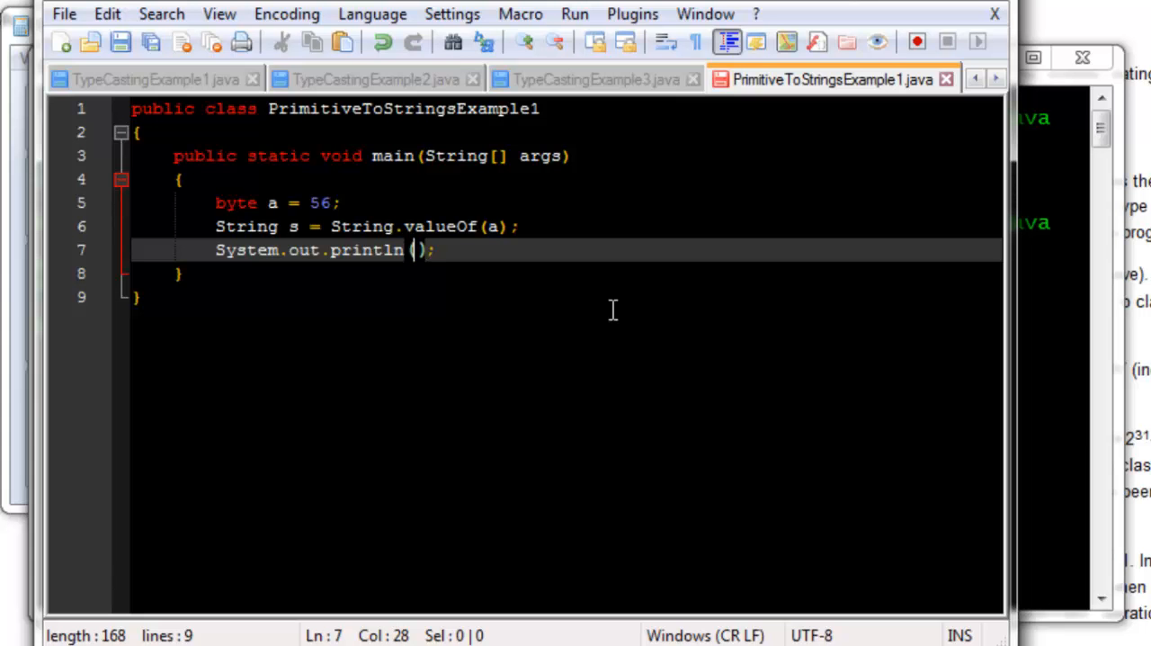
{"action": "type", "text": "s"}
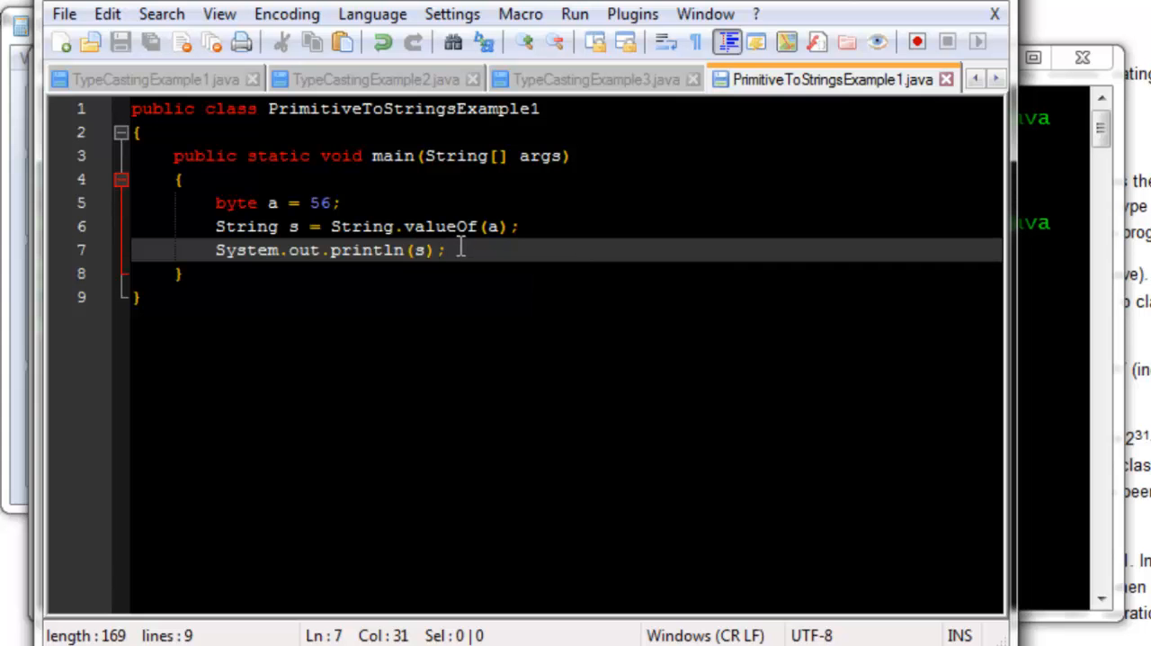
{"action": "double_click", "coordinate": [319, 203]}
{"action": "type", "text": "java"}
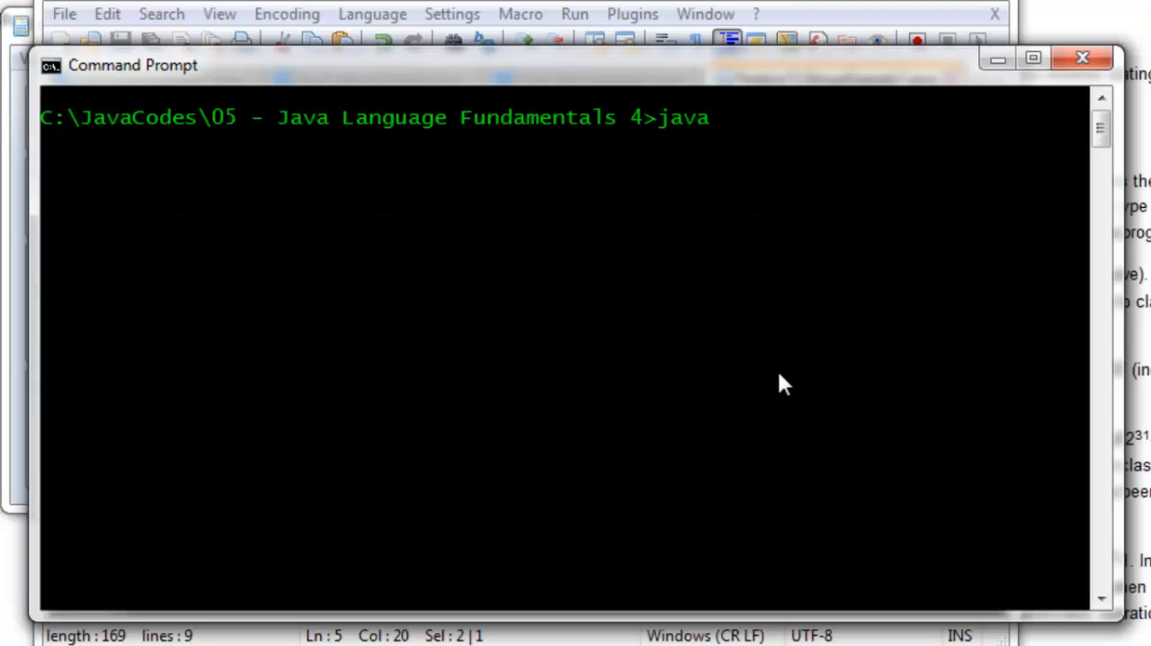
Compile with javac PrimitiveToStringsExample1.java and run java PrimitiveToStringsExample1, printing 56
{"action": "type", "text": "c"}
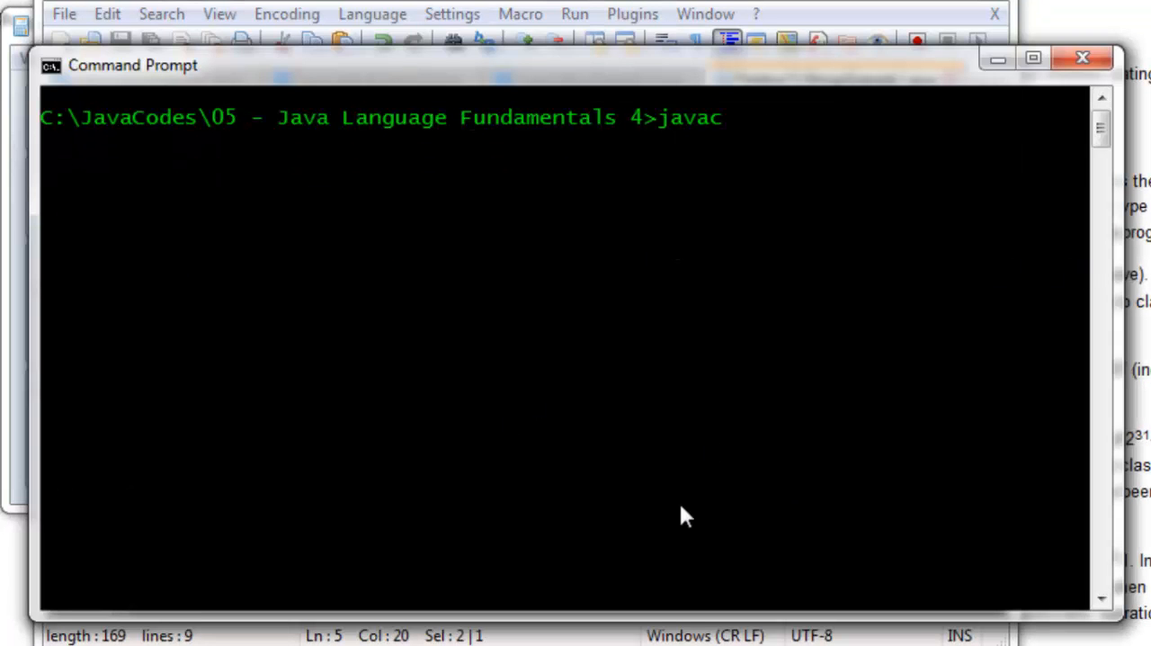
{"action": "type", "text": "PrimitiveToStringsExample1.java"}
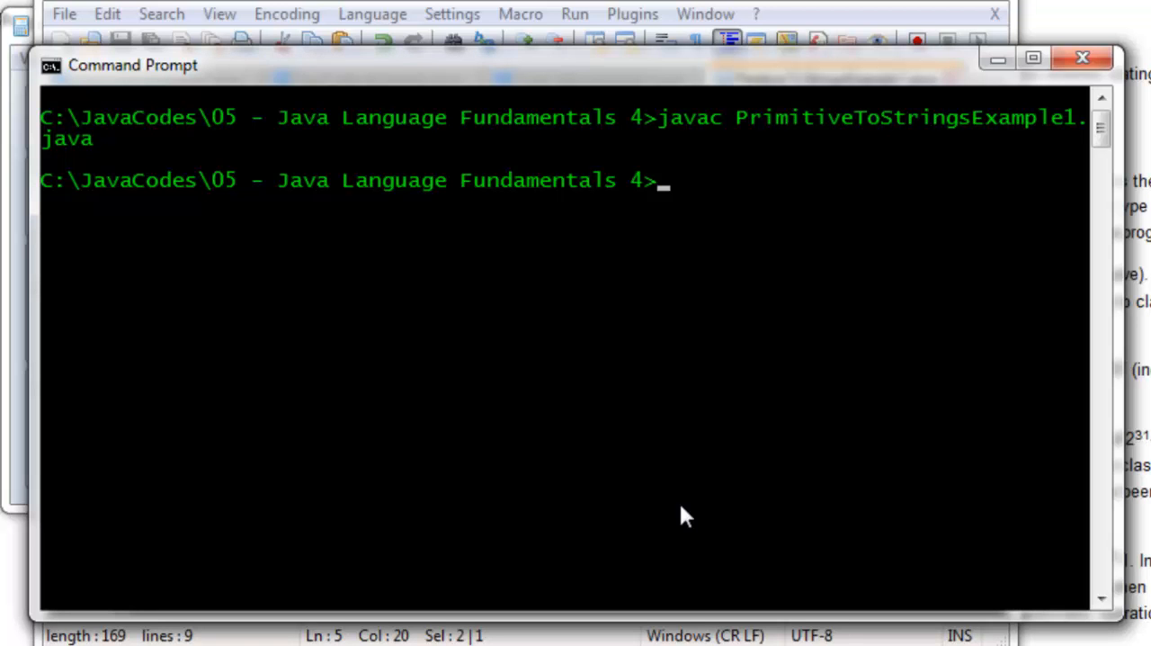
{"action": "type", "text": "java"}
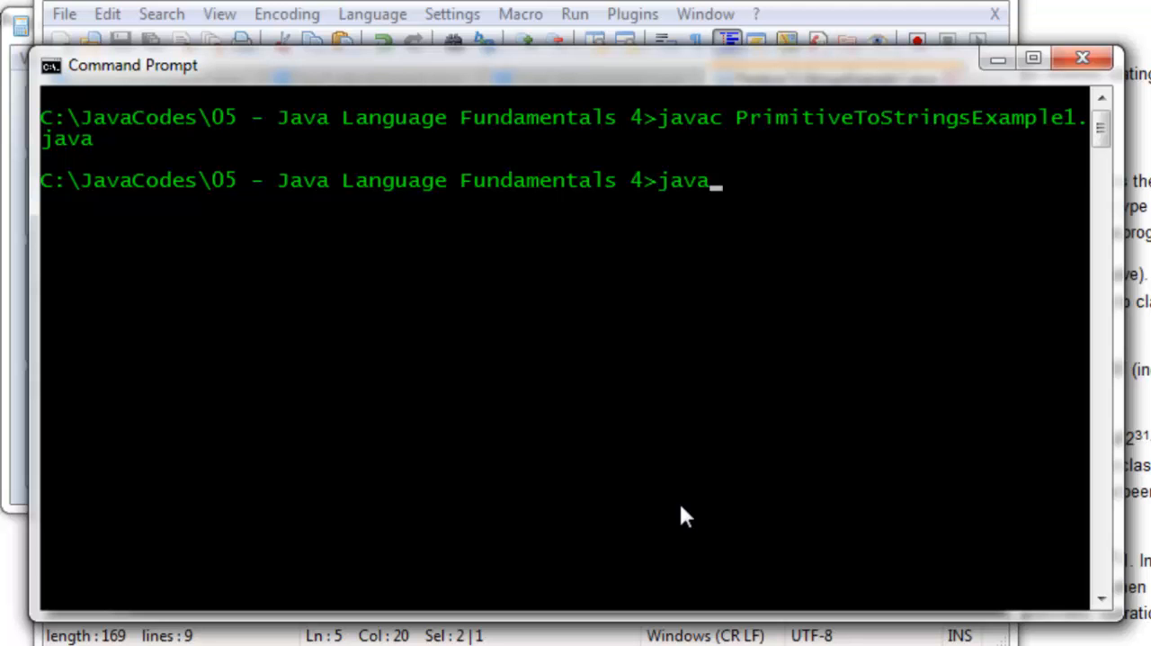
{"action": "type", "text": "PrimitiveToStringsExample1.class"}
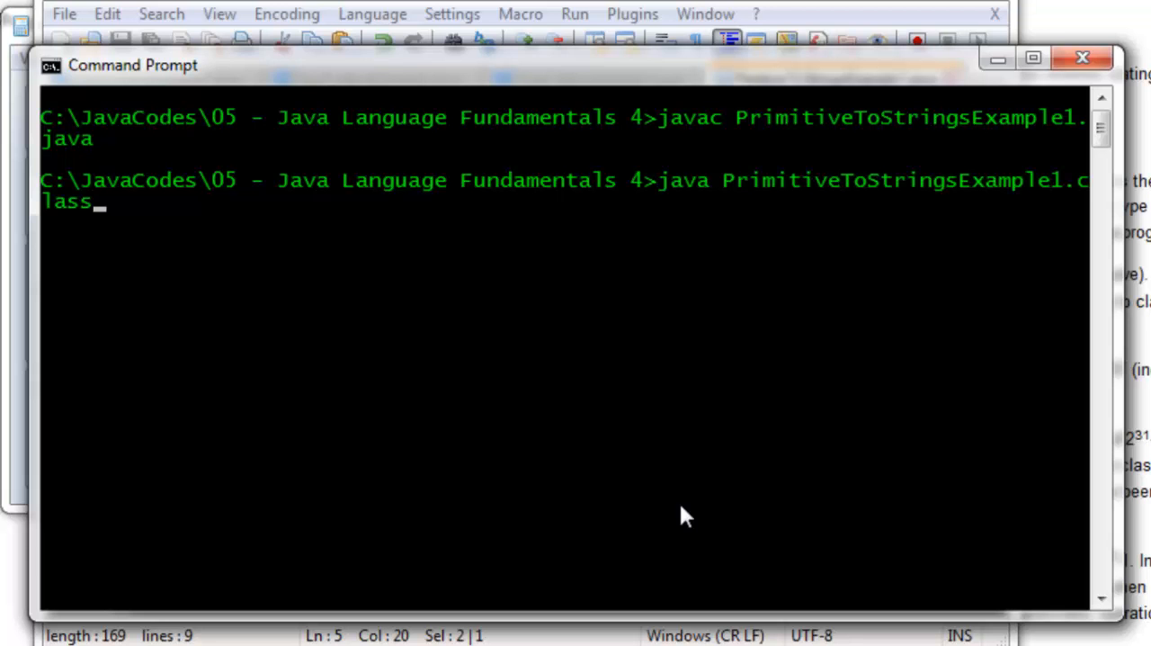
{"action": "key", "text": "BackSpace"}
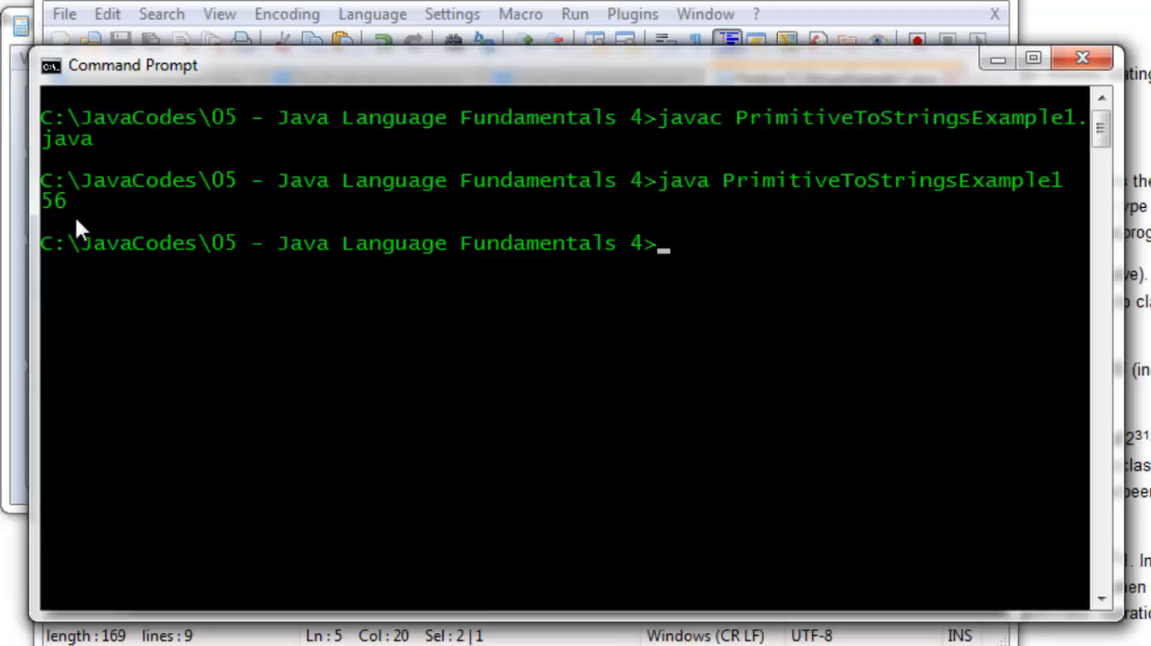
{"action": "mouse_move", "coordinate": [121, 260]}
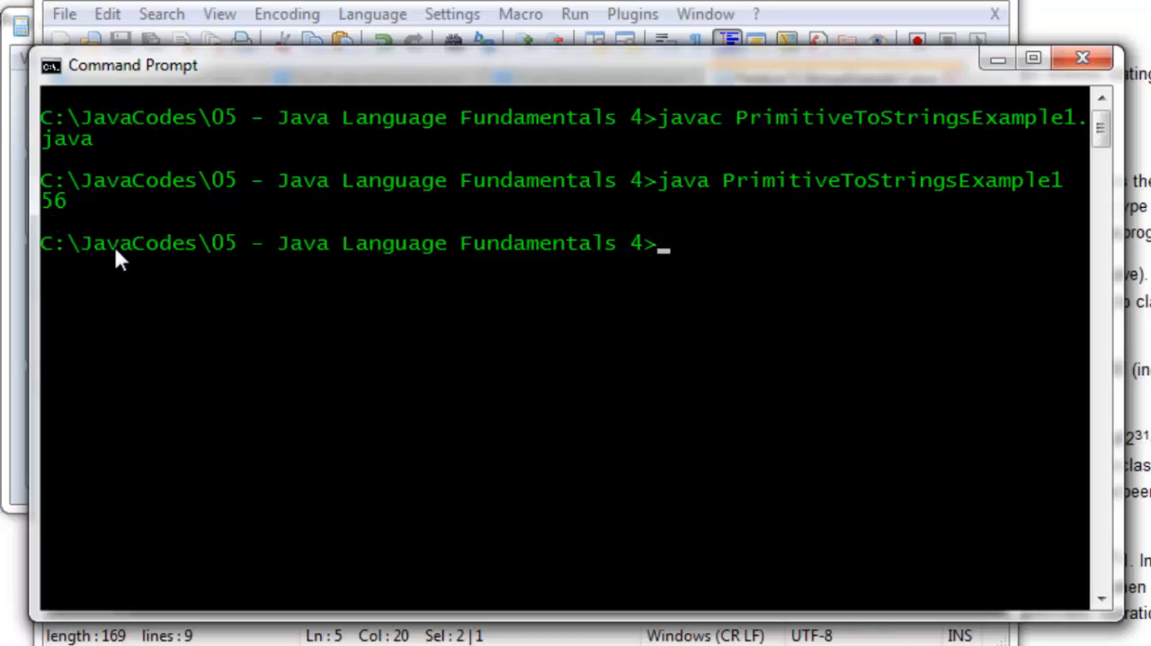
{"action": "mouse_move", "coordinate": [86, 232]}
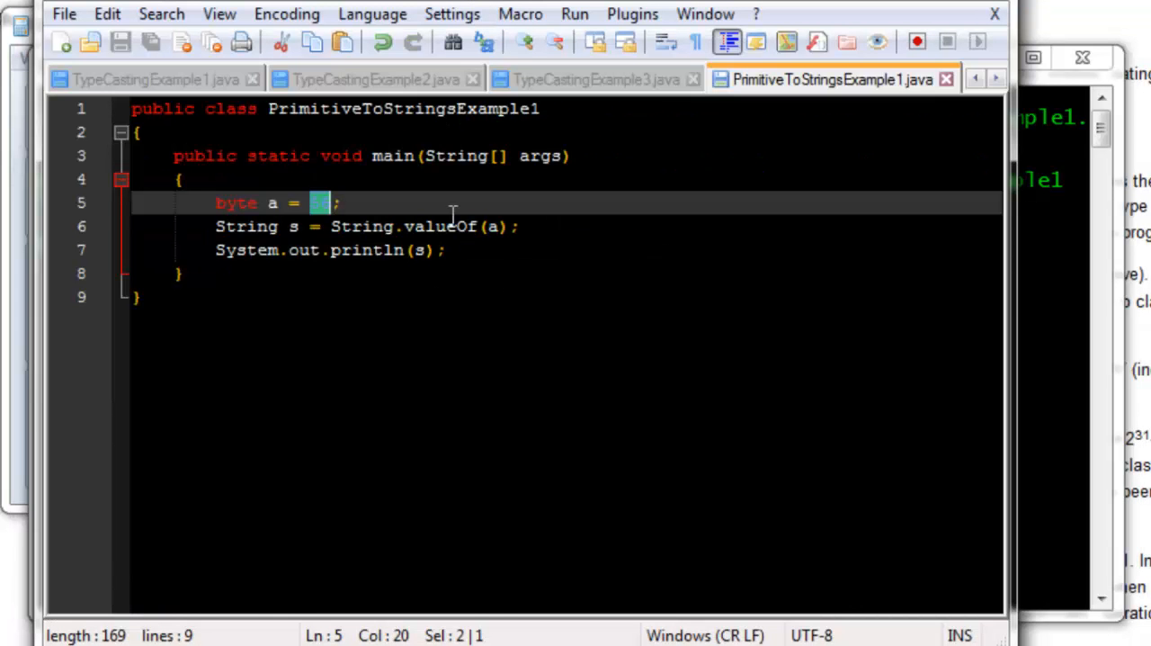
{"action": "mouse_move", "coordinate": [420, 230]}
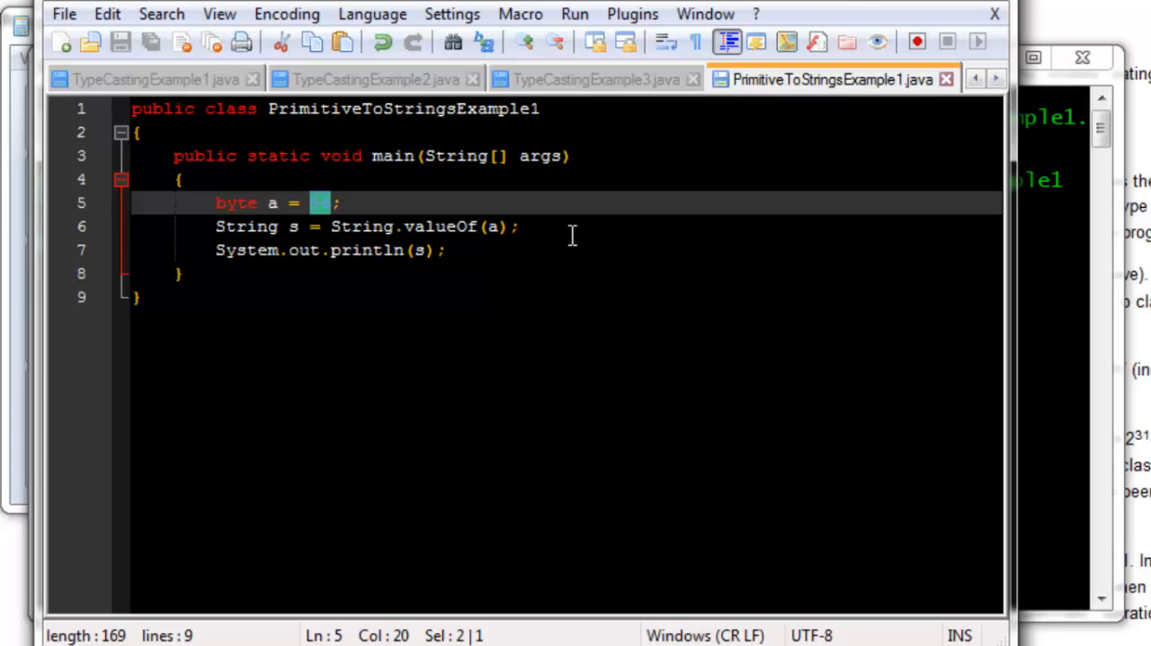
{"action": "mouse_move", "coordinate": [540, 227]}
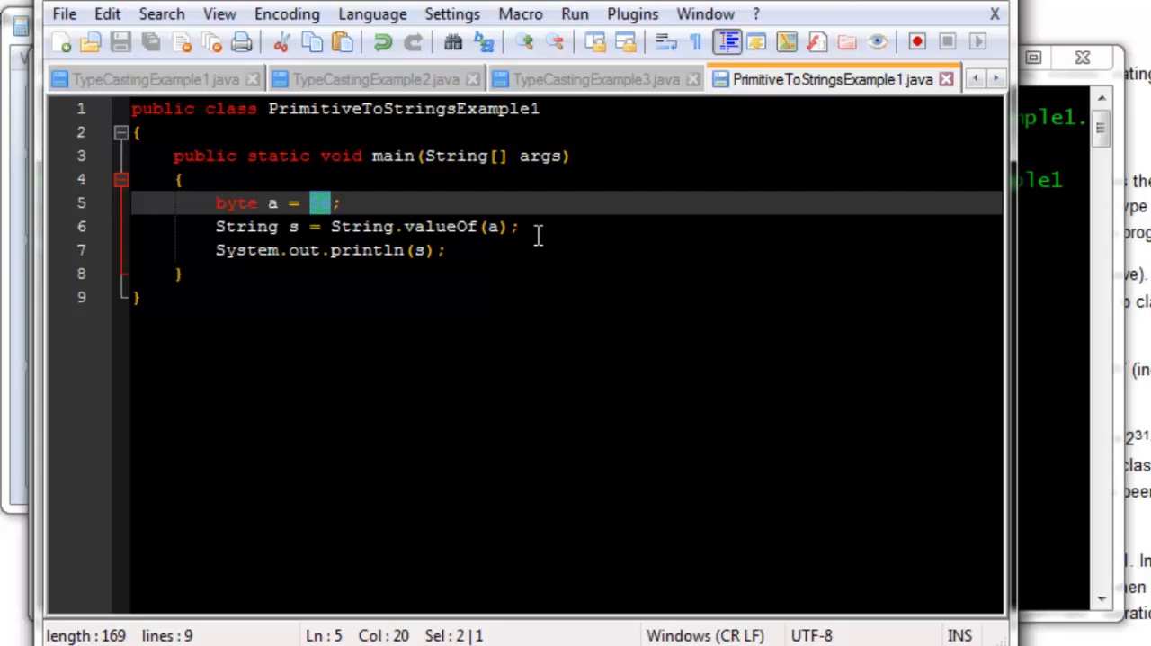
Replace String.valueOf(a) on line 6 with a (String)a cast
{"action": "type", "text": "56"}
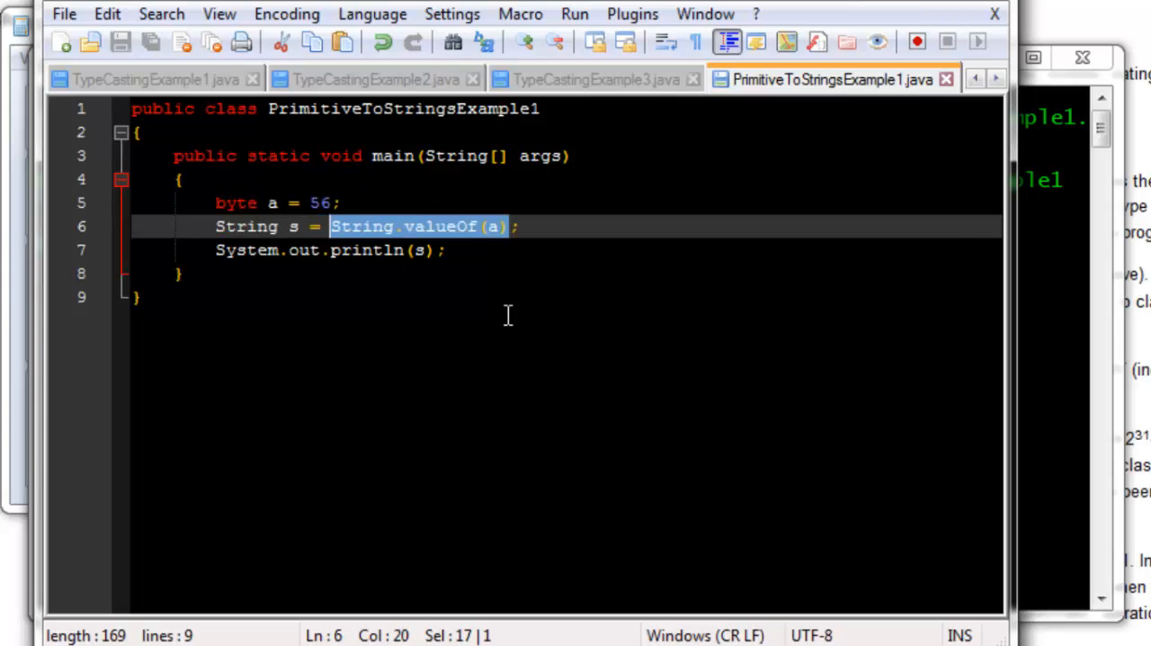
{"action": "key", "text": "Delete"}
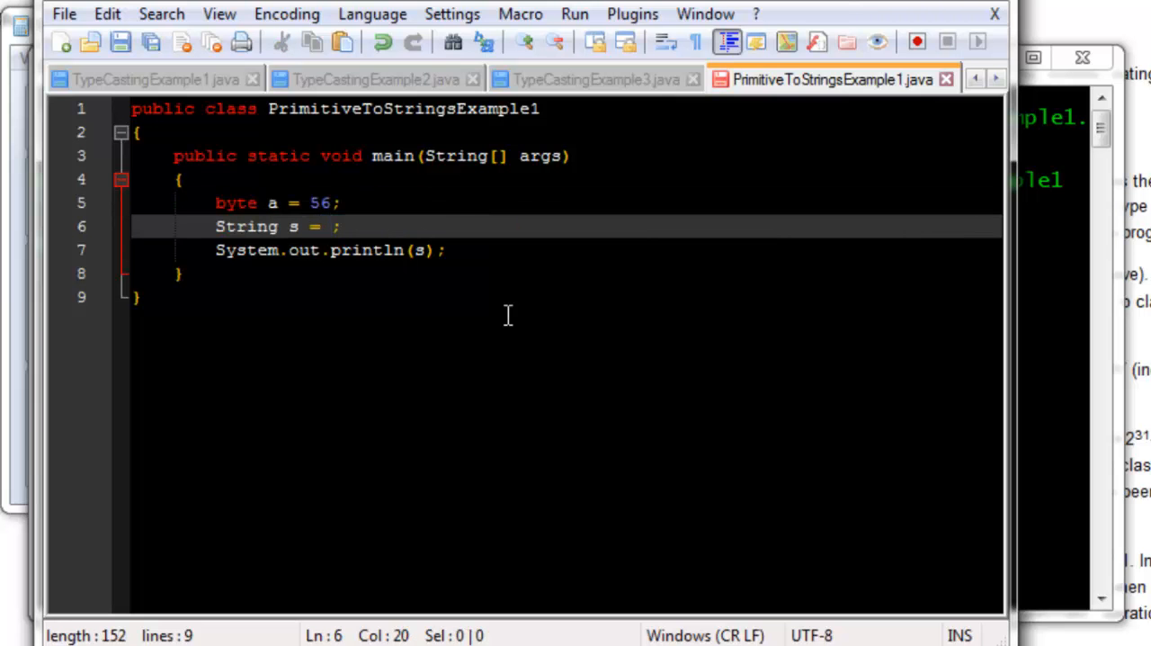
{"action": "type", "text": "()"}
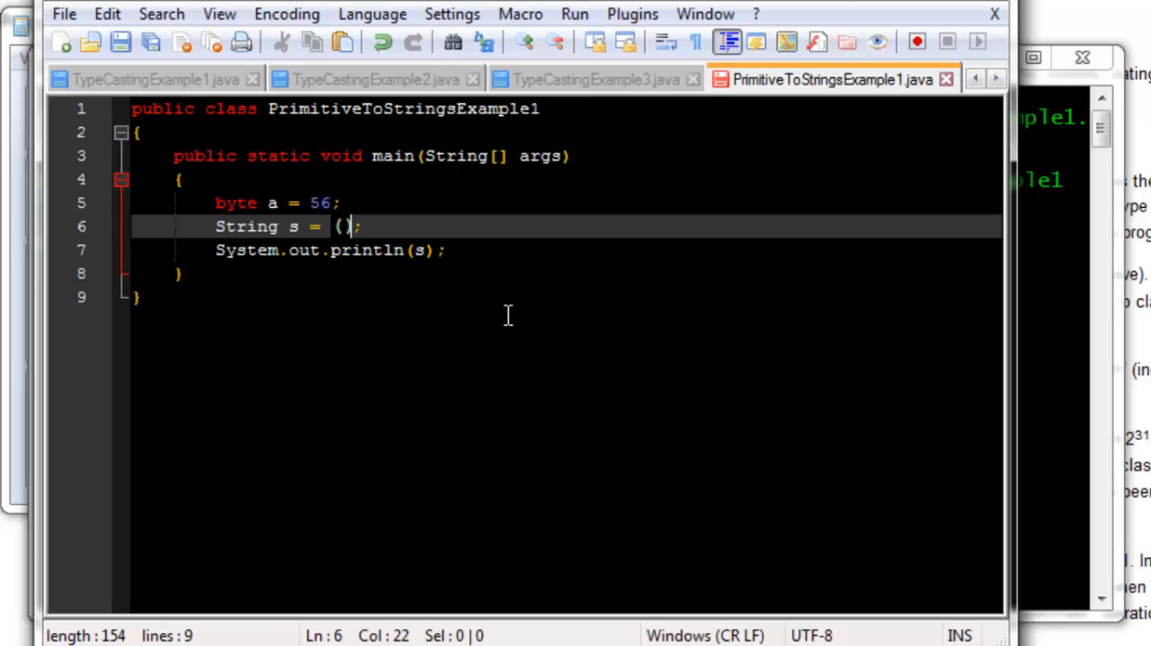
{"action": "type", "text": "S"}
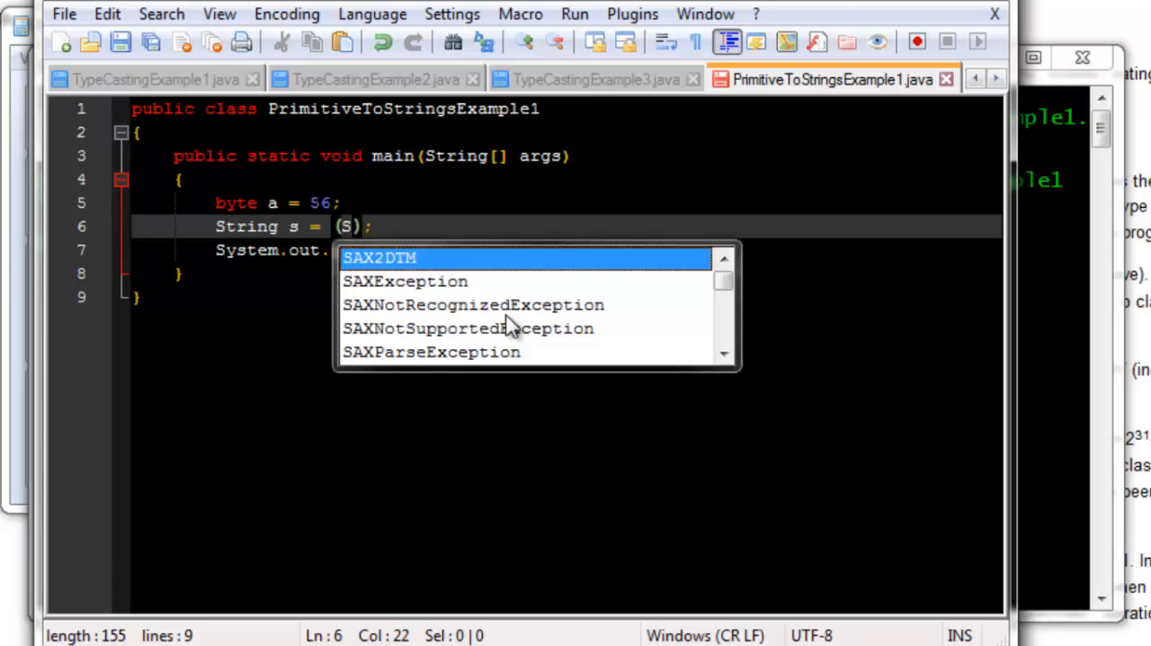
{"action": "type", "text": "tring"}
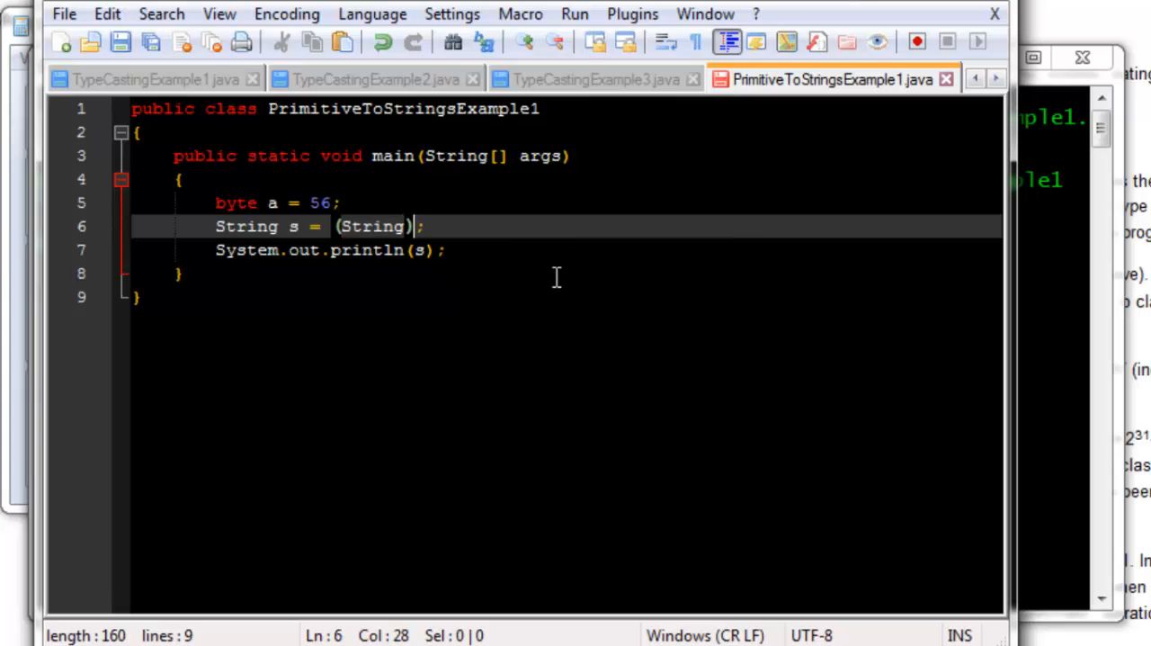
{"action": "type", "text": "a"}
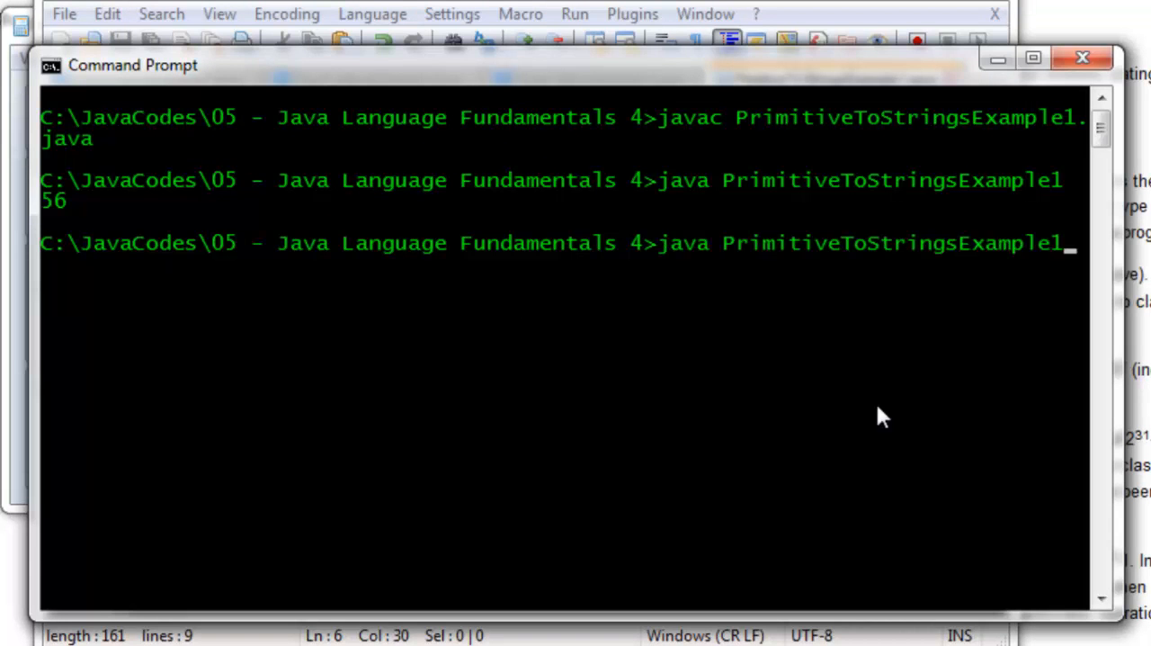
Recompile with javac PrimitiveToStringsExample1.java and see 'byte cannot be converted to String'
{"action": "type", "text": "javac PrimitiveToStringsExample1.java"}
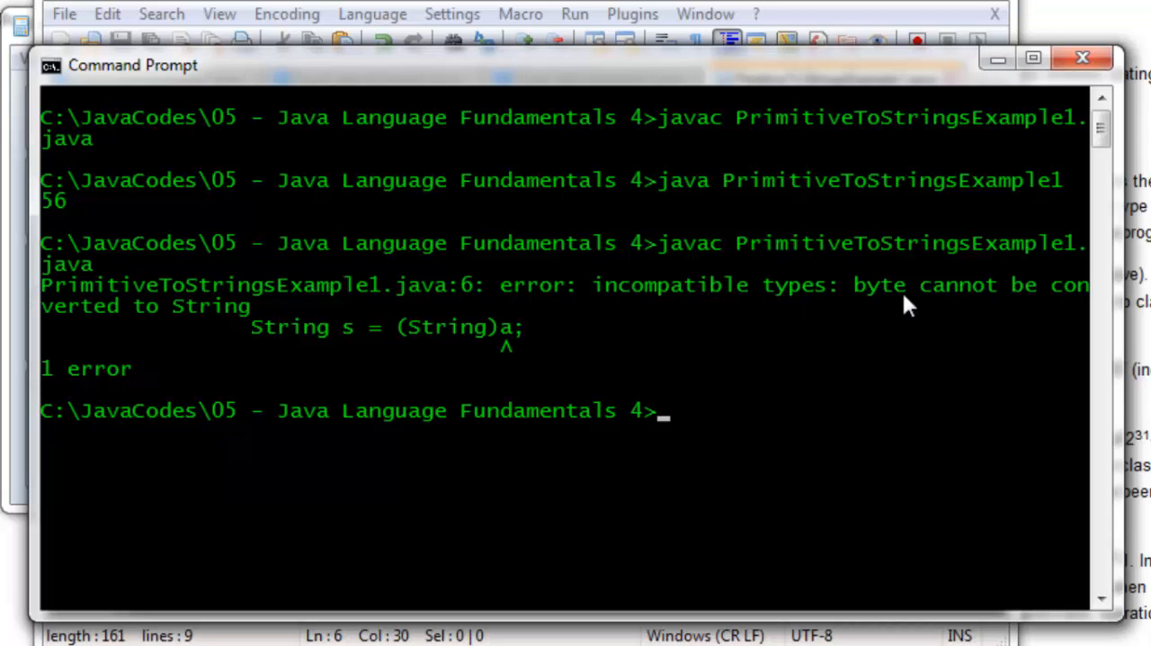
{"action": "mouse_move", "coordinate": [416, 360]}
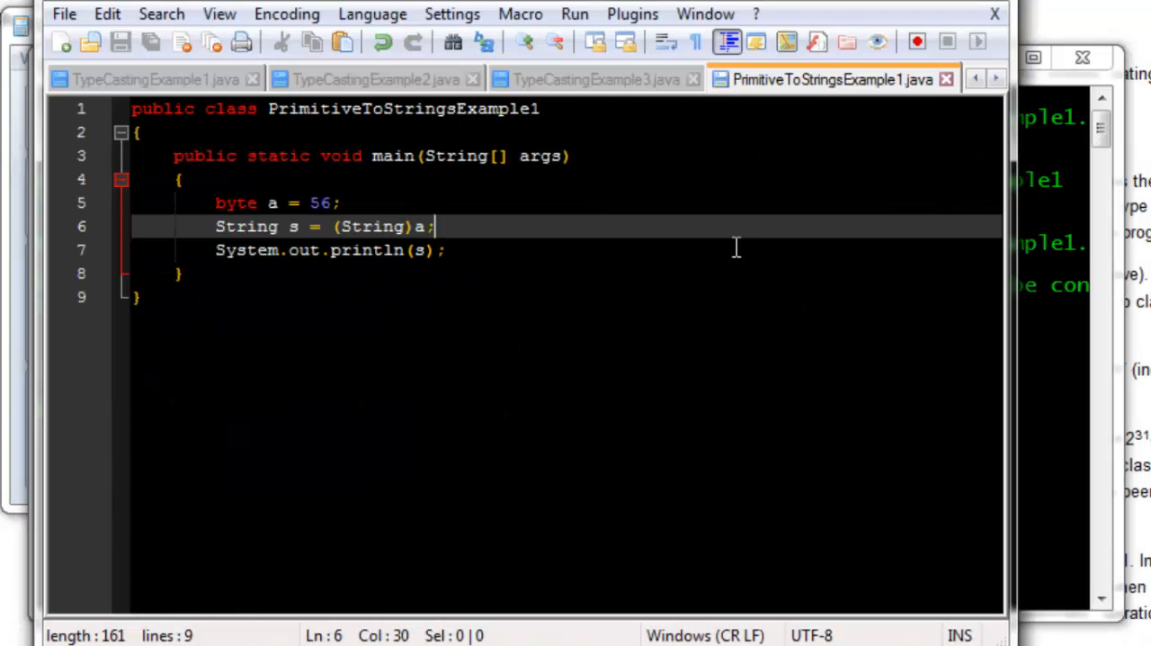
{"action": "mouse_move", "coordinate": [587, 198]}
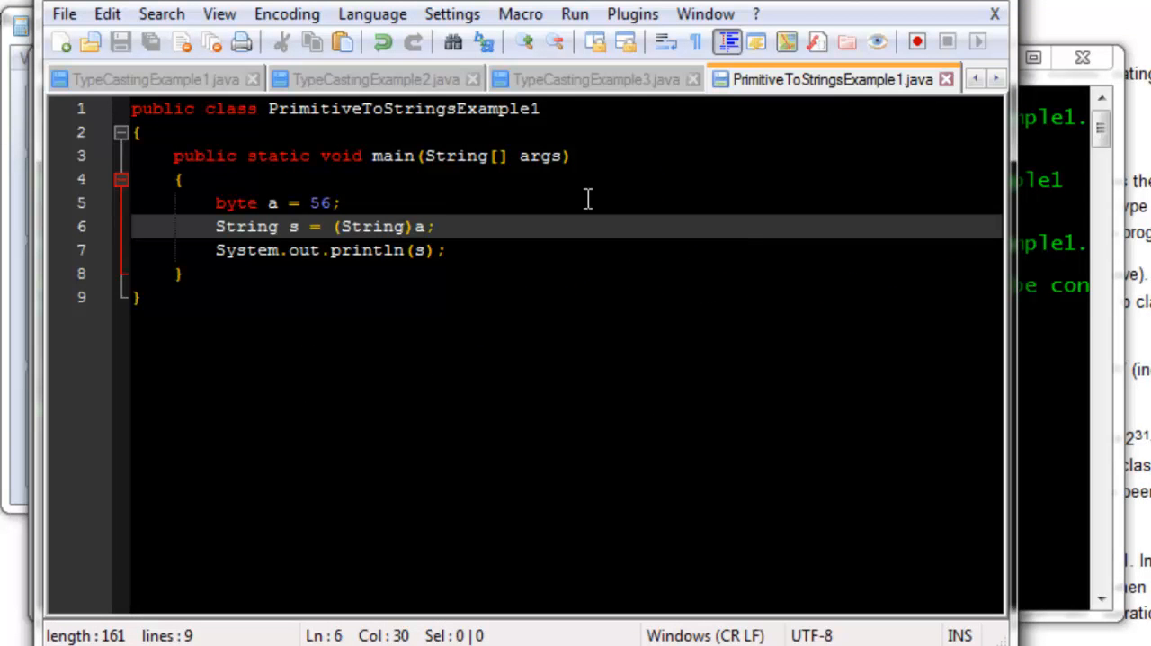
{"action": "mouse_move", "coordinate": [661, 209]}
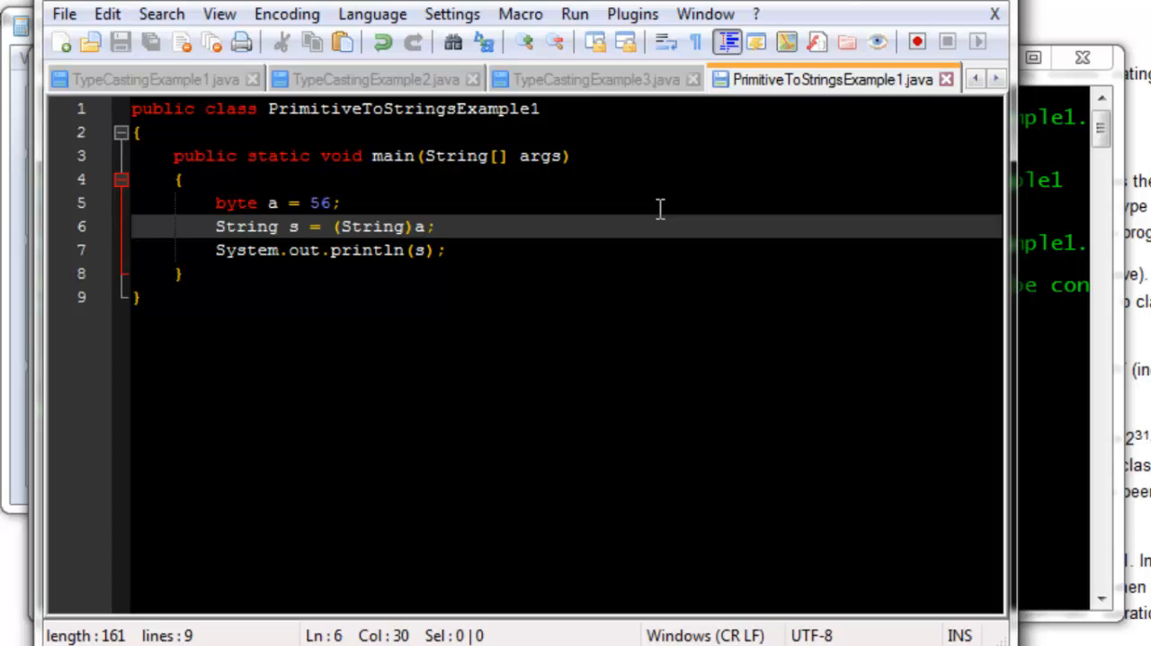
Undo the cast, restore String.valueOf(a), and append a //Data Conversion comment
{"action": "left_click", "coordinate": [432, 226]}
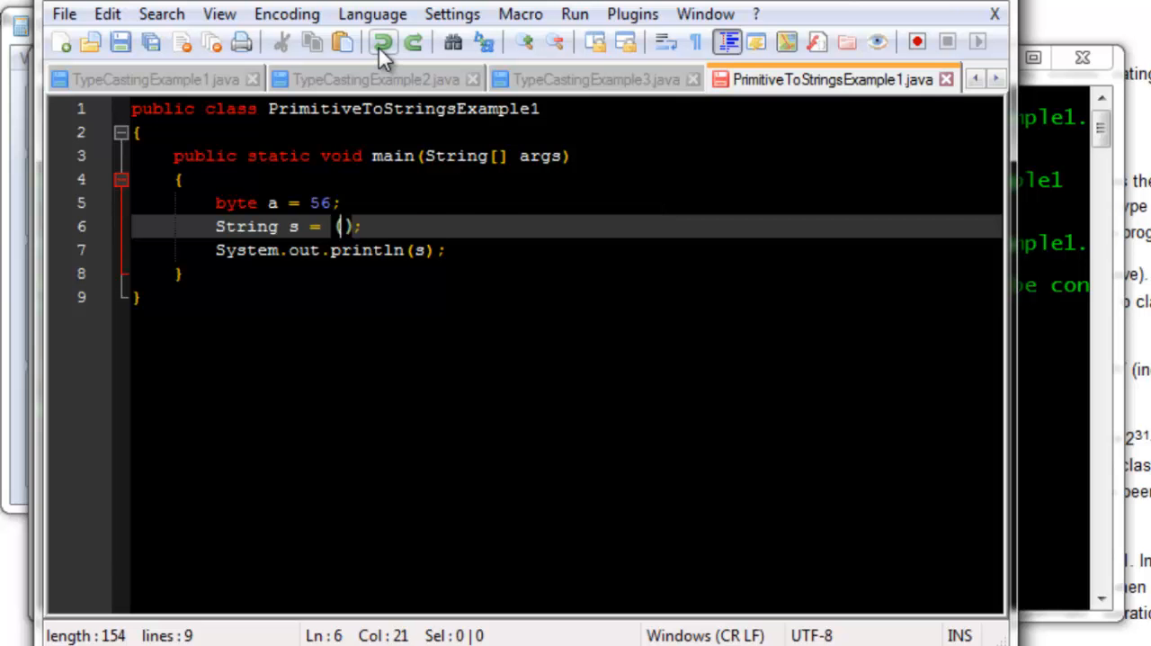
{"action": "type", "text": "String.valueOf(a"}
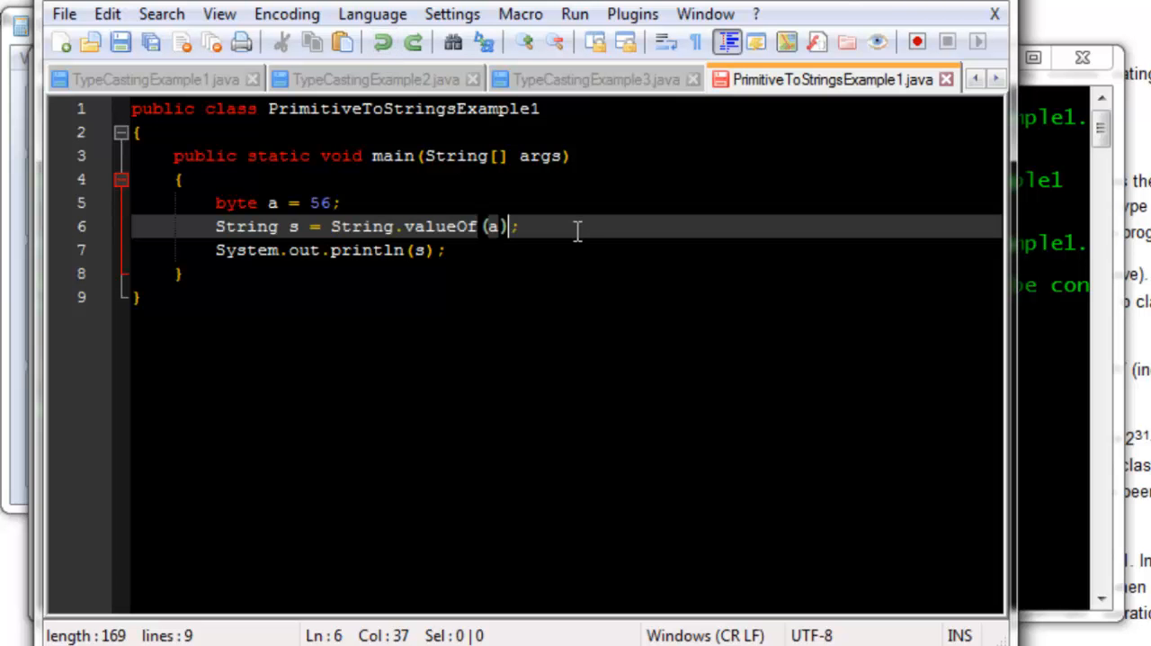
{"action": "type", "text": "//"}
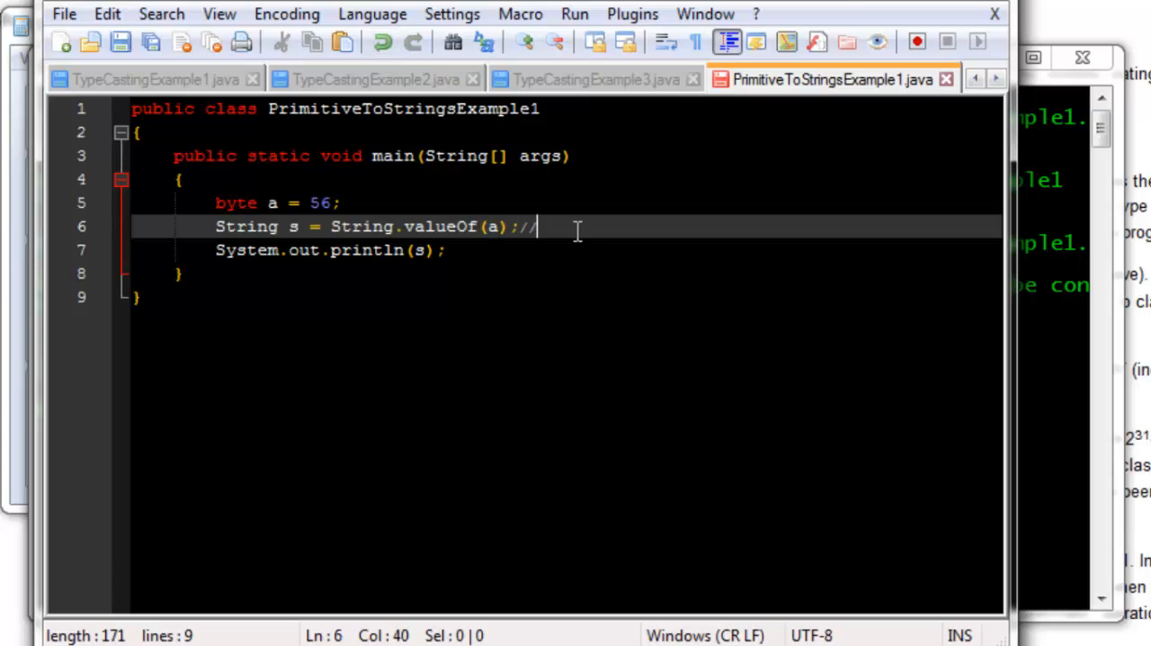
{"action": "type", "text": "Data"}
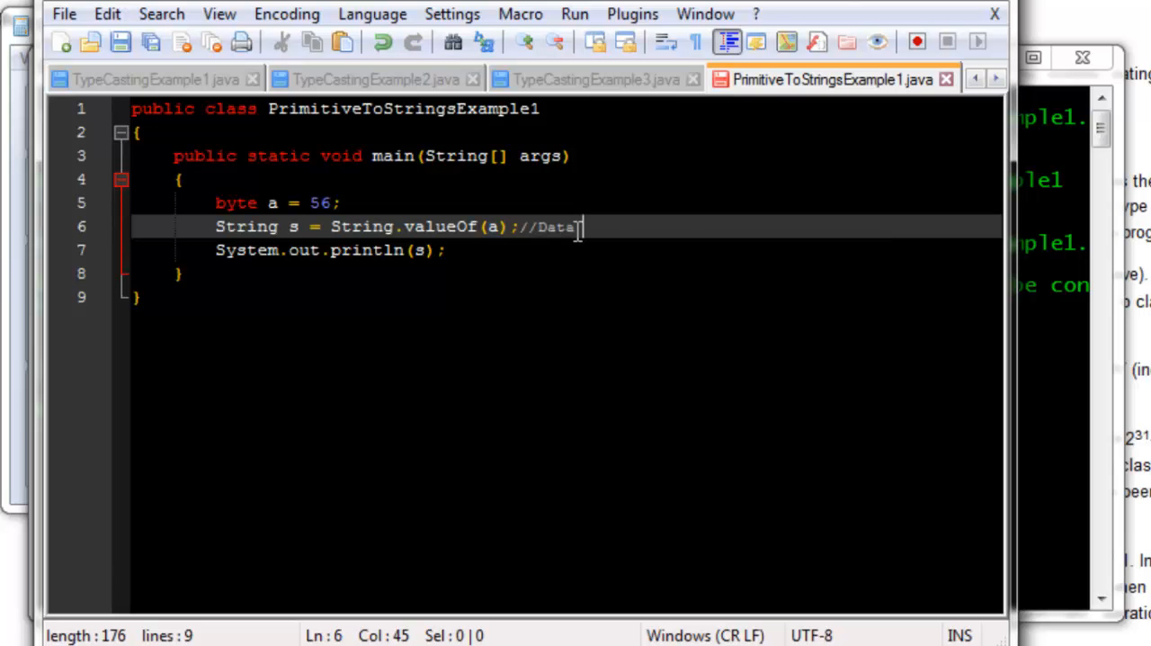
{"action": "type", "text": "Conver"}
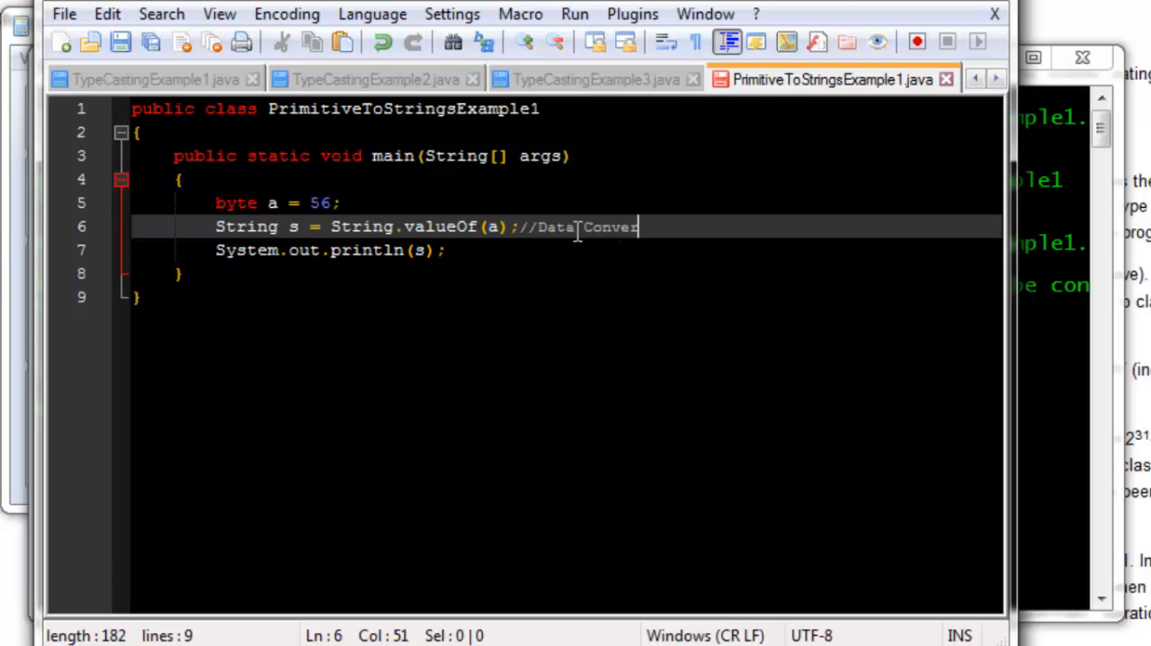
{"action": "type", "text": "sion"}
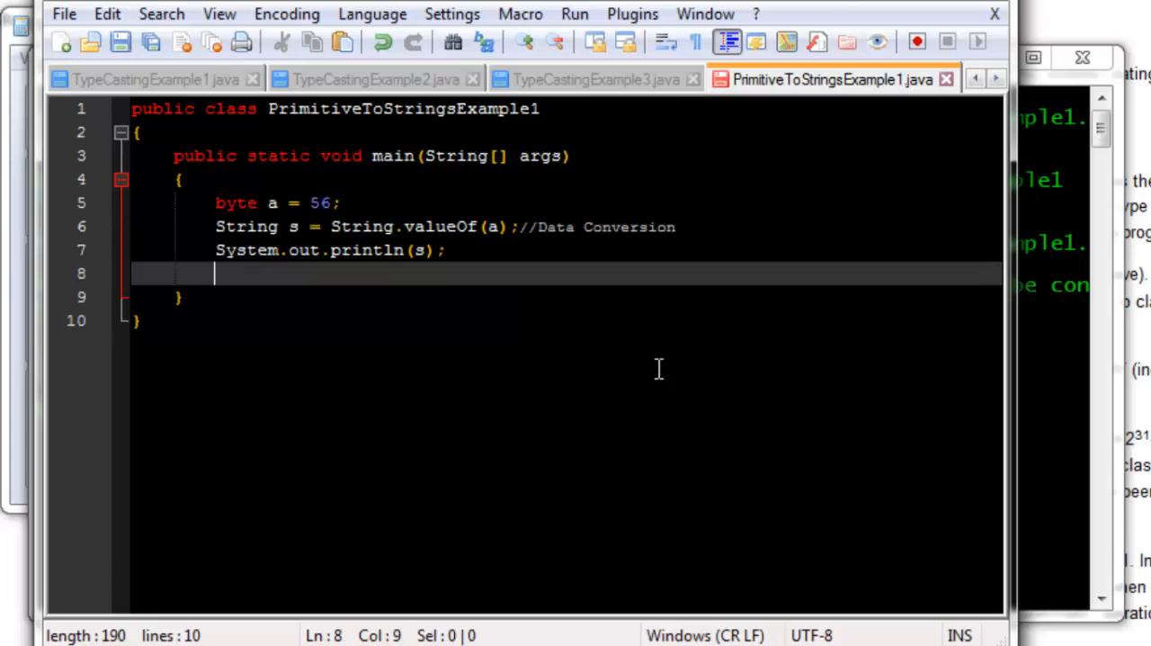
Declare short b = 300; on a new line
{"action": "type", "text": "short"}
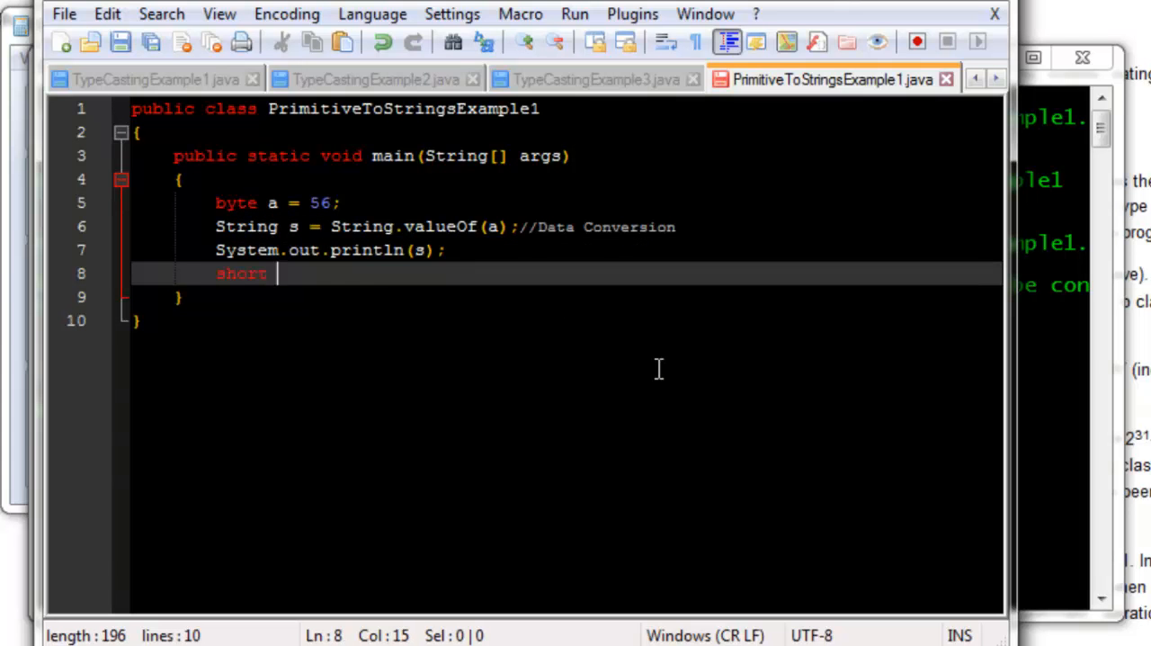
{"action": "type", "text": "b"}
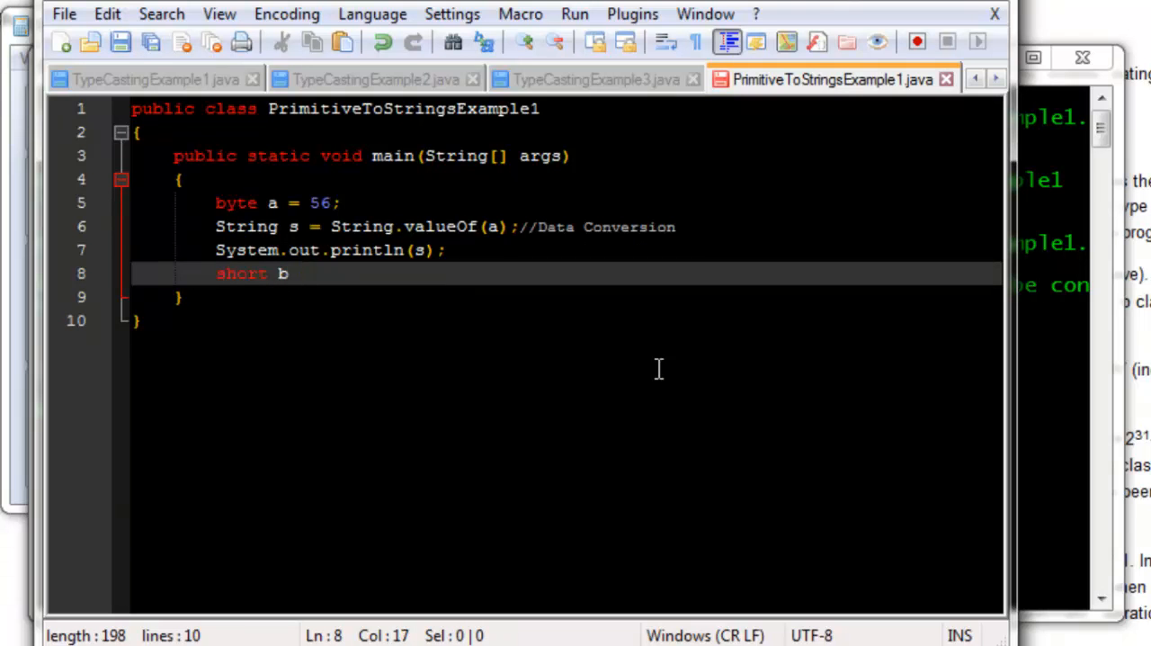
{"action": "type", "text": "= 3"}
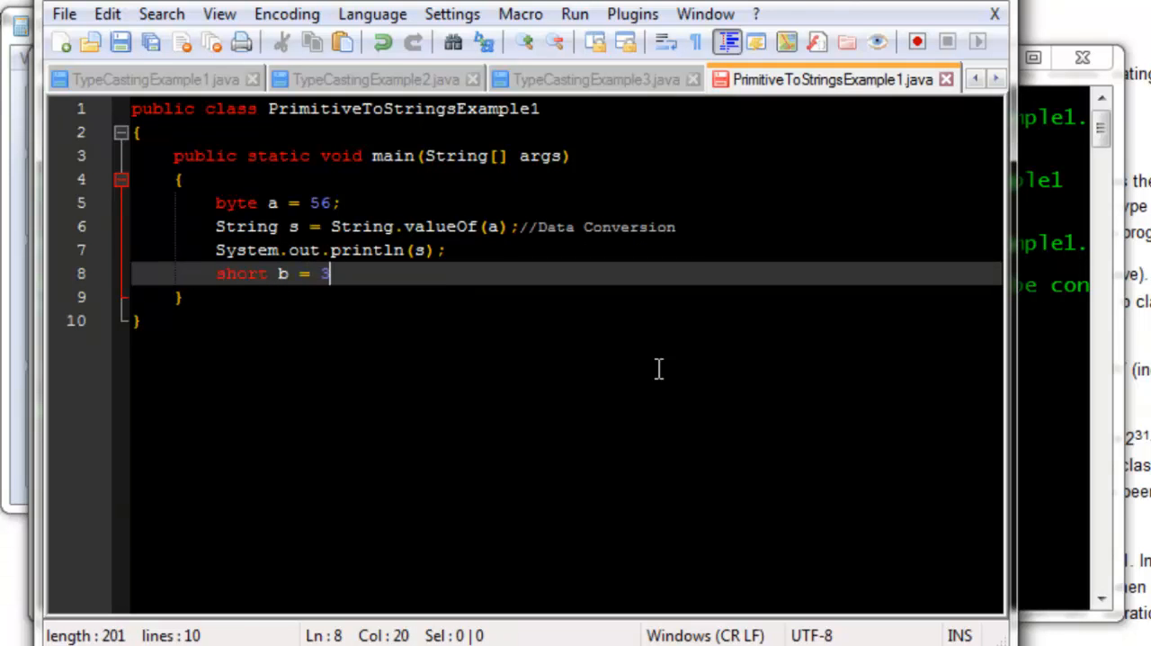
{"action": "type", "text": "00;"}
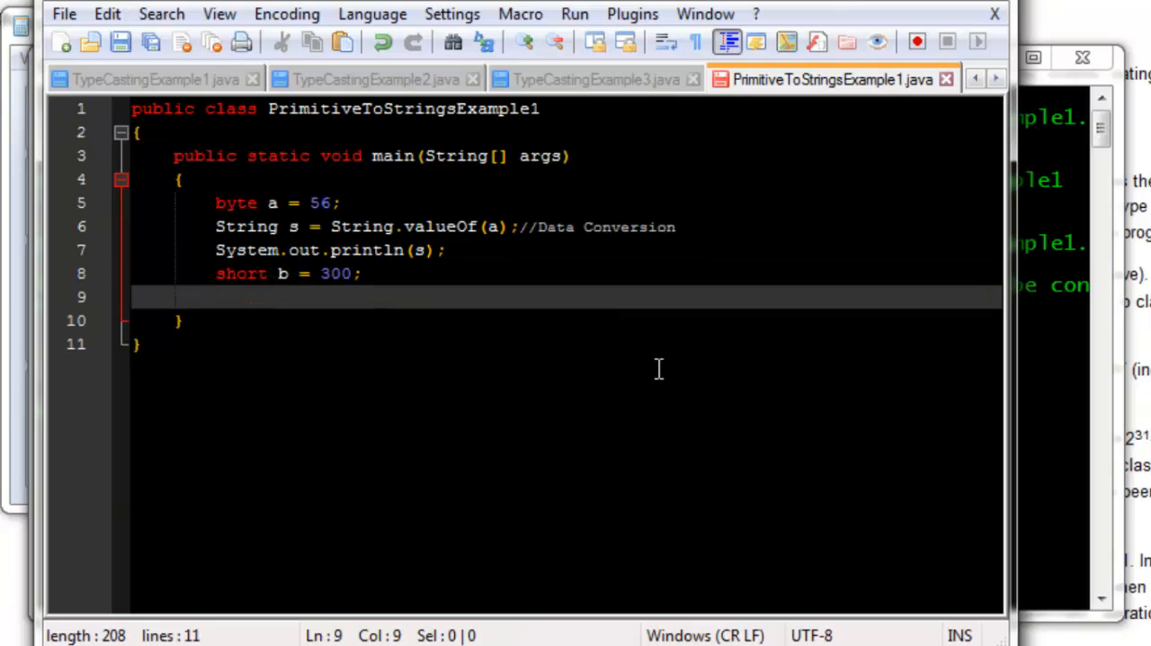
Add String t = String.valueOf(b); using autocomplete
{"action": "type", "text": "Str"}
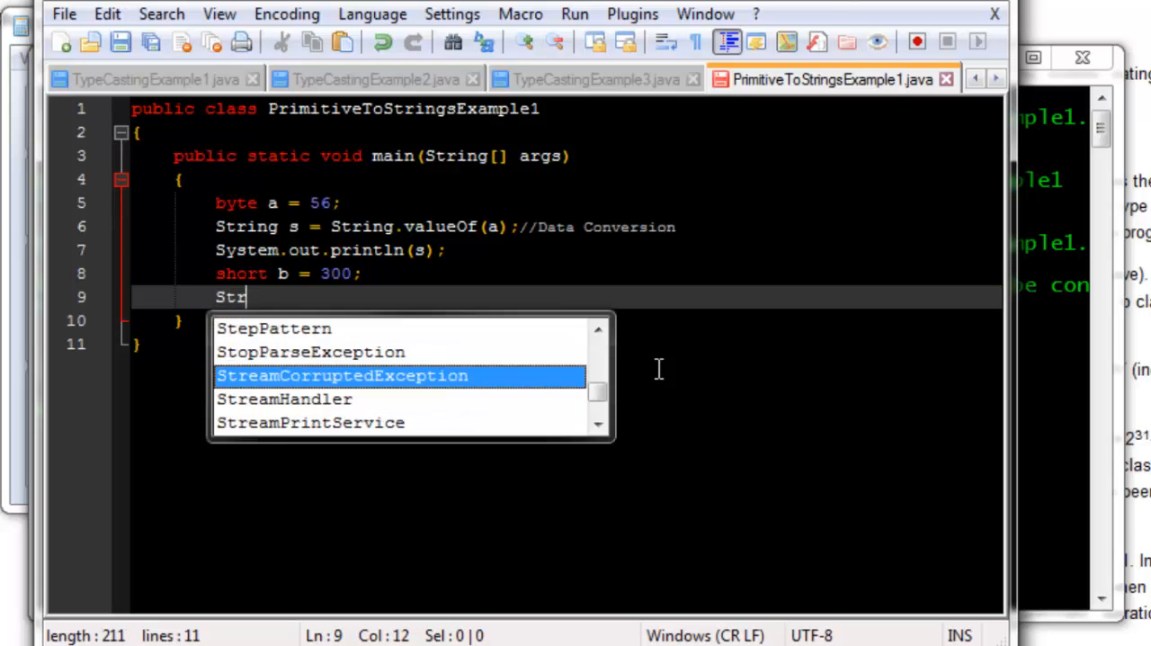
{"action": "type", "text": "ing t"}
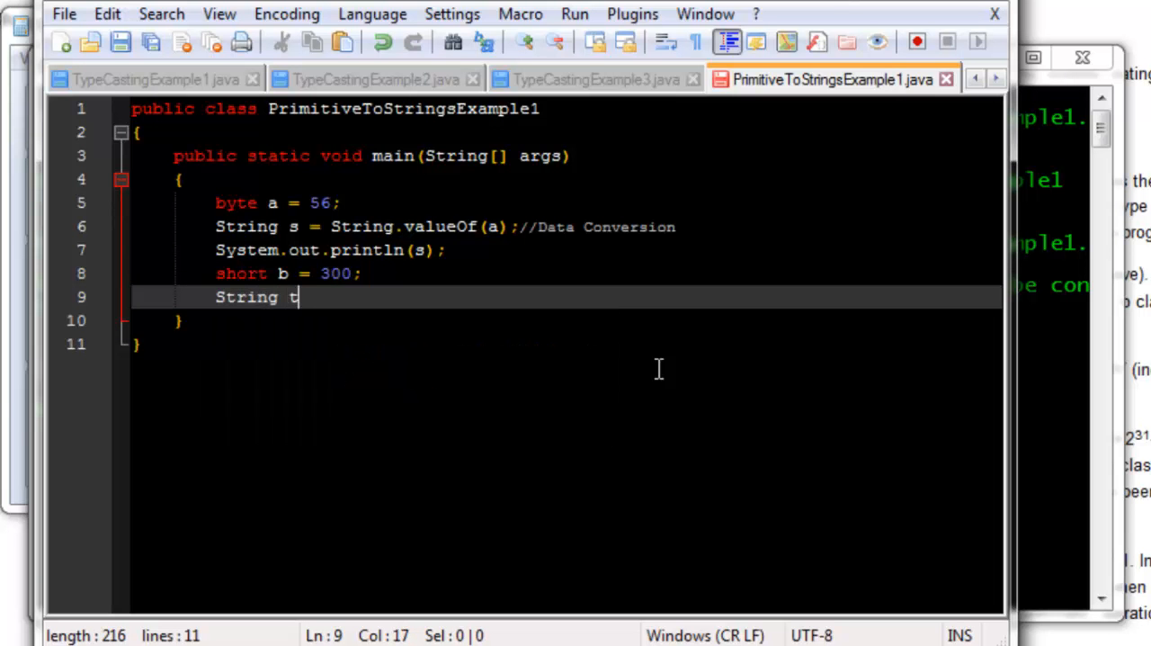
{"action": "type", "text": "= S"}
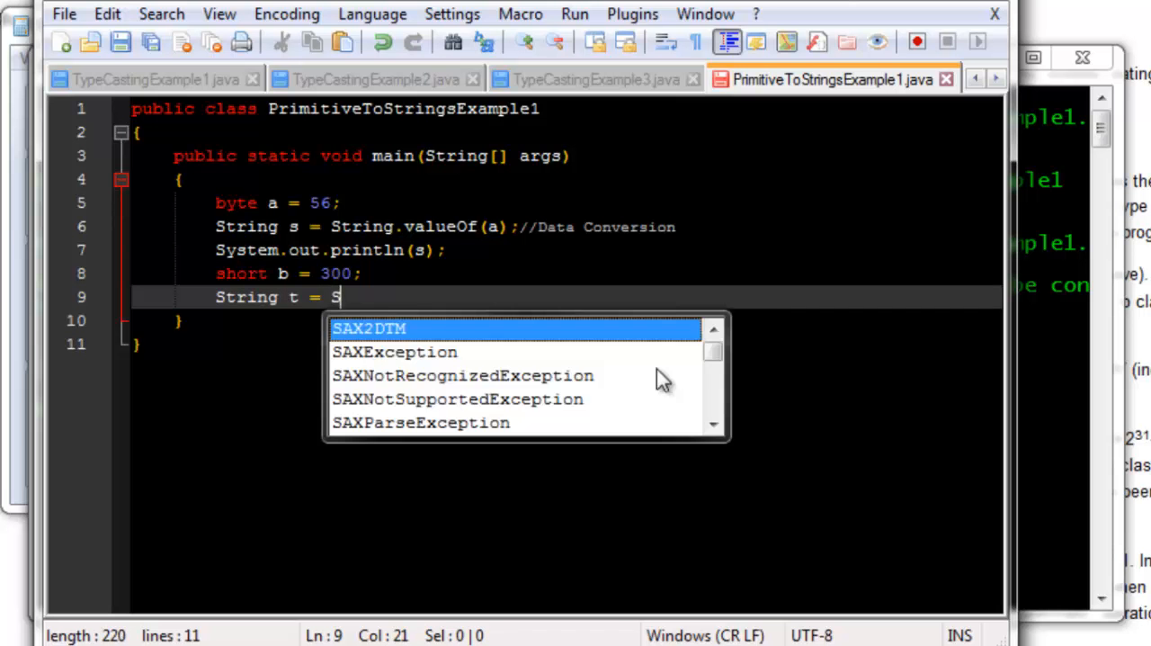
{"action": "type", "text": "tring"}
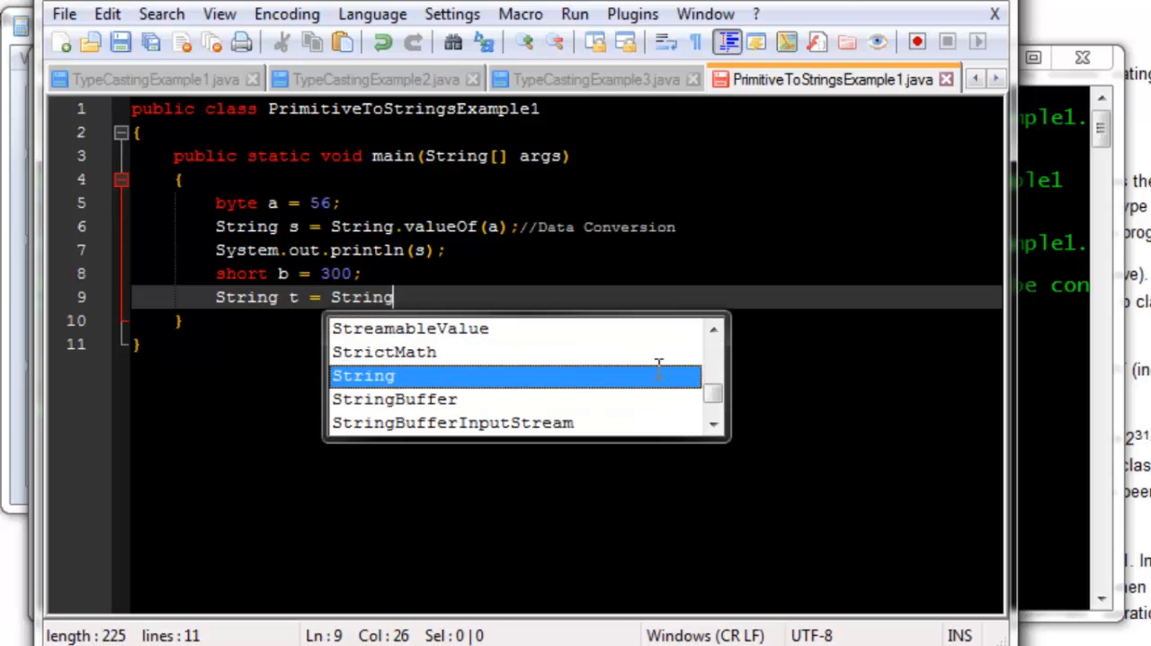
{"action": "type", "text": ".value"}
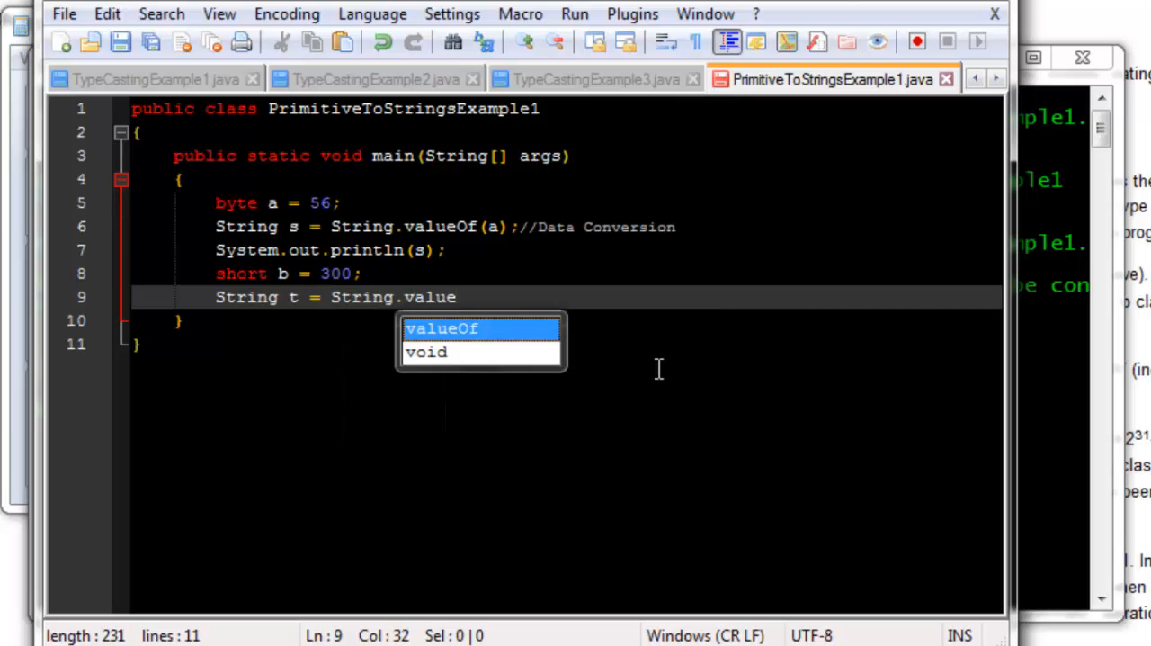
{"action": "type", "text": "Of();"}
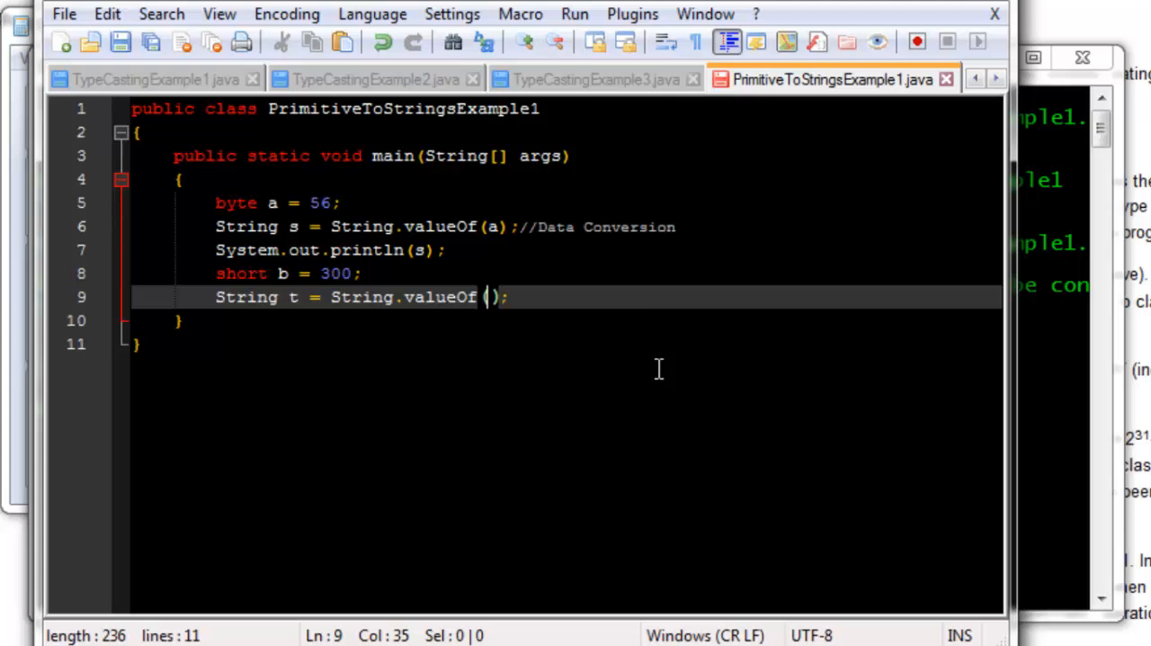
{"action": "type", "text": "b"}
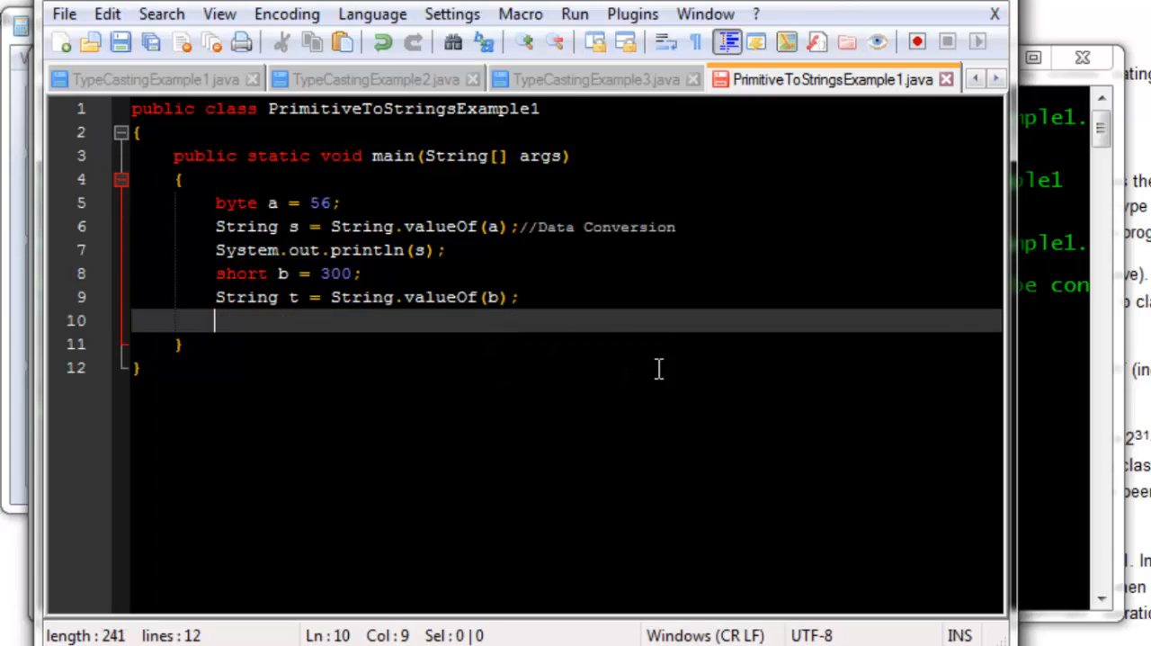
Declare int c = 1200; and add String u = String.valueOf(c); below it
{"action": "type", "text": "int"}
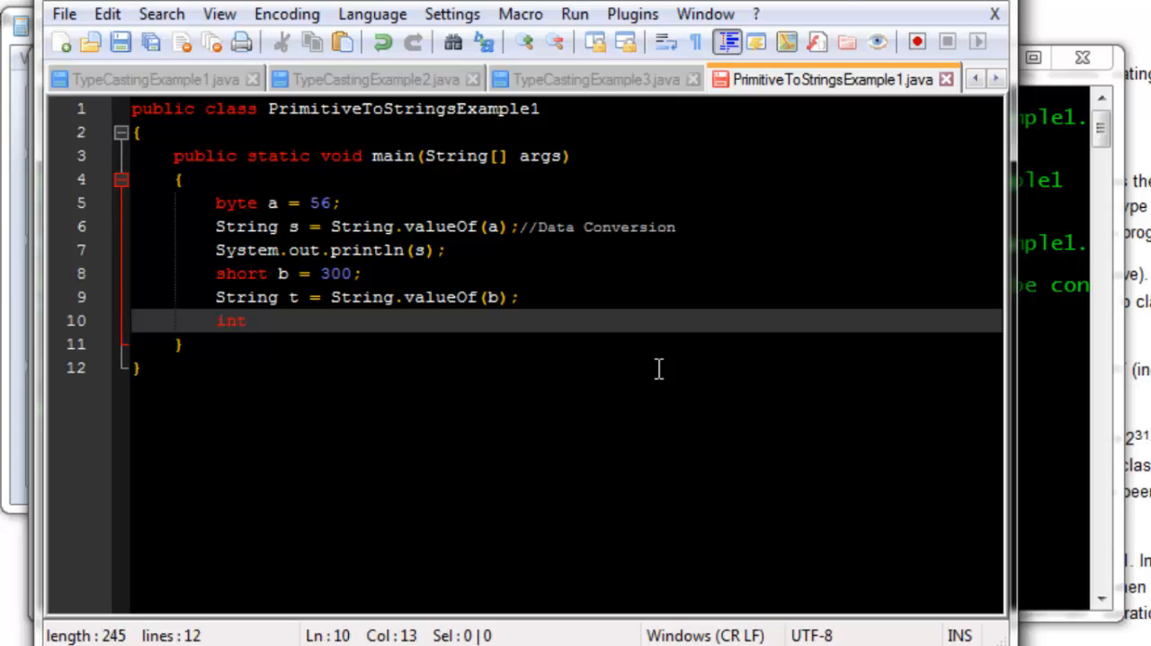
{"action": "type", "text": "c"}
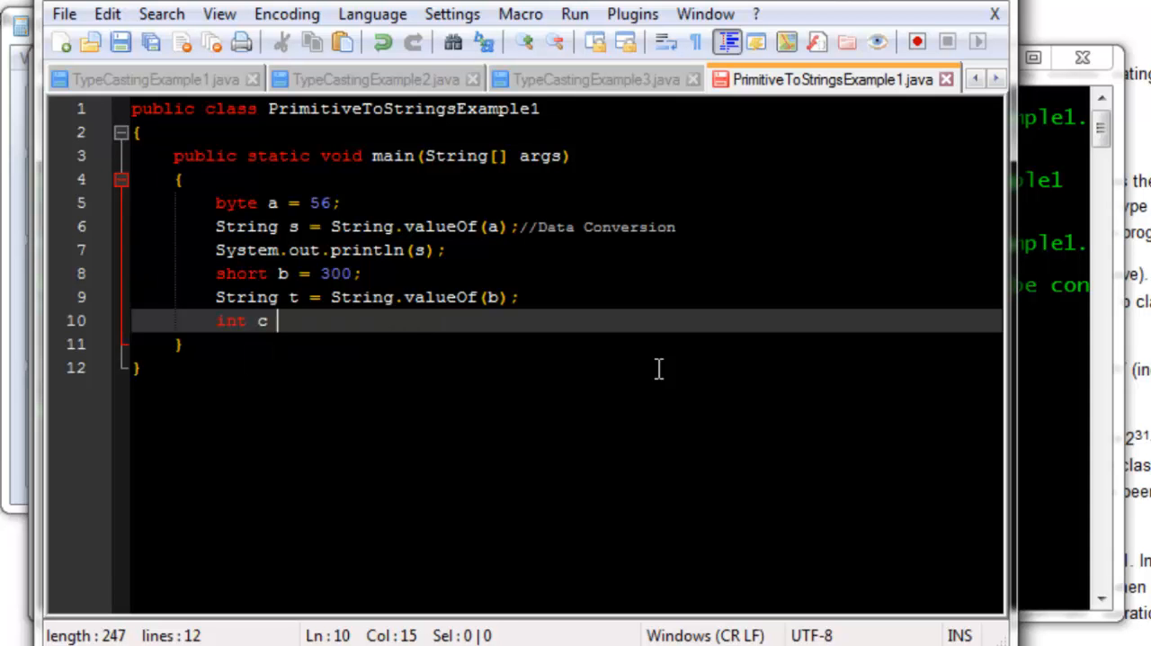
{"action": "type", "text": "="}
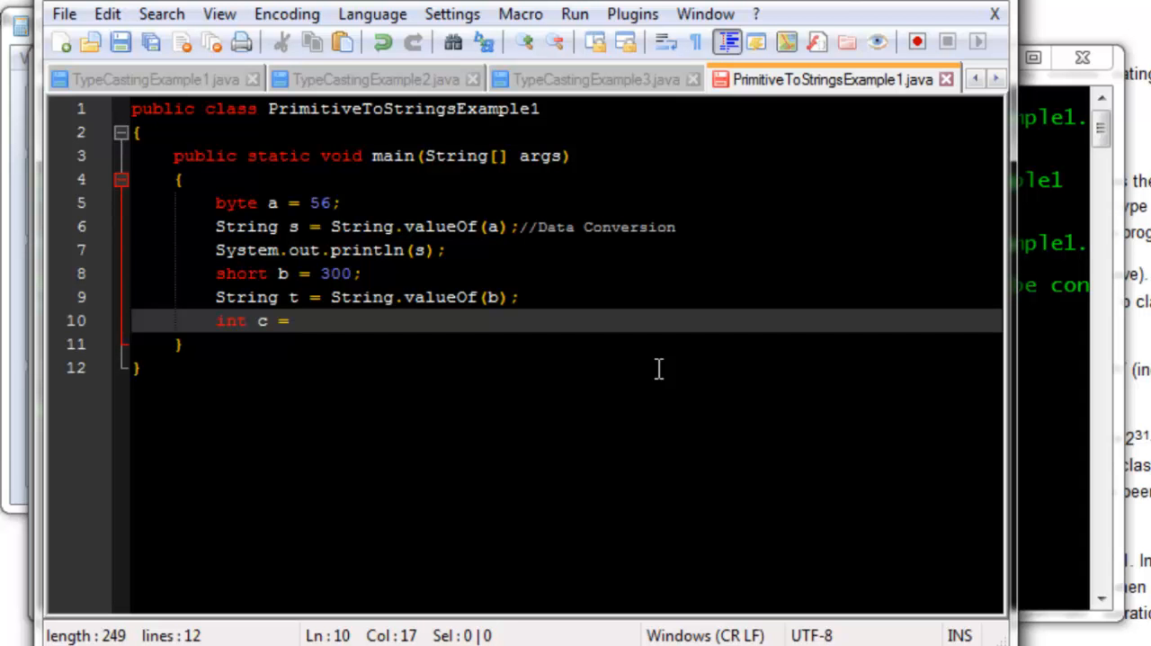
{"action": "type", "text": "120"}
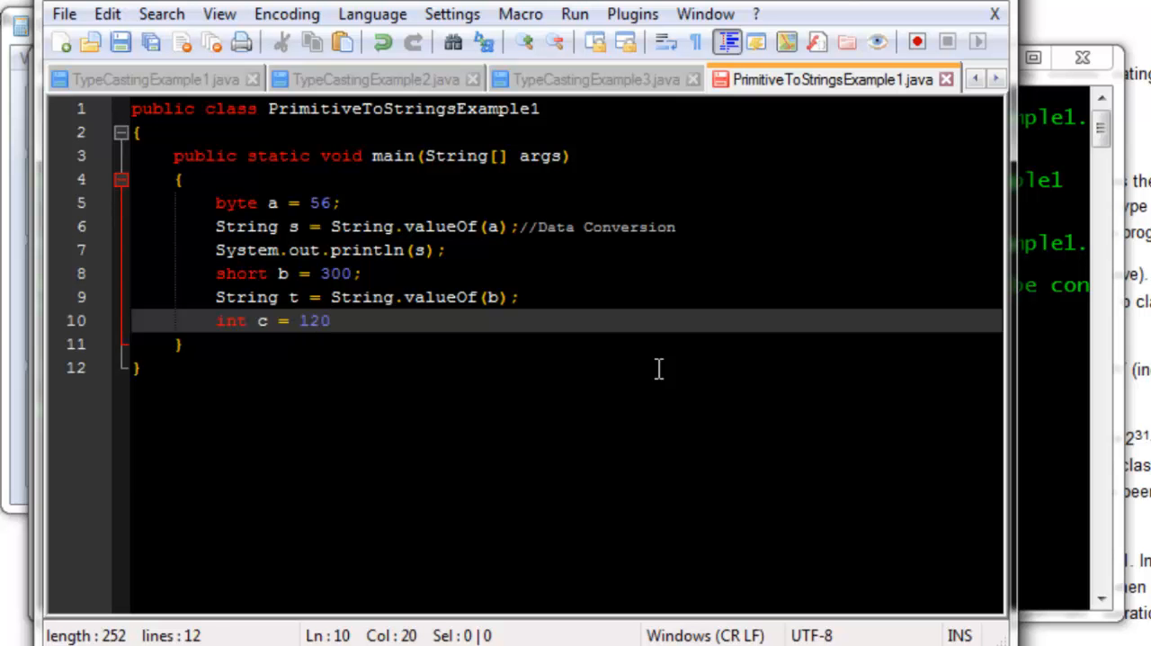
{"action": "type", "text": "0"}
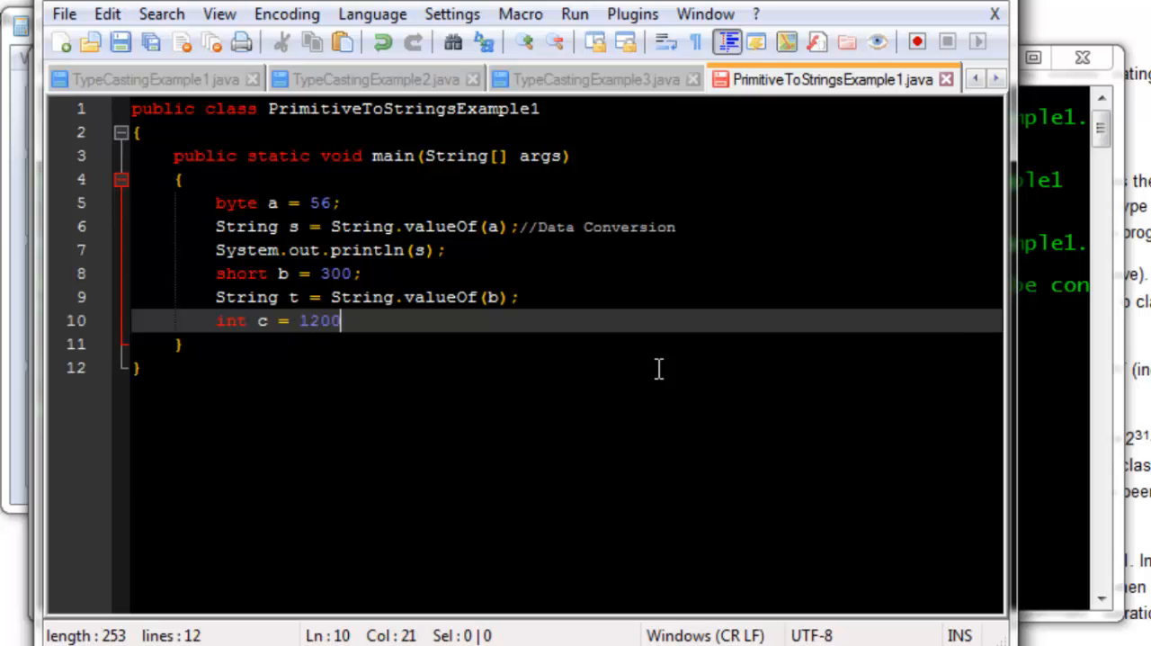
{"action": "key", "text": "Enter"}
{"action": "type", "text": "String"}
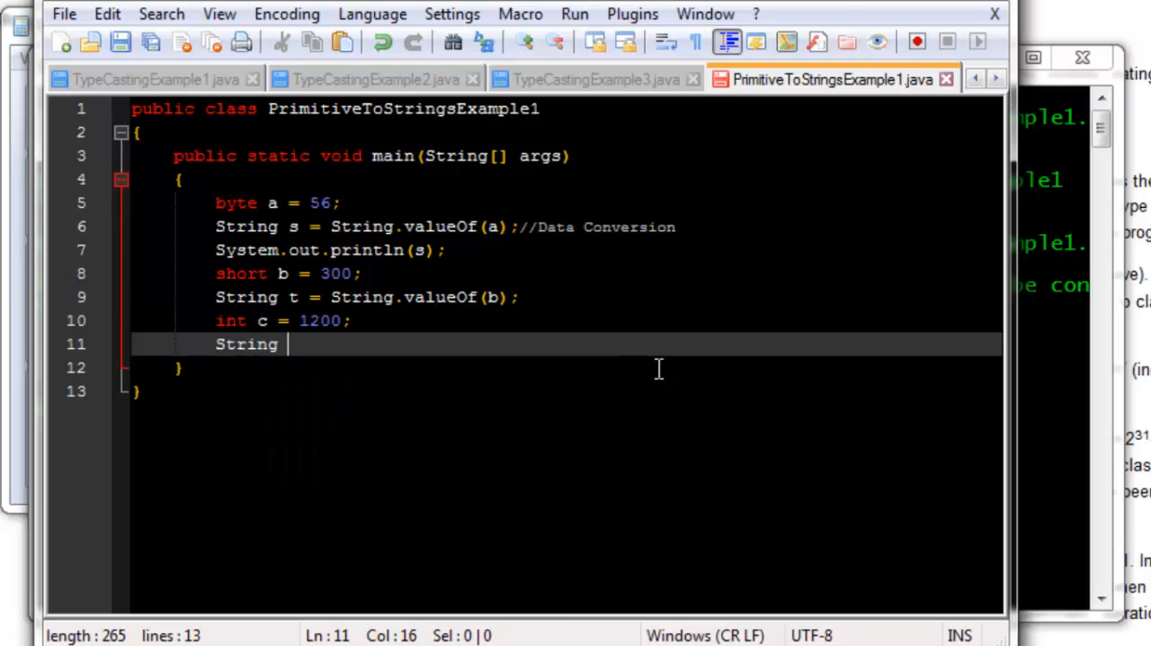
{"action": "type", "text": "u = String."}
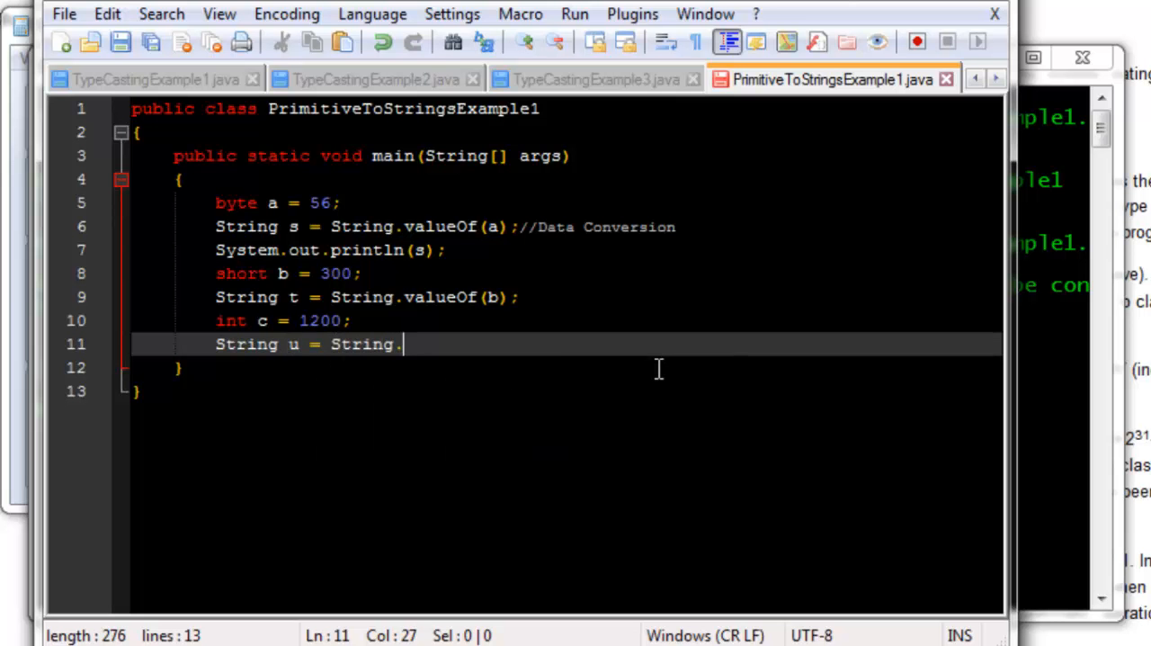
{"action": "type", "text": "valueOf(c);"}
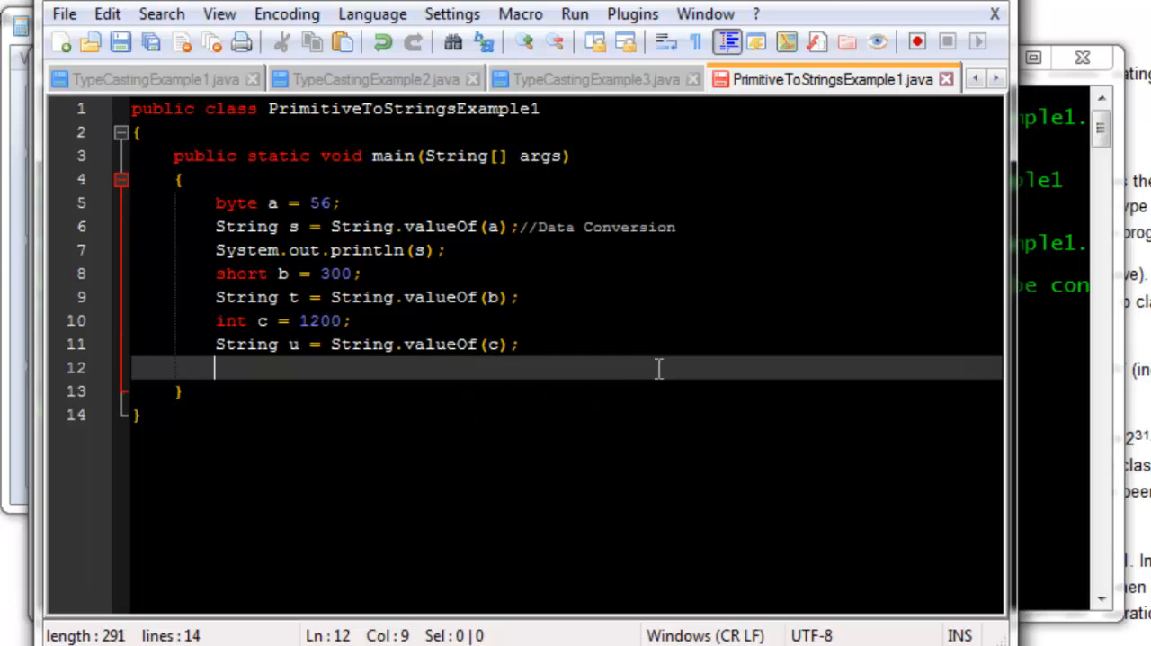
Type System.out.println("The value of the variable t is: "+t); using autocomplete
{"action": "type", "text": "S"}
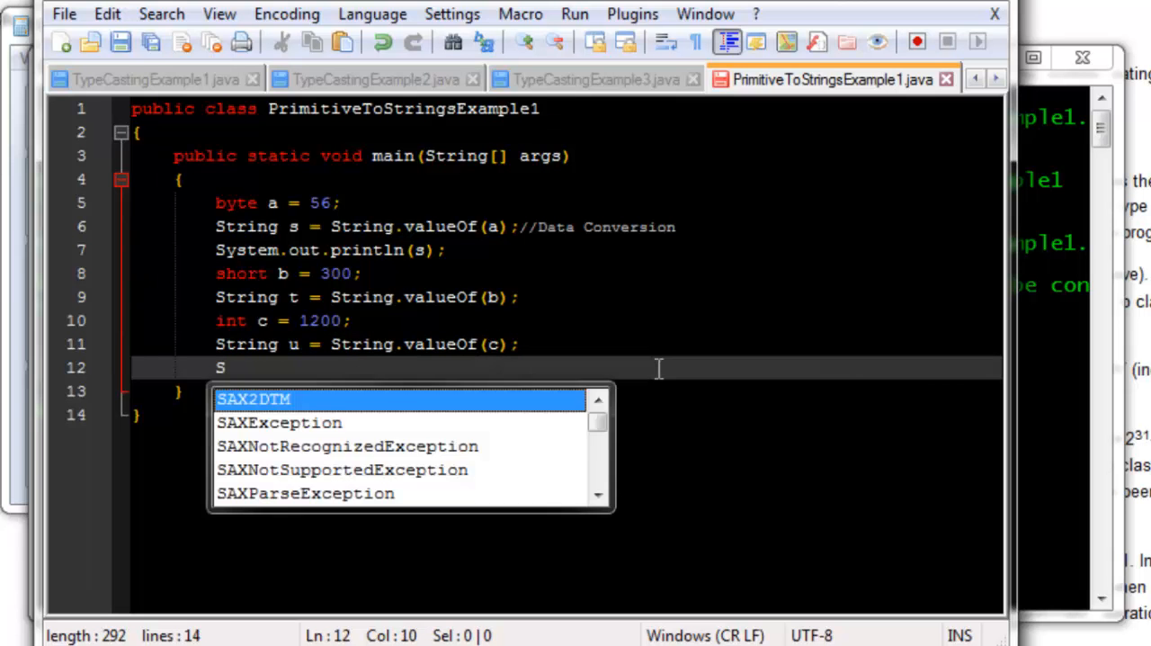
{"action": "type", "text": "ystem.out"}
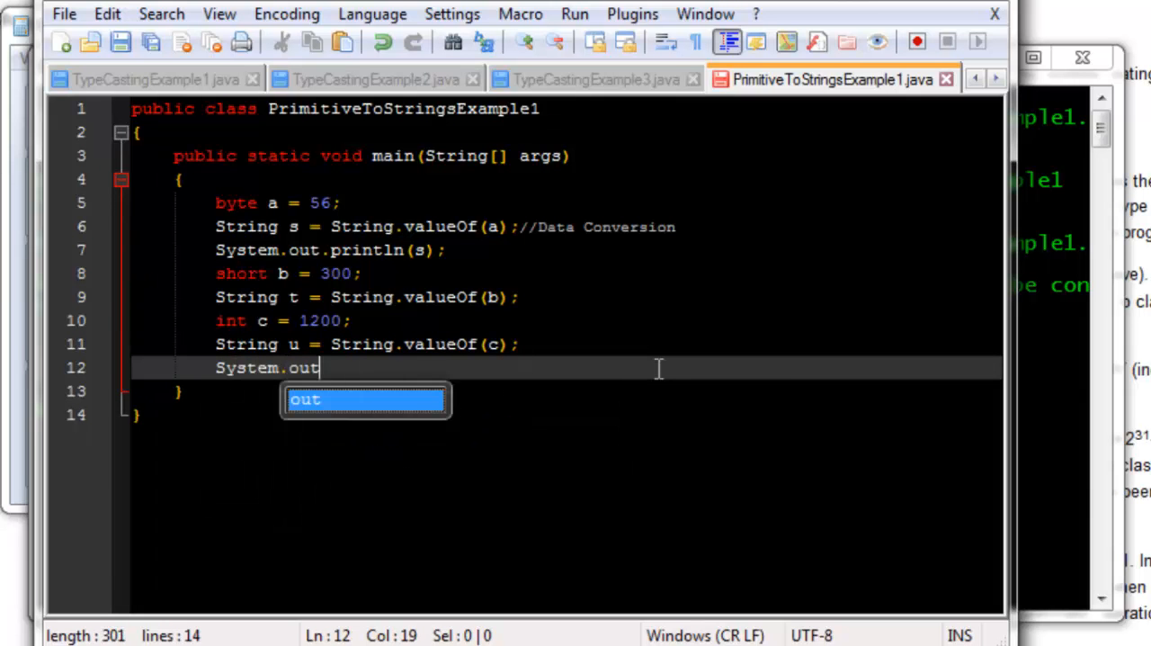
{"action": "type", "text": ".println();"}
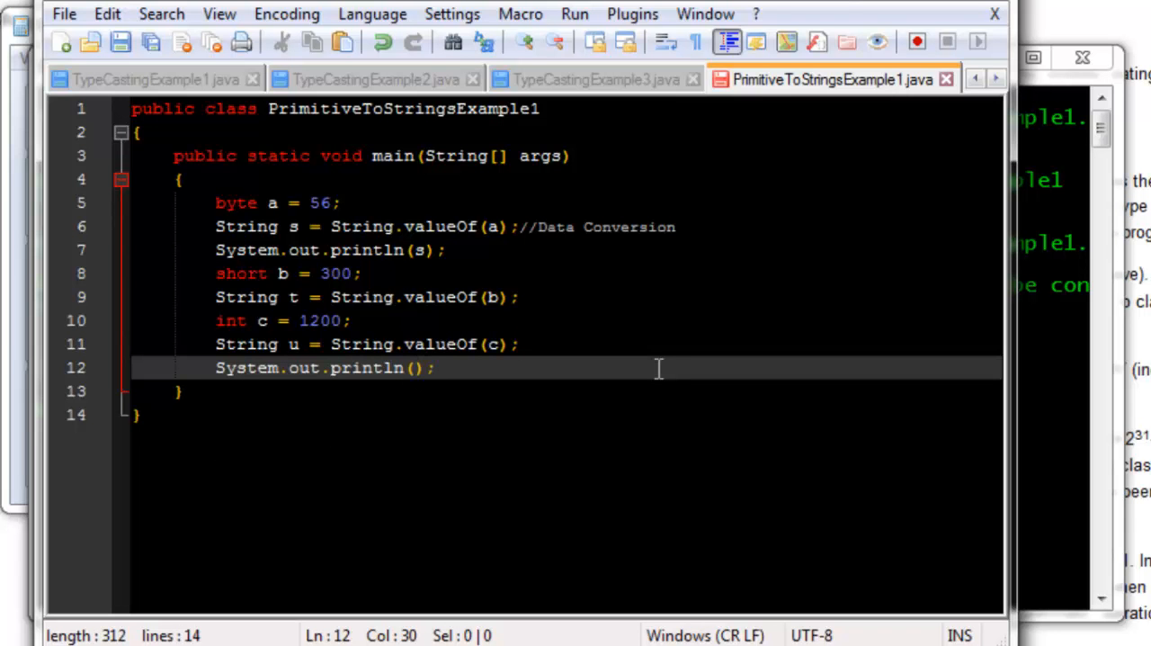
{"action": "type", "text": "\"\""}
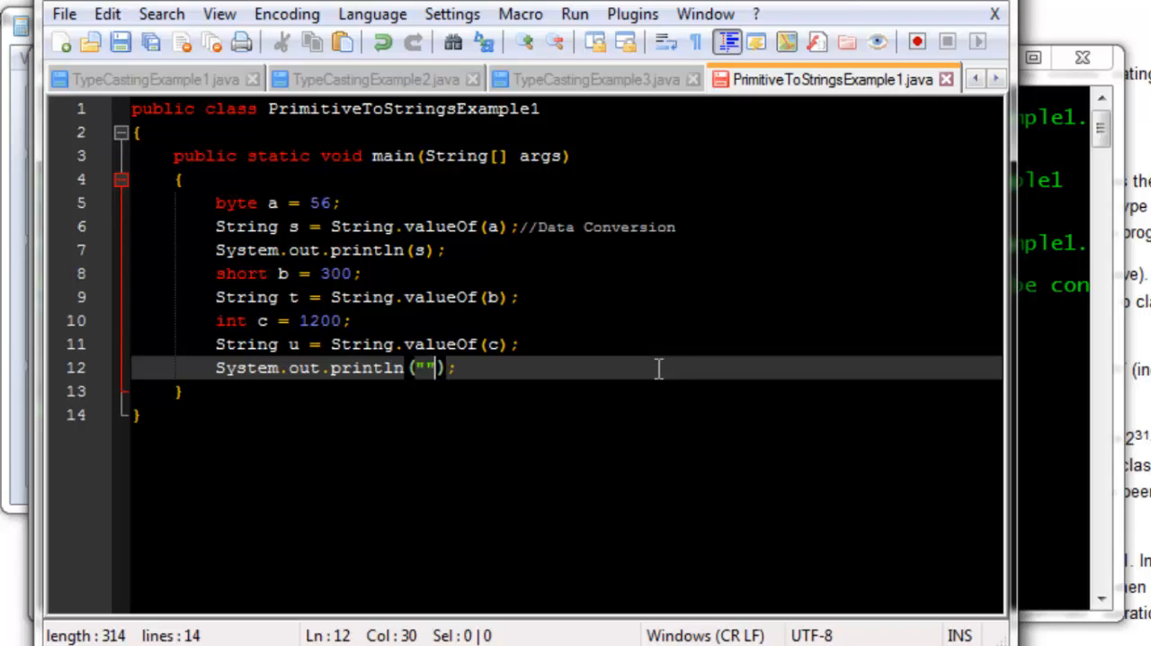
{"action": "type", "text": "The value of the"}
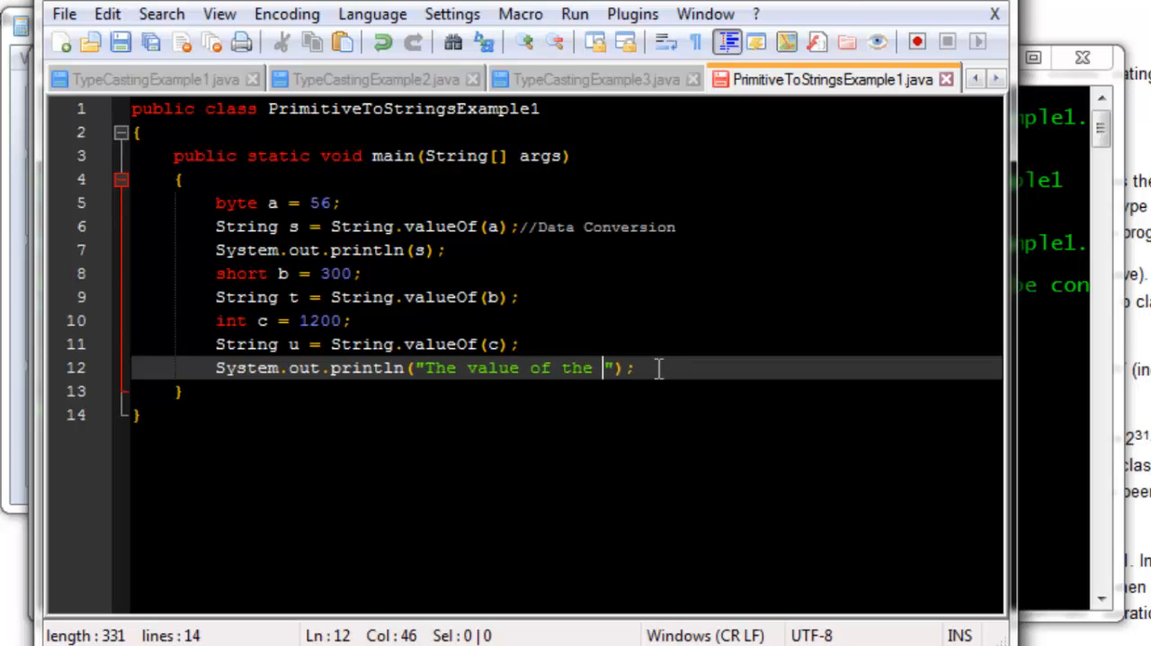
{"action": "type", "text": "variable"}
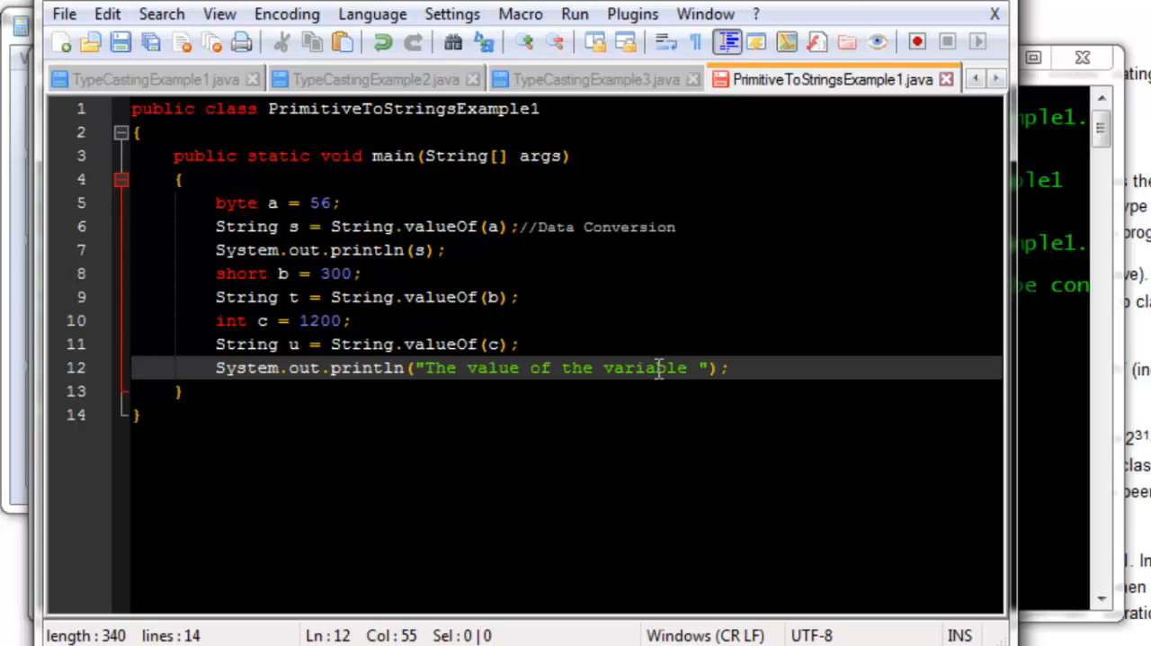
{"action": "type", "text": "t"}
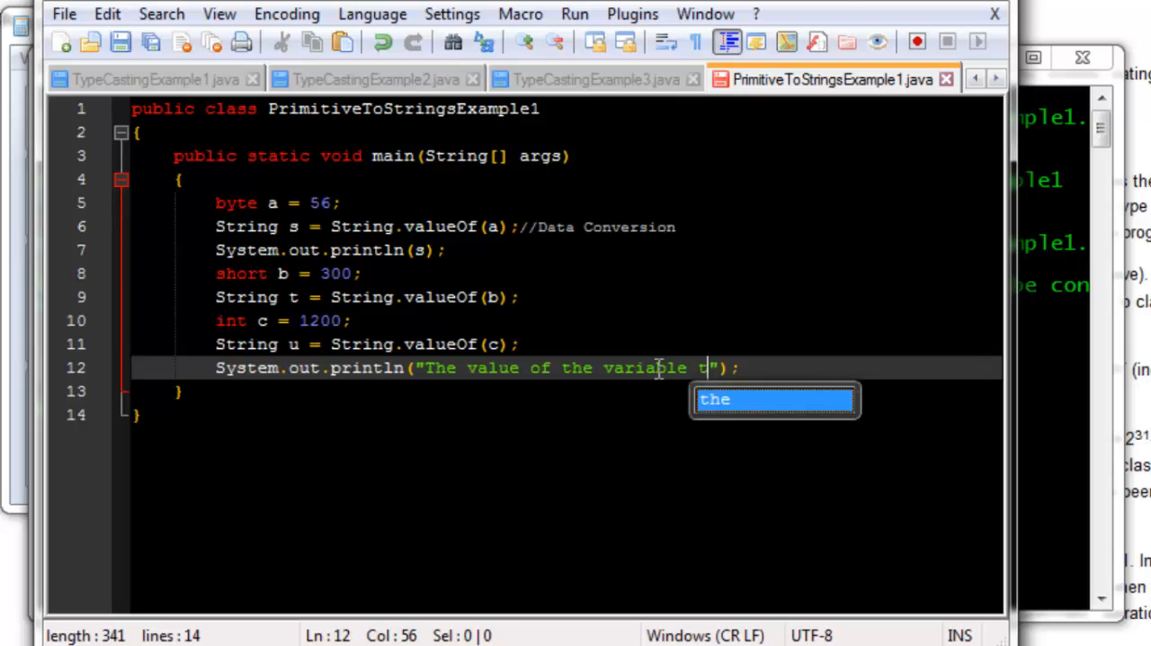
{"action": "type", "text": "is"}
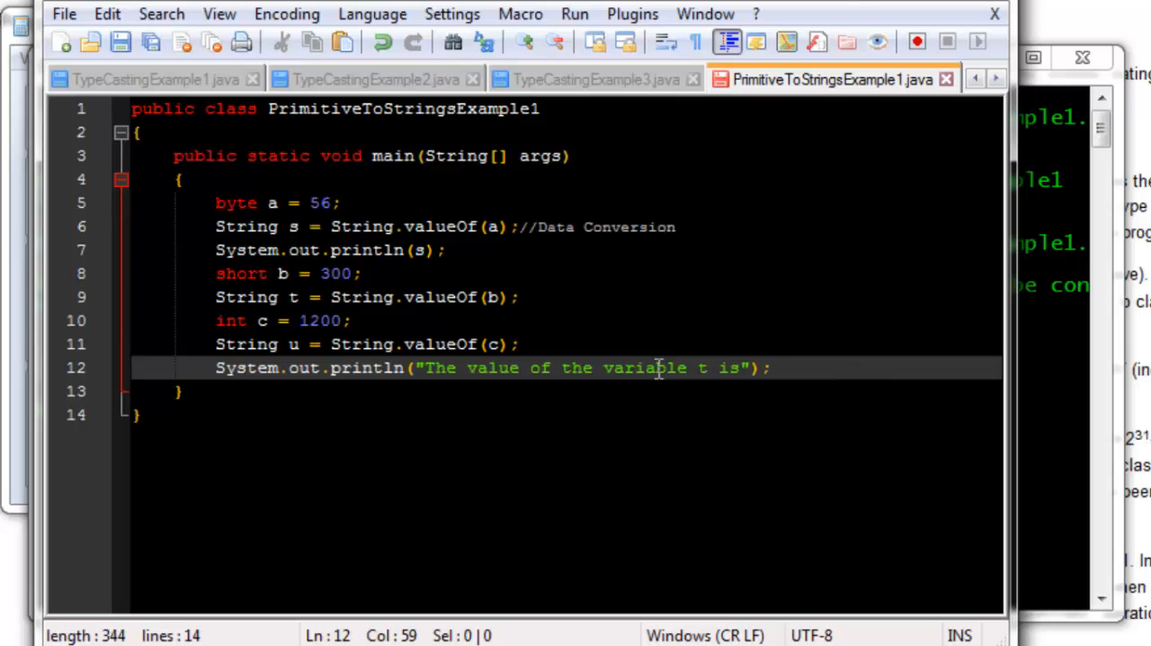
{"action": "type", "text": ":"}
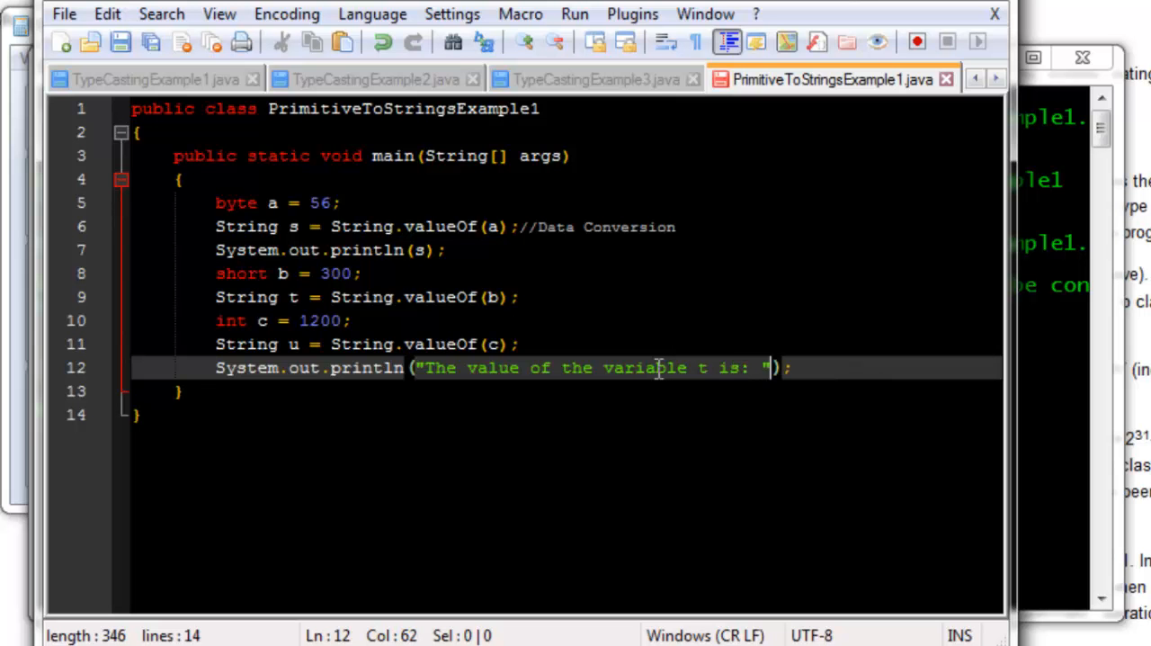
{"action": "type", "text": "+"}
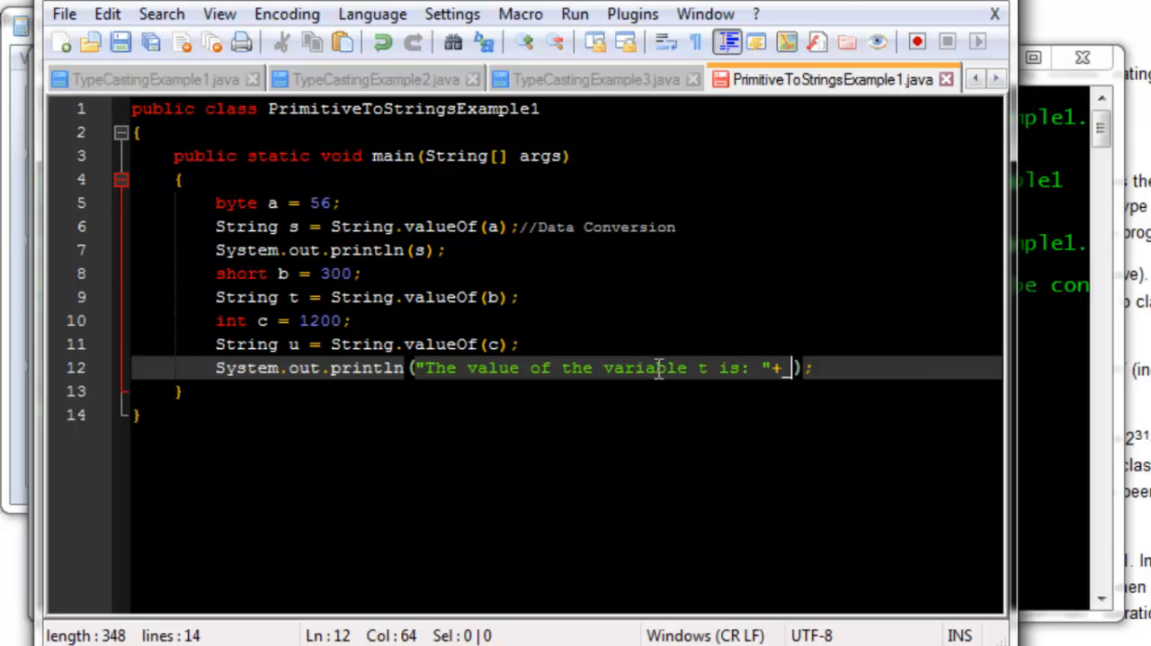
{"action": "type", "text": "t"}
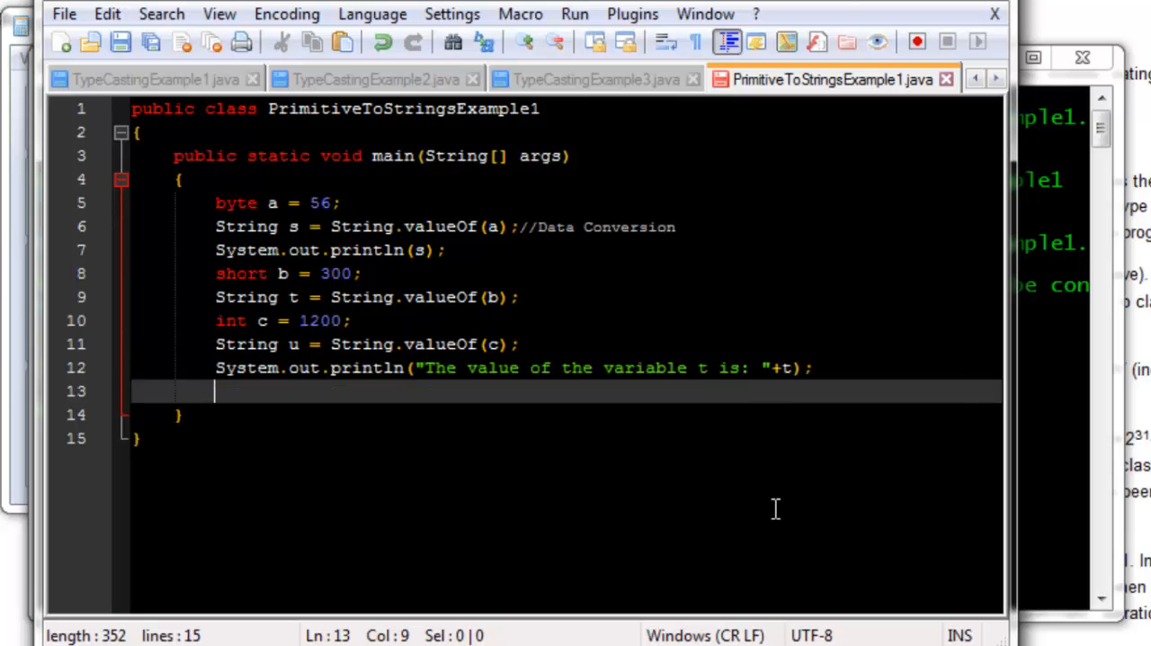
Type System.out.println("The value of the variable u is: "+u); on the next line
{"action": "type", "text": "System"}
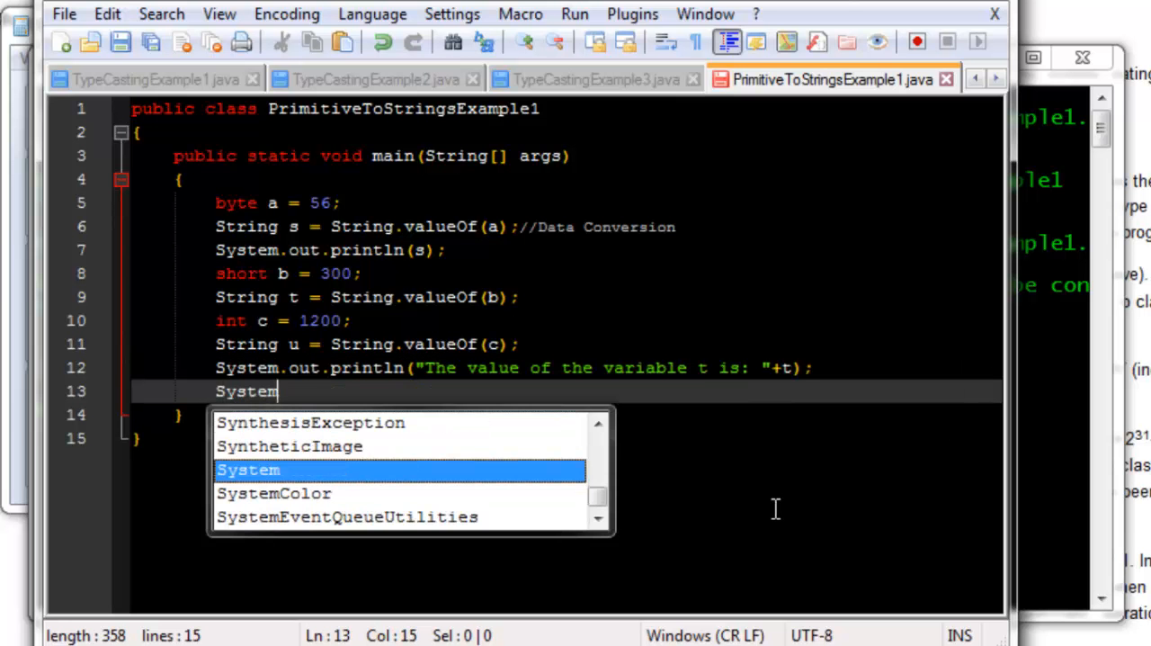
{"action": "type", "text": ".out.println("}
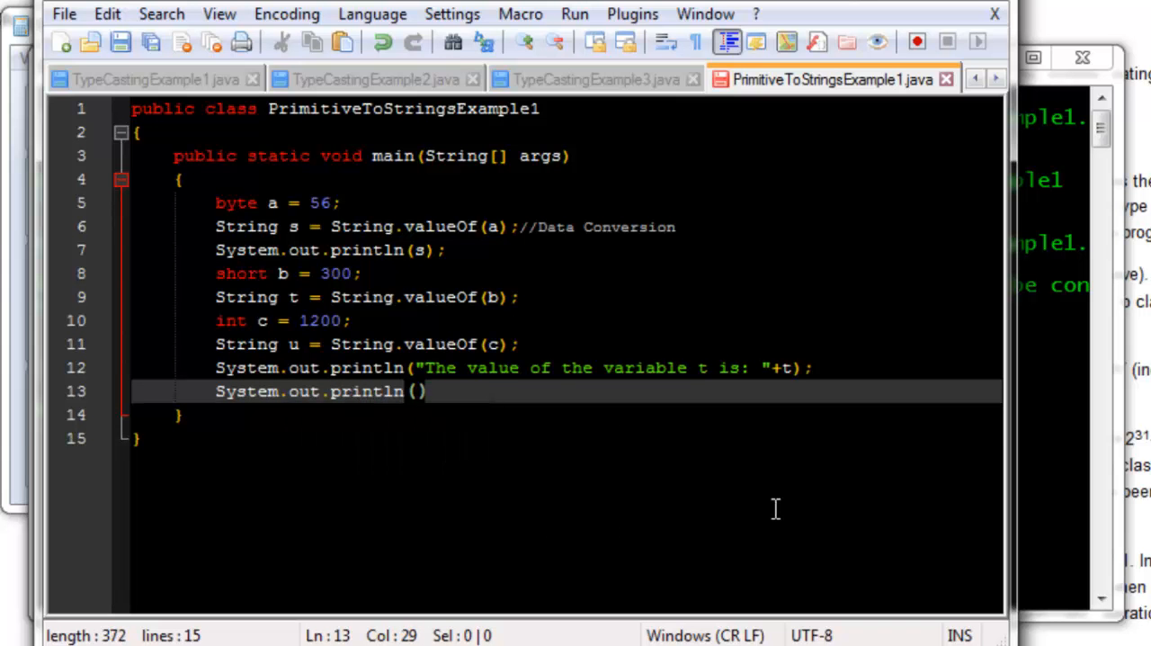
{"action": "type", "text": ";"}
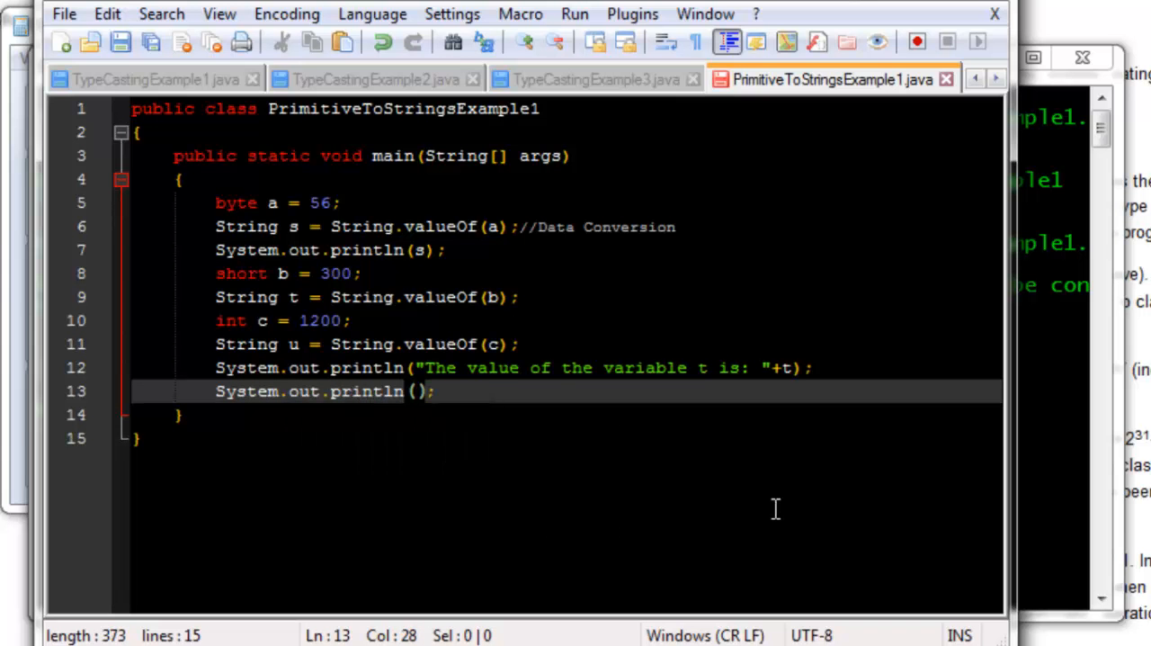
{"action": "type", "text": "\"The \""}
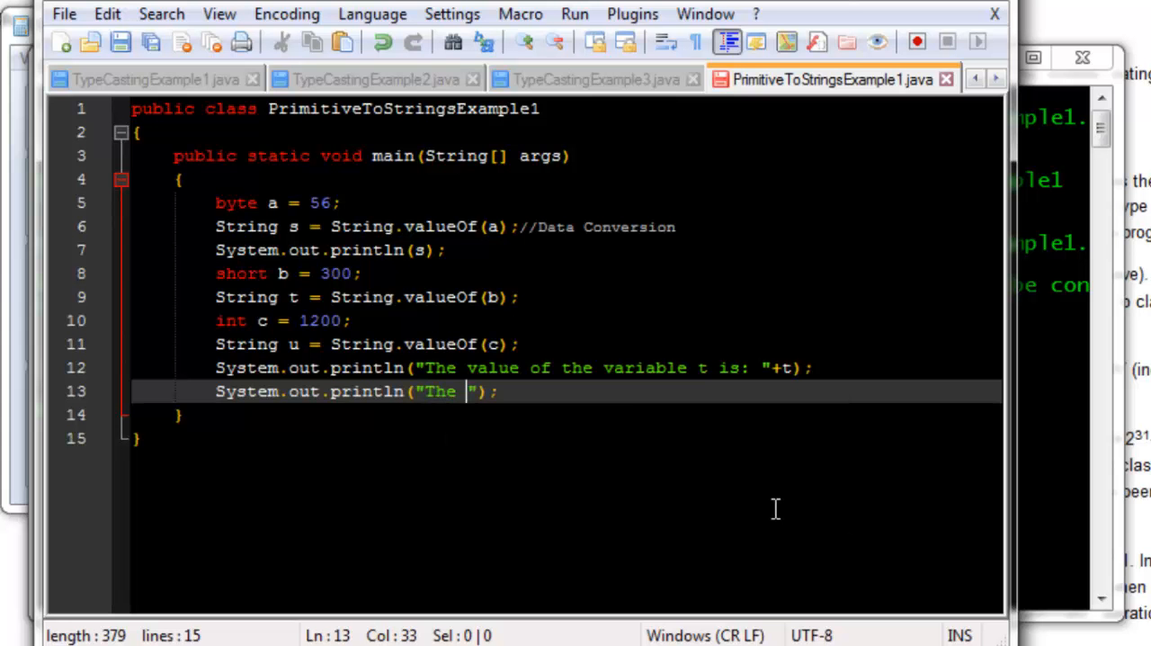
{"action": "type", "text": "value of the variable u"}
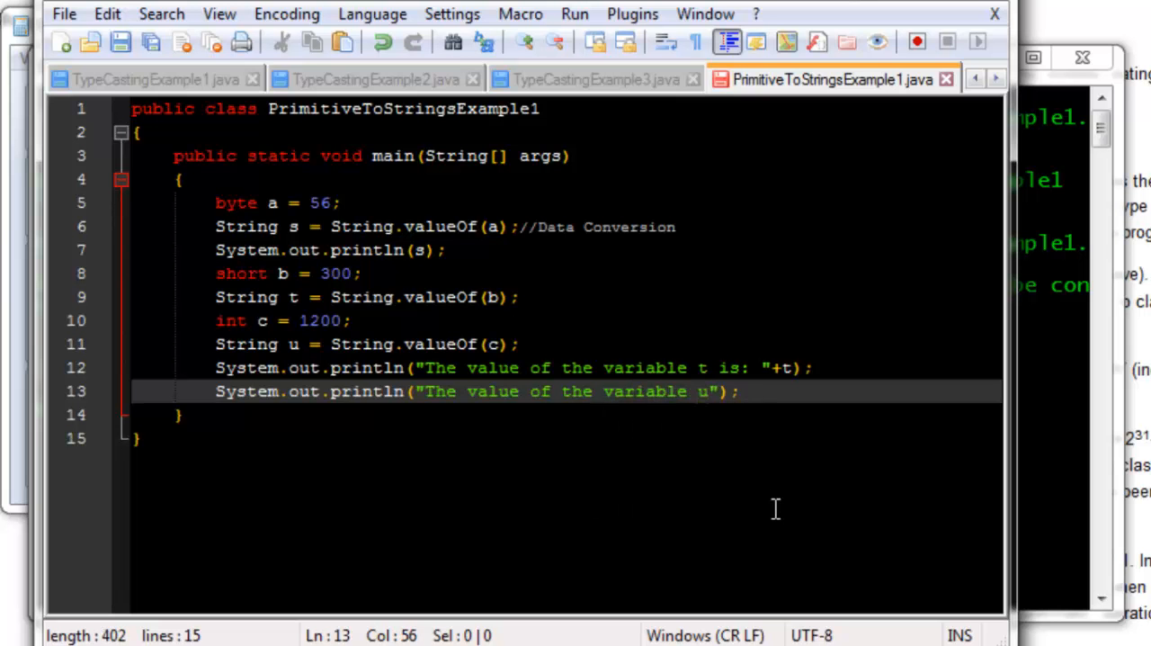
{"action": "type", "text": "is"}
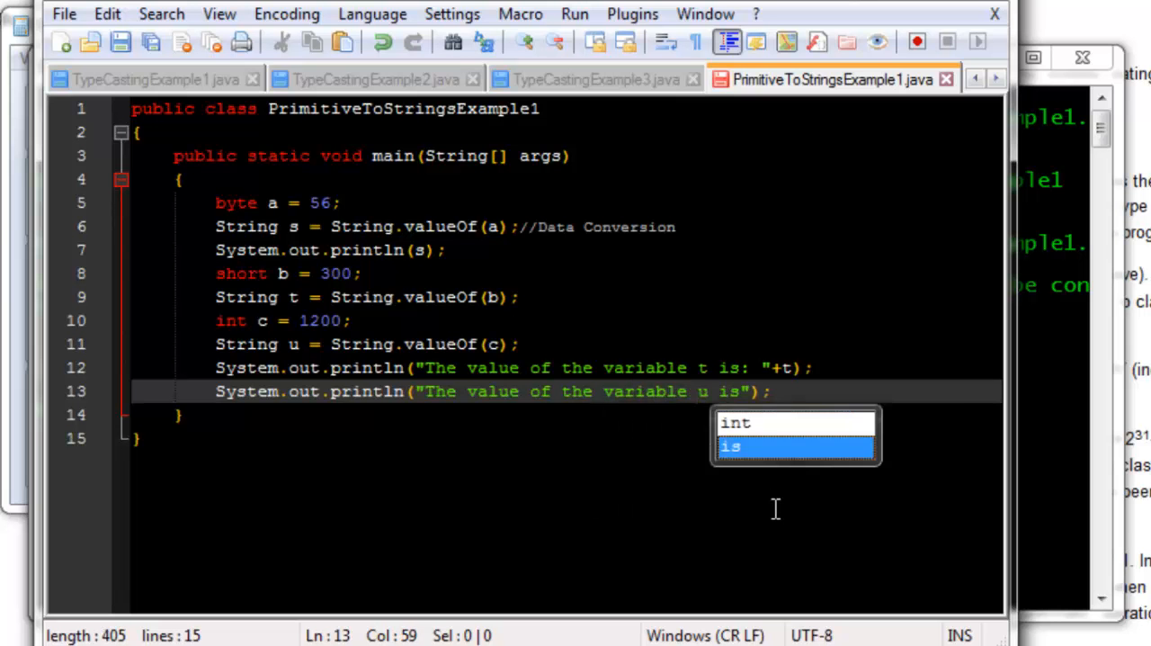
{"action": "type", "text": ":"}
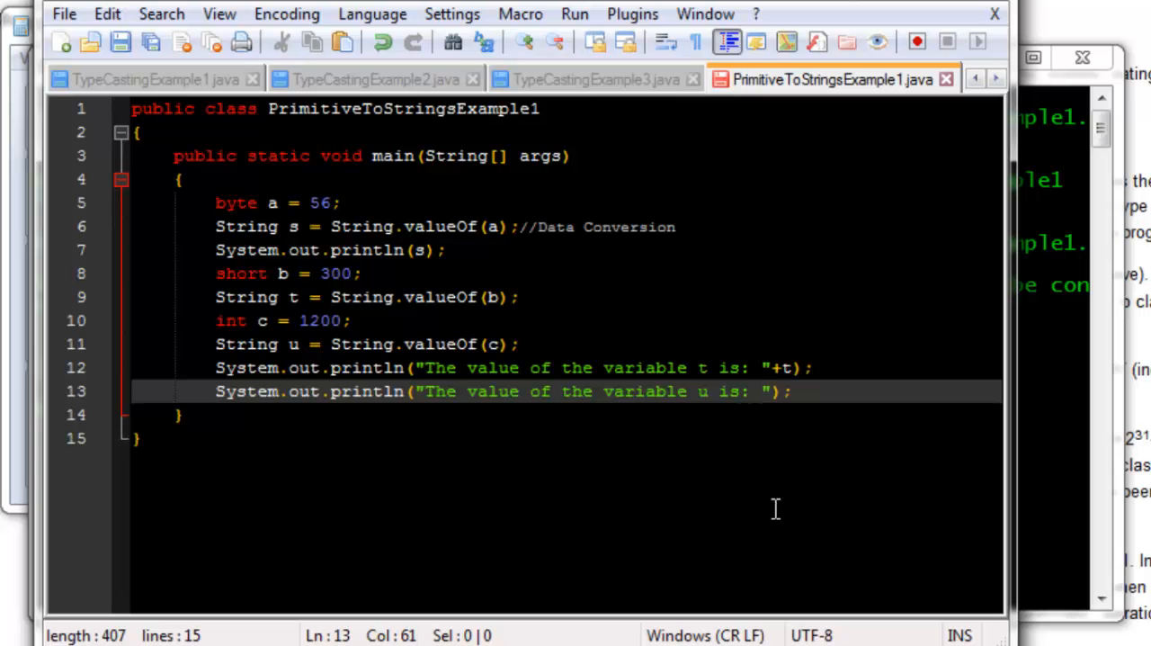
{"action": "type", "text": "+u"}
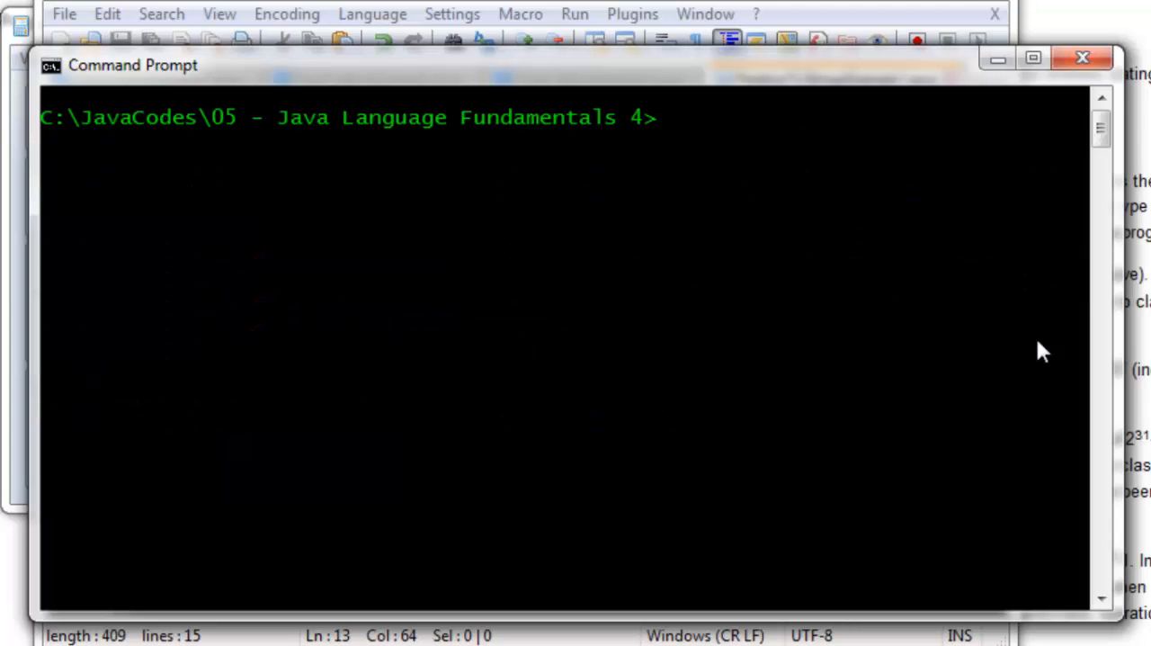
Compile and run PrimitiveToStringsExample1 in Command Prompt, printing 56, 300 and 1200, then return to Notepad++
{"action": "type", "text": "javac PrimitiveToStringsExample1.java"}
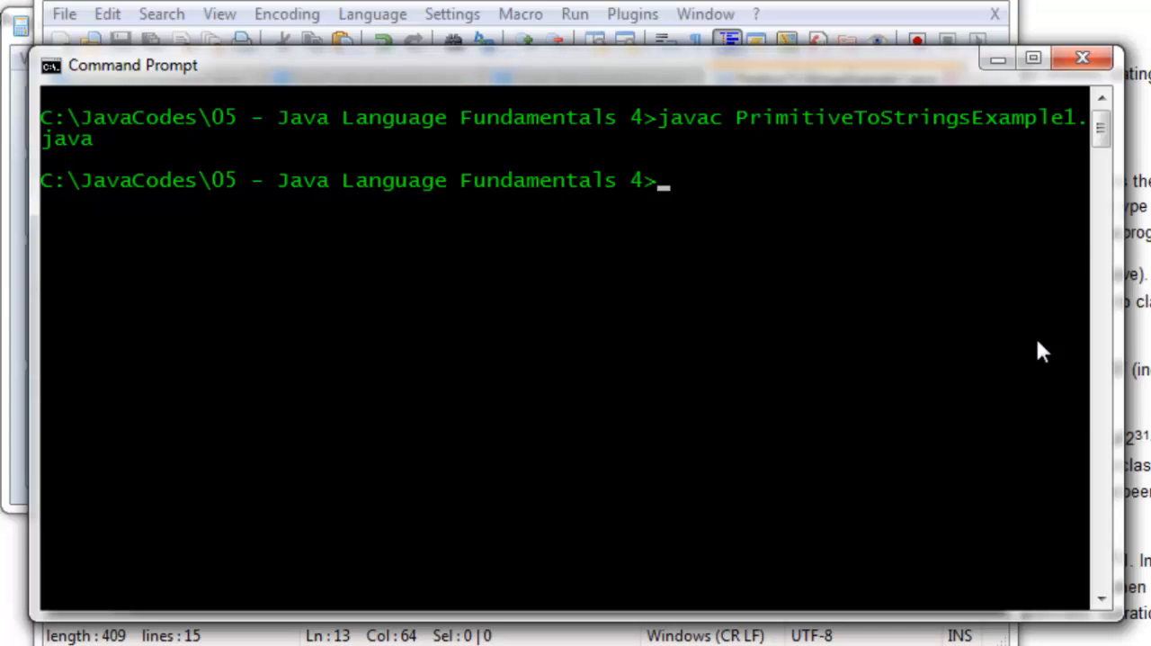
{"action": "type", "text": "java PrimitiveToStringsExample1"}
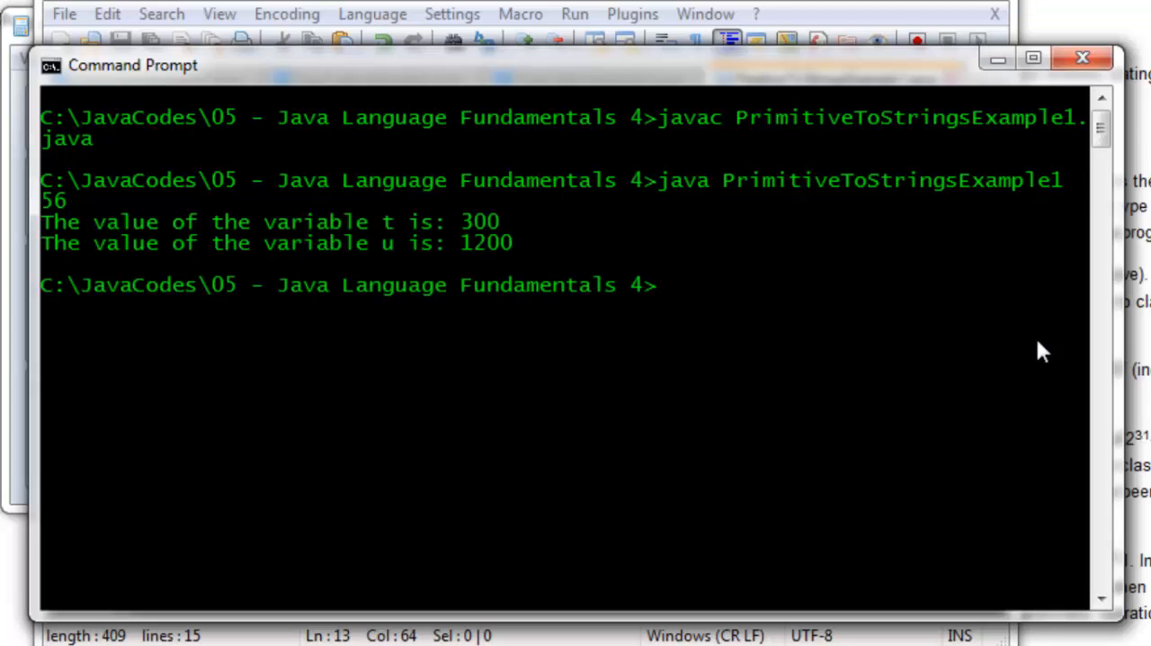
{"action": "mouse_move", "coordinate": [423, 252]}
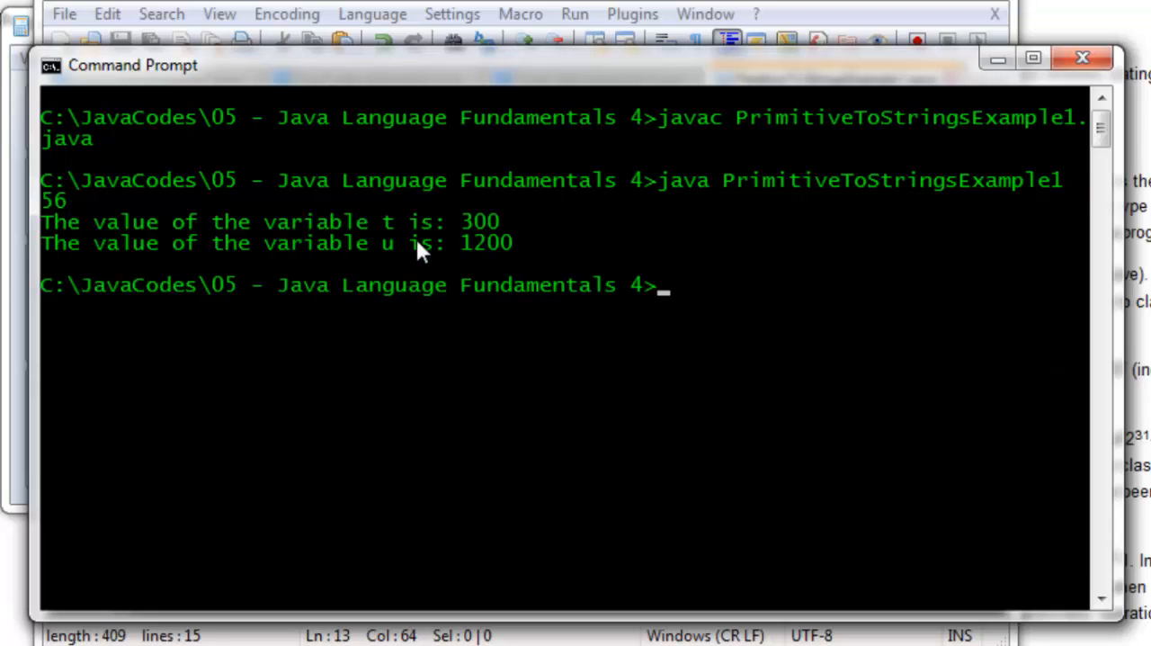
{"action": "mouse_move", "coordinate": [529, 265]}
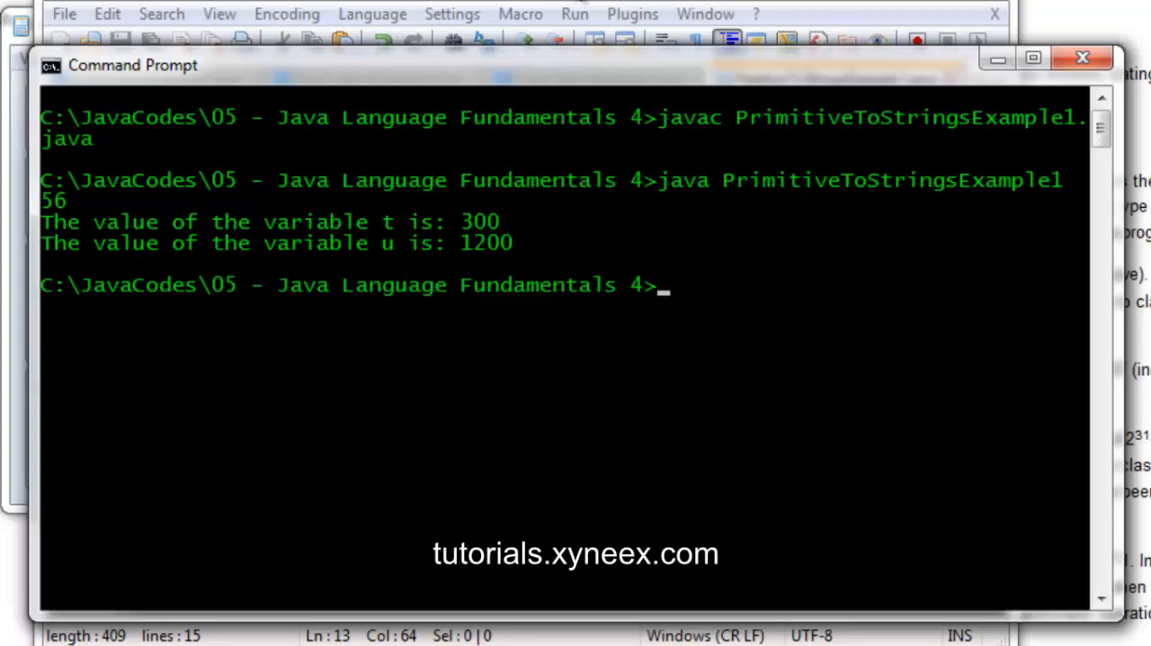
{"action": "left_click", "coordinate": [831, 79]}
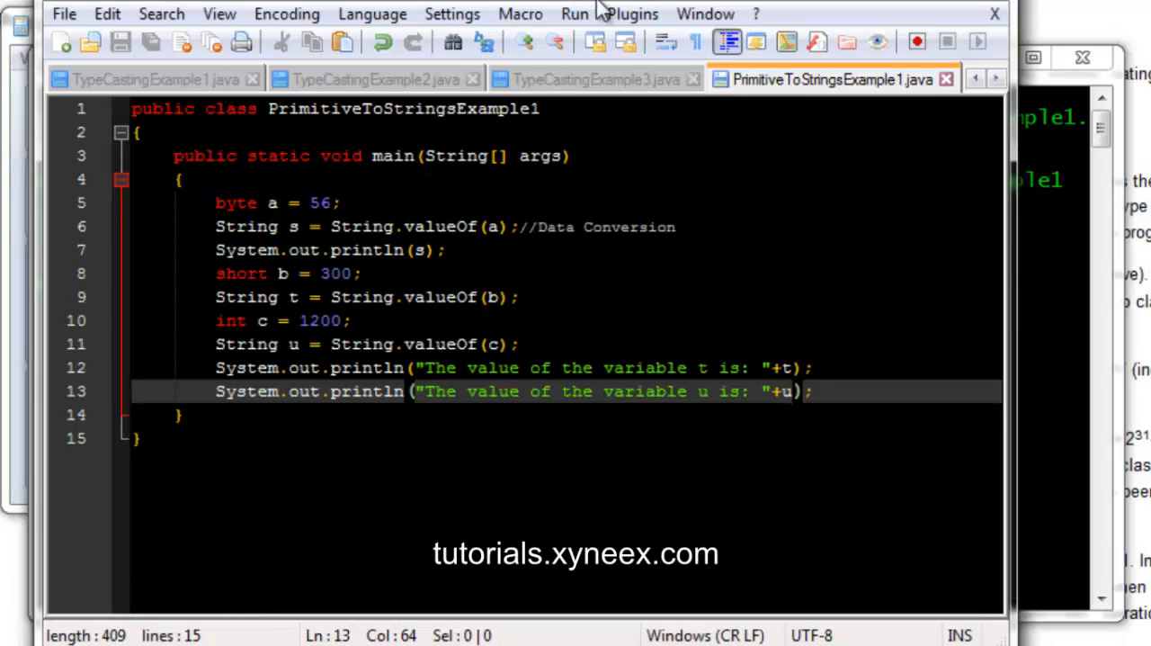